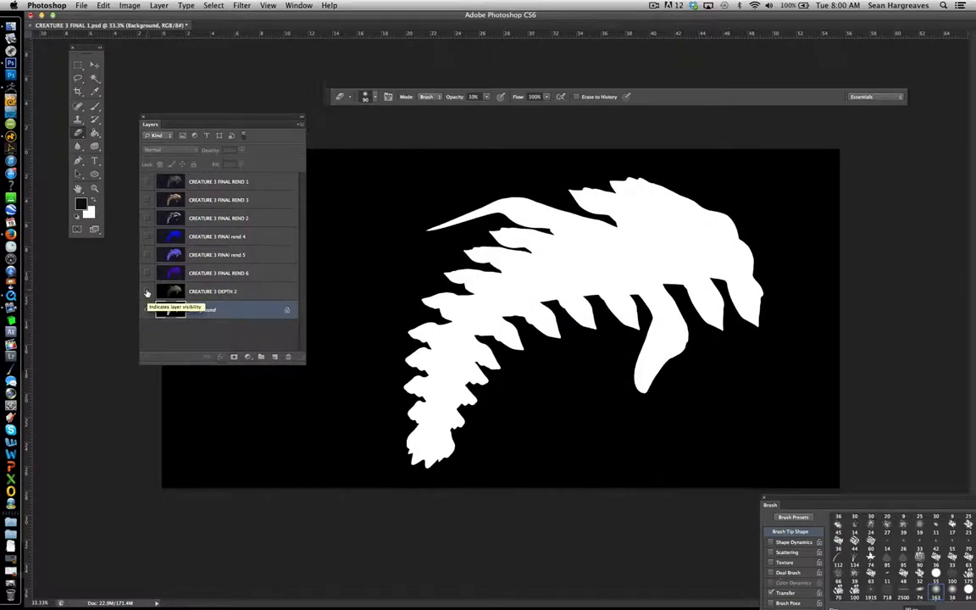
- Show the grey depth render, the blue renders and the grey glassy render layers
{"action": "left_click", "coordinate": [146, 308]}
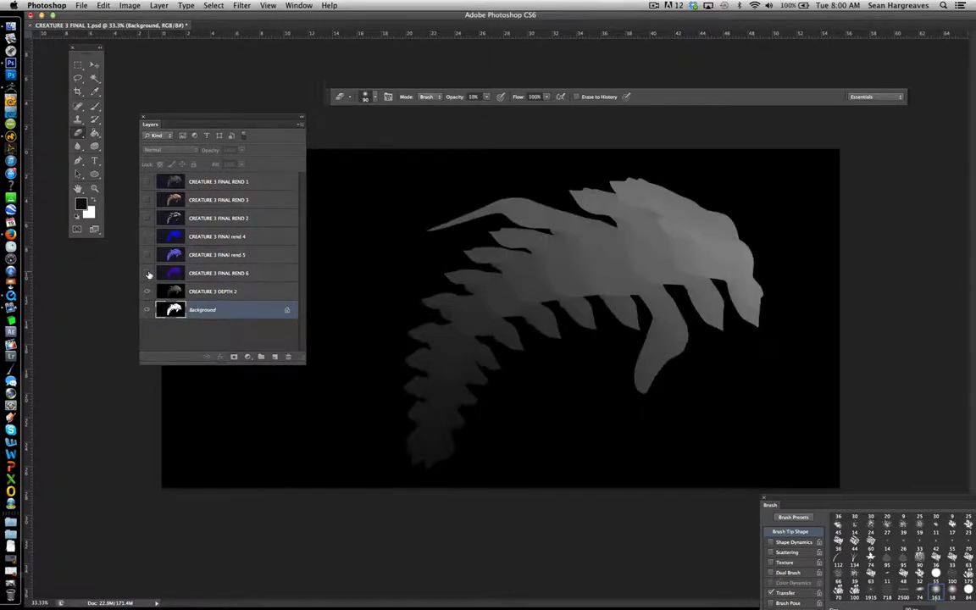
{"action": "left_click", "coordinate": [147, 254]}
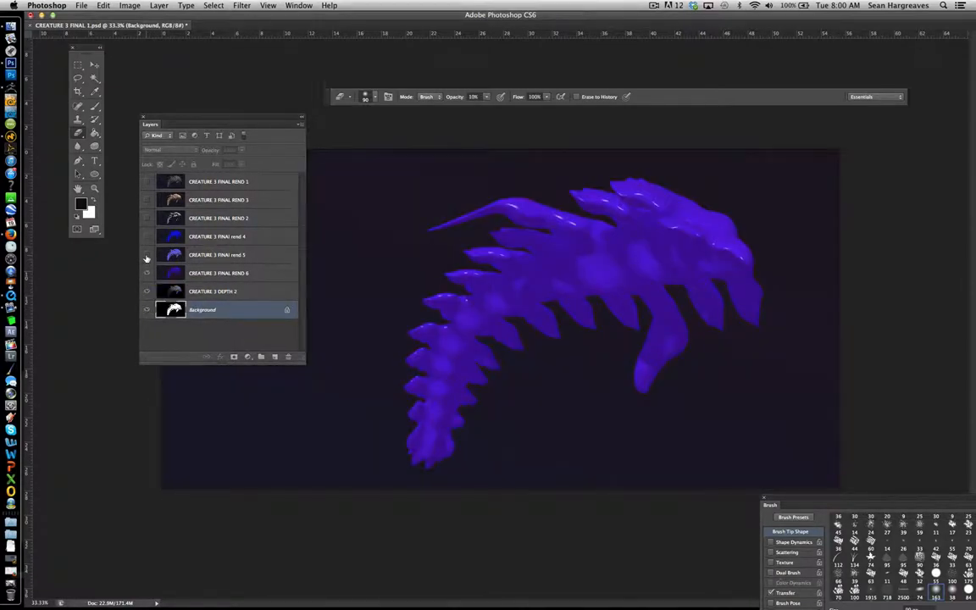
{"action": "left_click", "coordinate": [146, 217]}
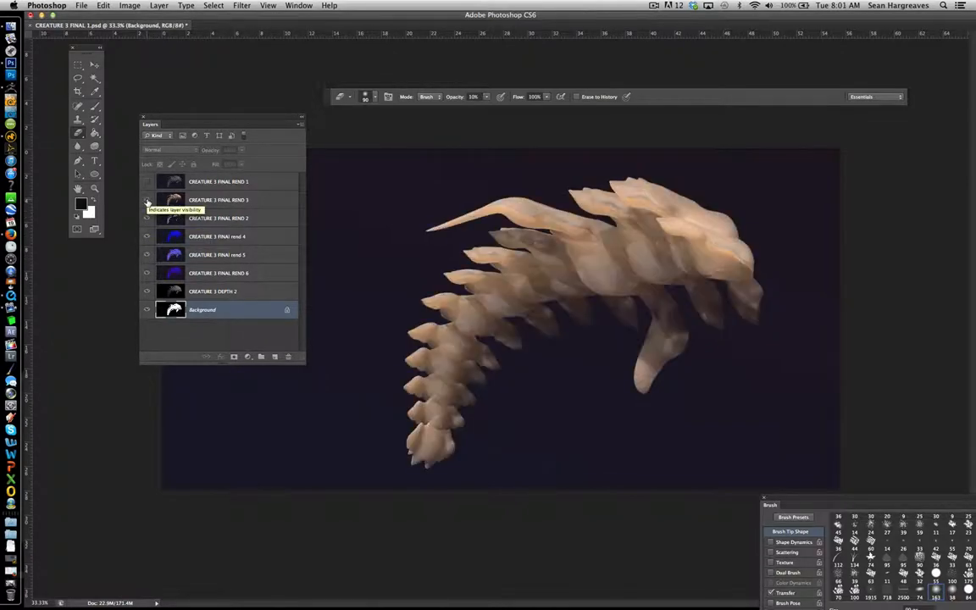
{"action": "left_click", "coordinate": [146, 181]}
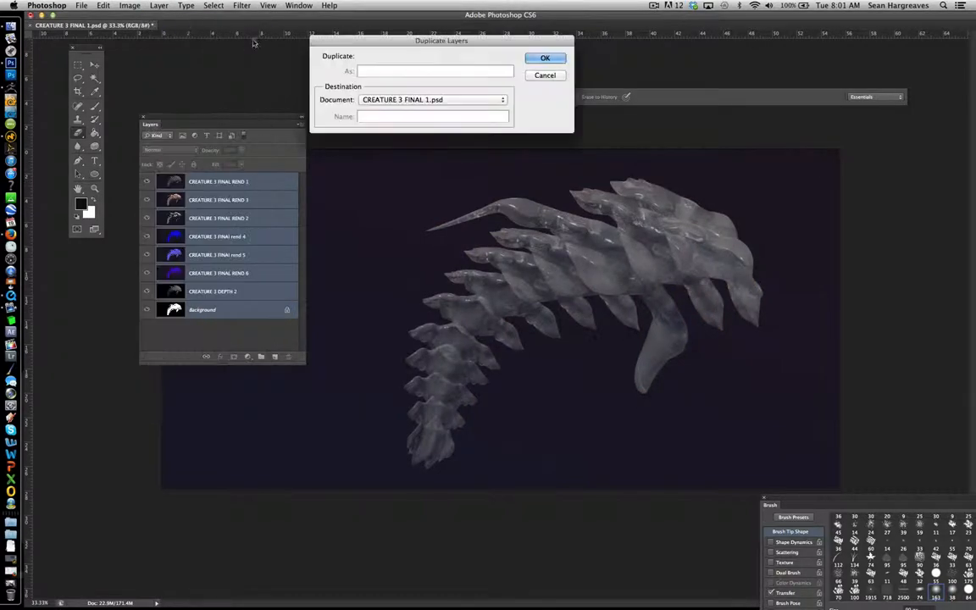
- Duplicate all layers, group the originals as MASTERS, and expand the working-copies group
{"action": "left_click", "coordinate": [544, 57]}
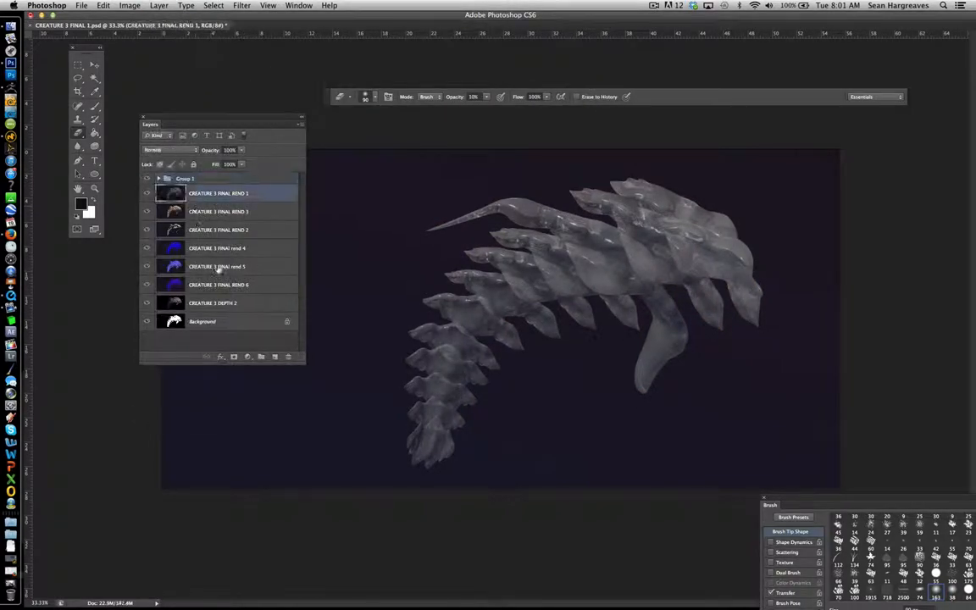
{"action": "left_click", "coordinate": [158, 6]}
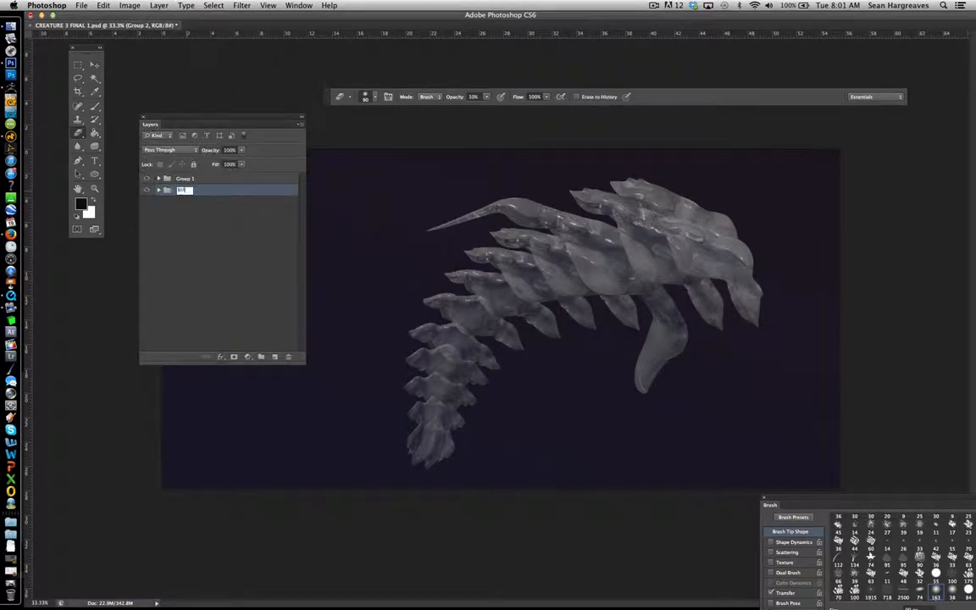
{"action": "left_click", "coordinate": [158, 178]}
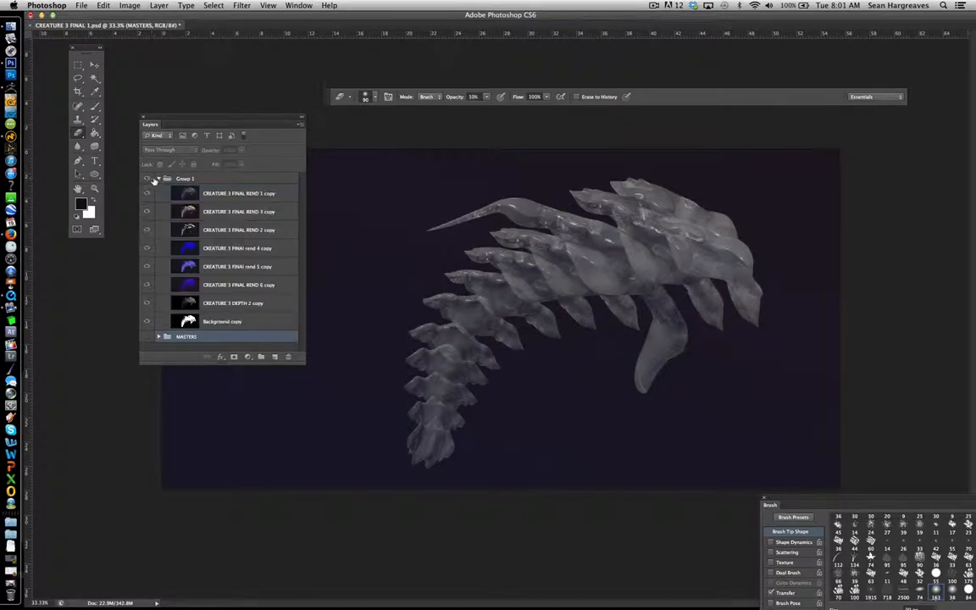
{"action": "left_click", "coordinate": [239, 193]}
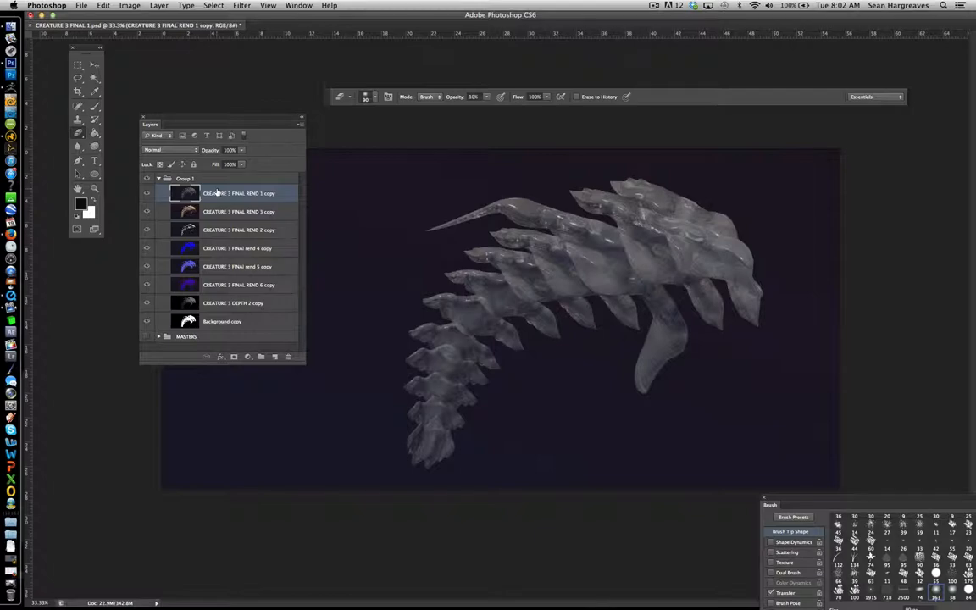
{"action": "left_click", "coordinate": [222, 321]}
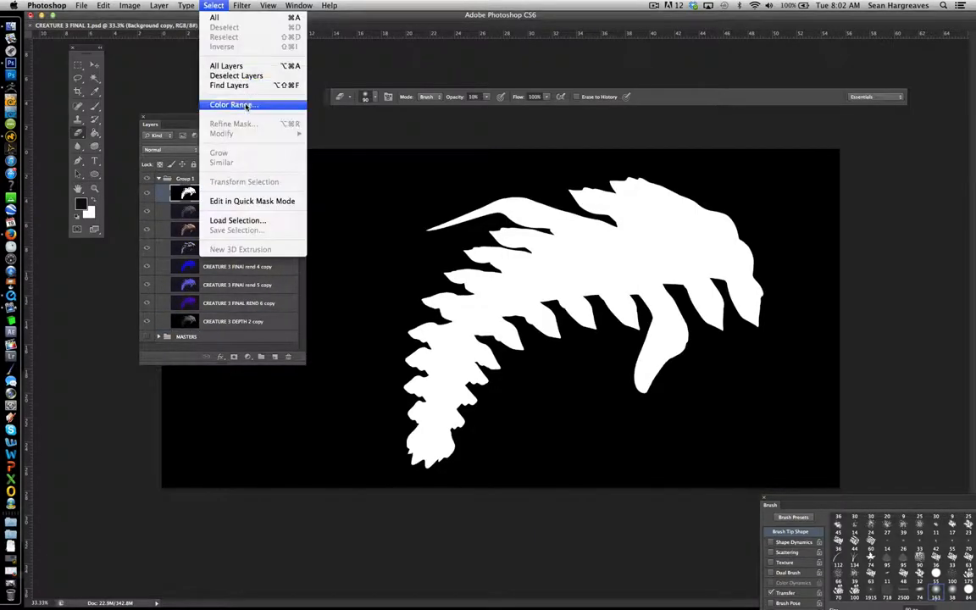
- Select the white silhouette with Color Range and hide the silhouette layers
{"action": "left_click", "coordinate": [159, 5]}
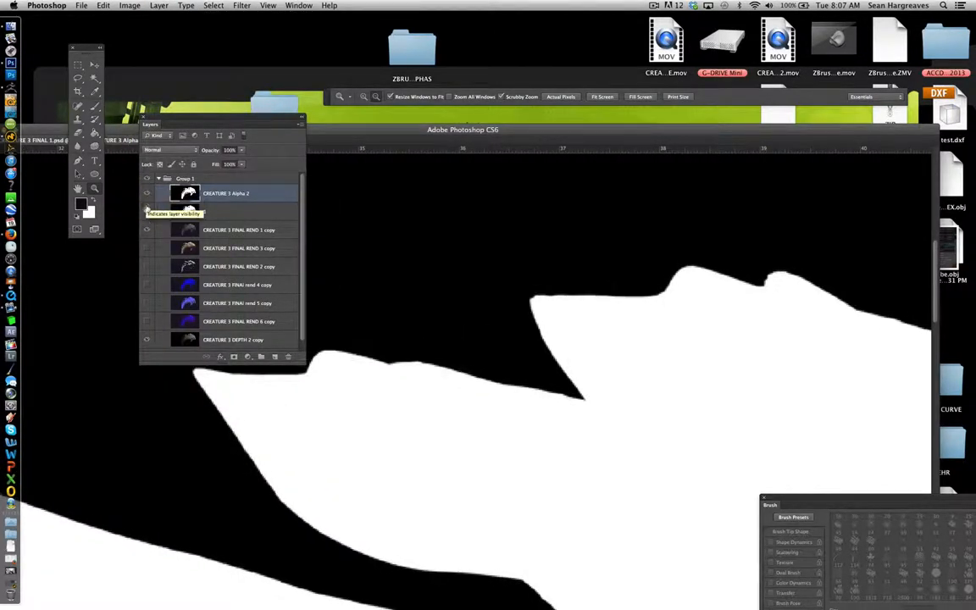
{"action": "left_click", "coordinate": [242, 6]}
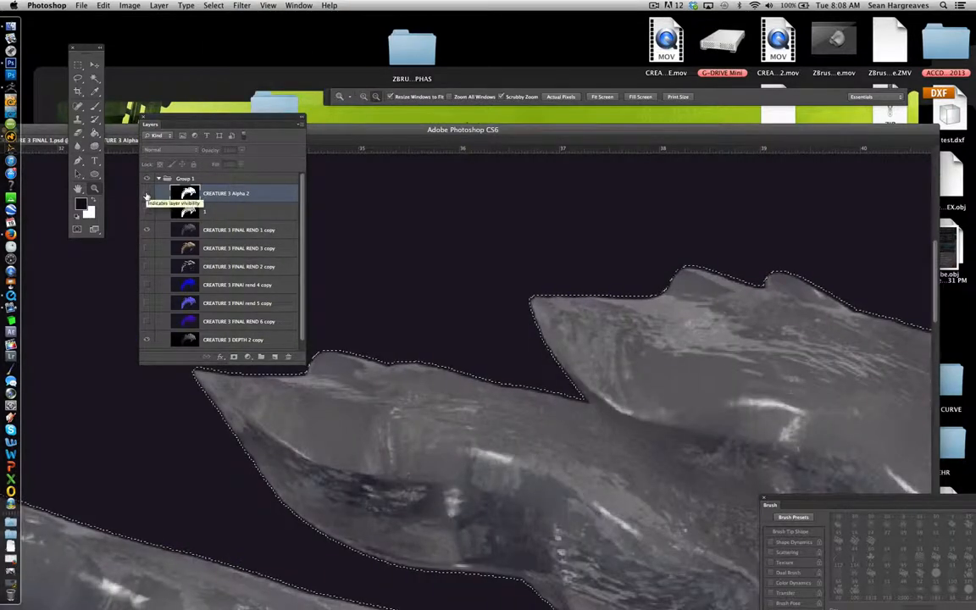
{"action": "left_click", "coordinate": [147, 193]}
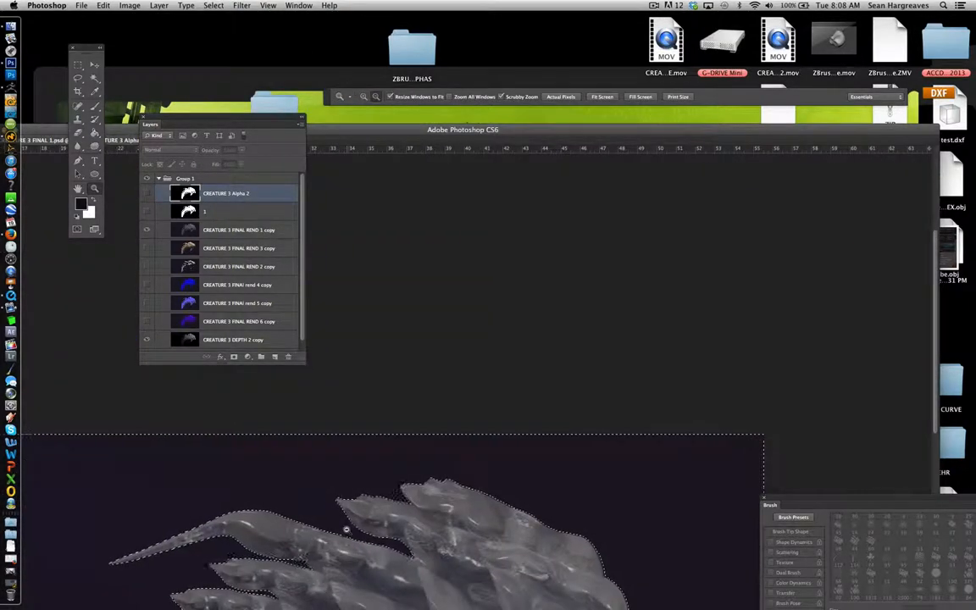
- Clear the black backdrop from the render copy and deselect
{"action": "left_click", "coordinate": [159, 6]}
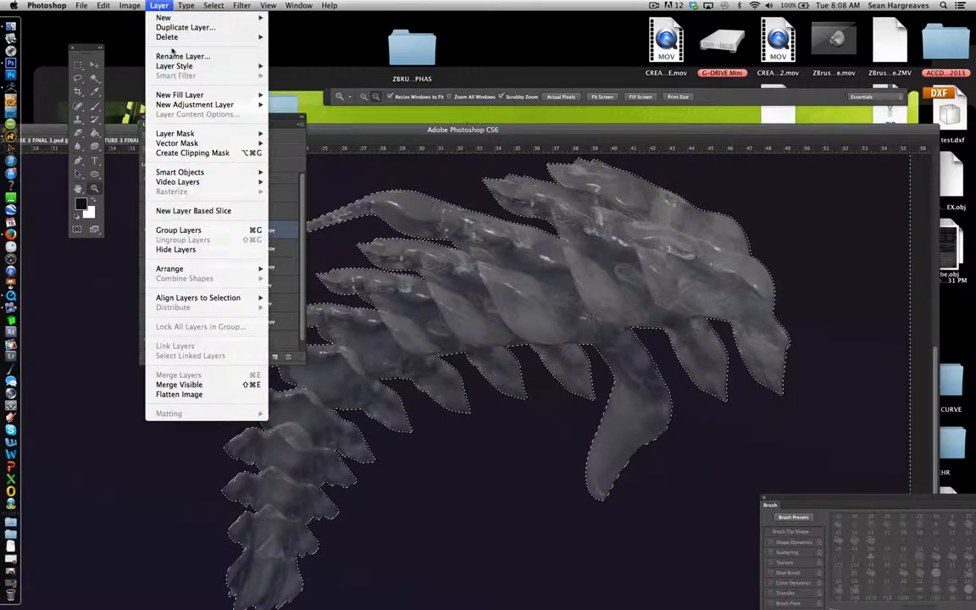
{"action": "left_click", "coordinate": [103, 6]}
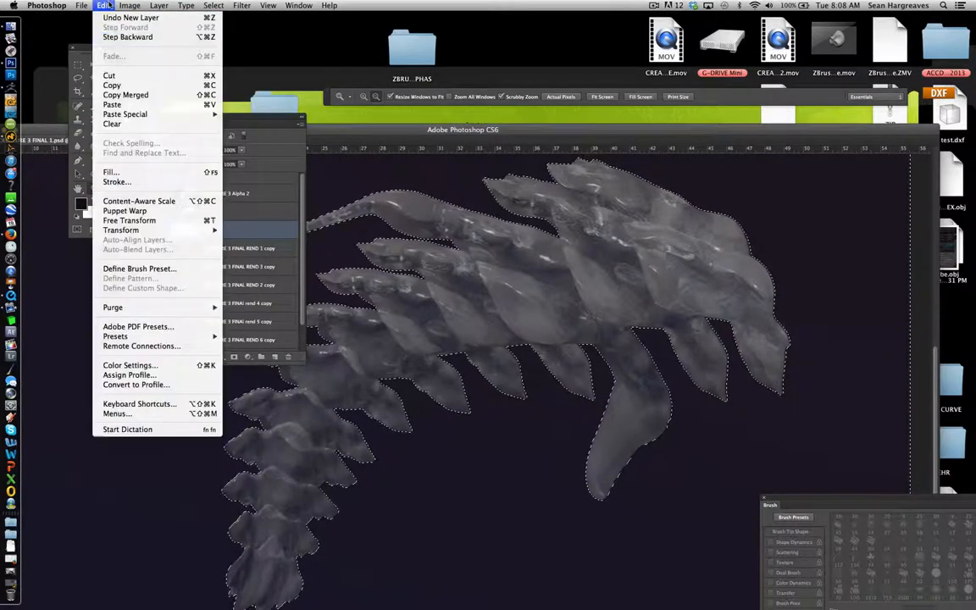
{"action": "left_click", "coordinate": [212, 5]}
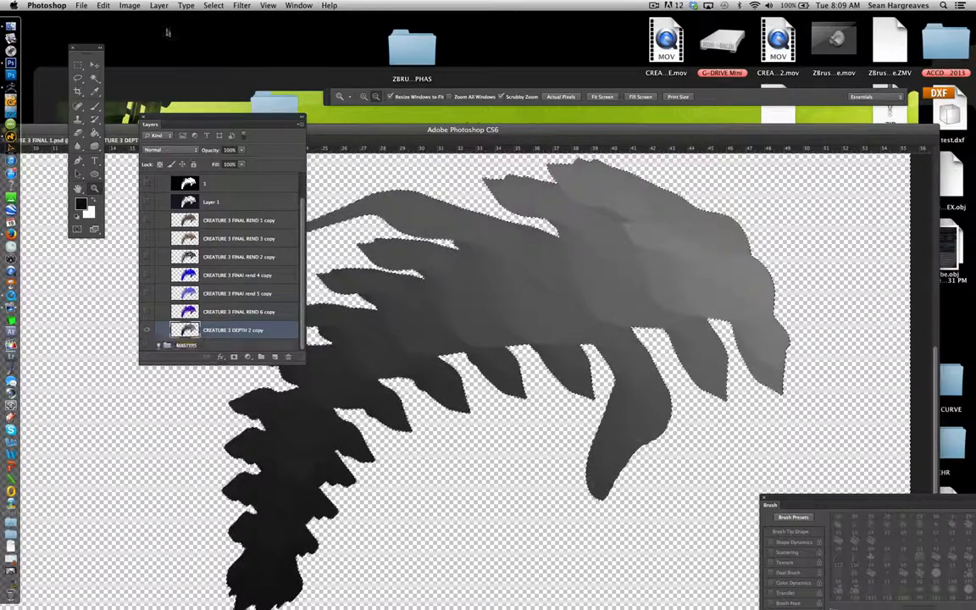
{"action": "left_click", "coordinate": [213, 6]}
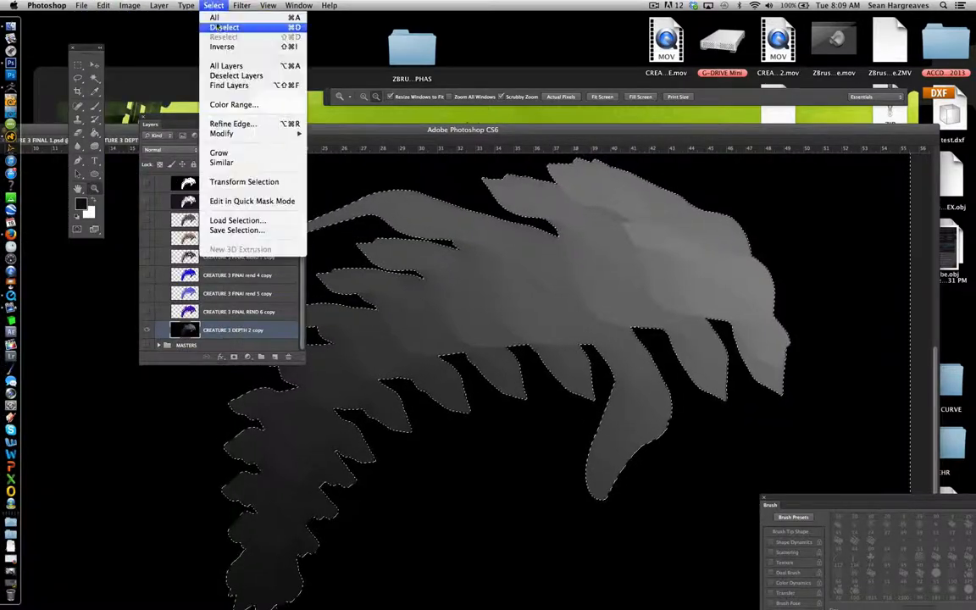
{"action": "left_click", "coordinate": [223, 27]}
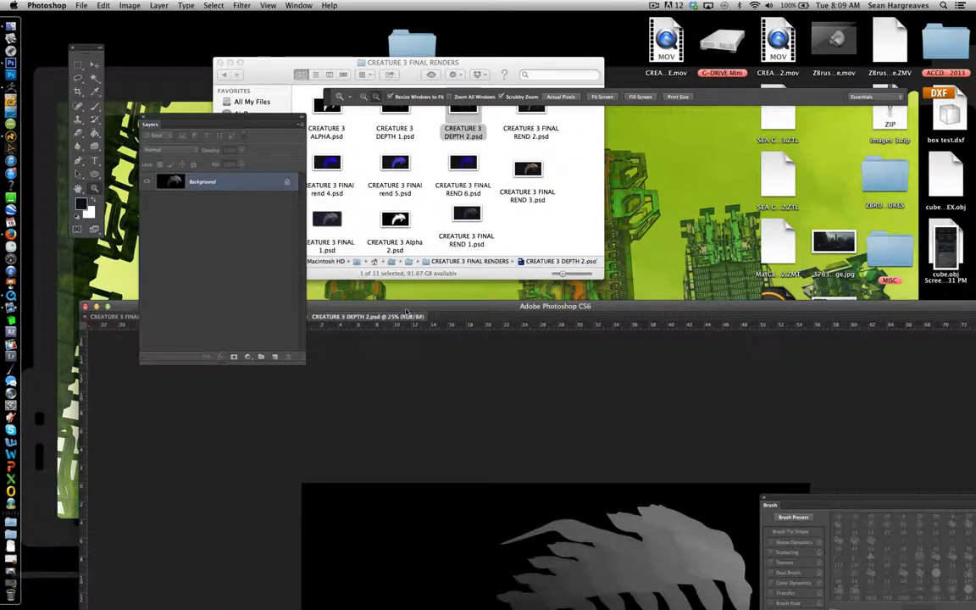
- Open CREATURE 3 DEPTH 2.psd, rename Layer 1 to BACKGROUND, and delete the extra silhouette
{"action": "left_click", "coordinate": [298, 6]}
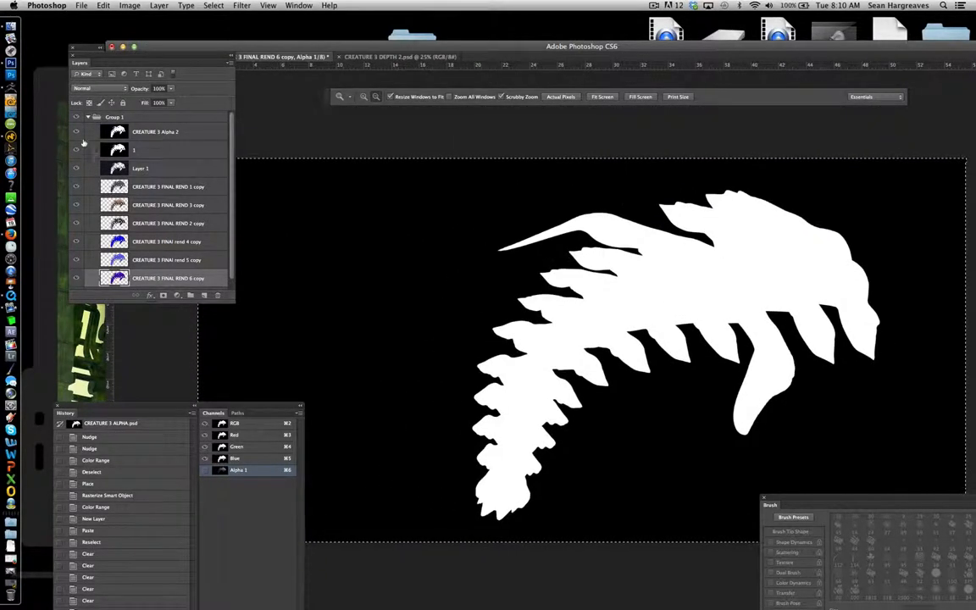
{"action": "double_click", "coordinate": [141, 167]}
{"action": "type", "text": "BACKGROUND"}
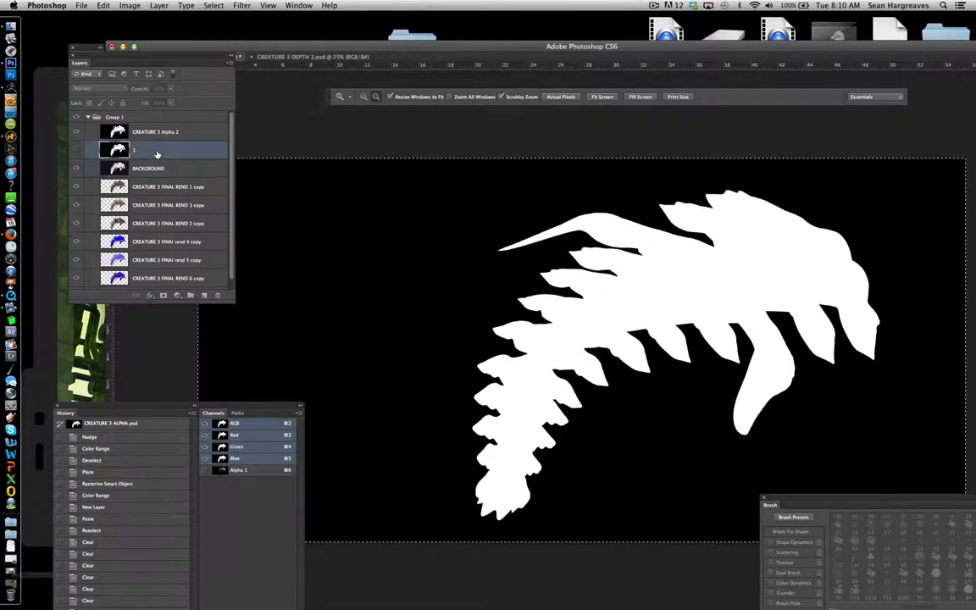
{"action": "left_click", "coordinate": [213, 6]}
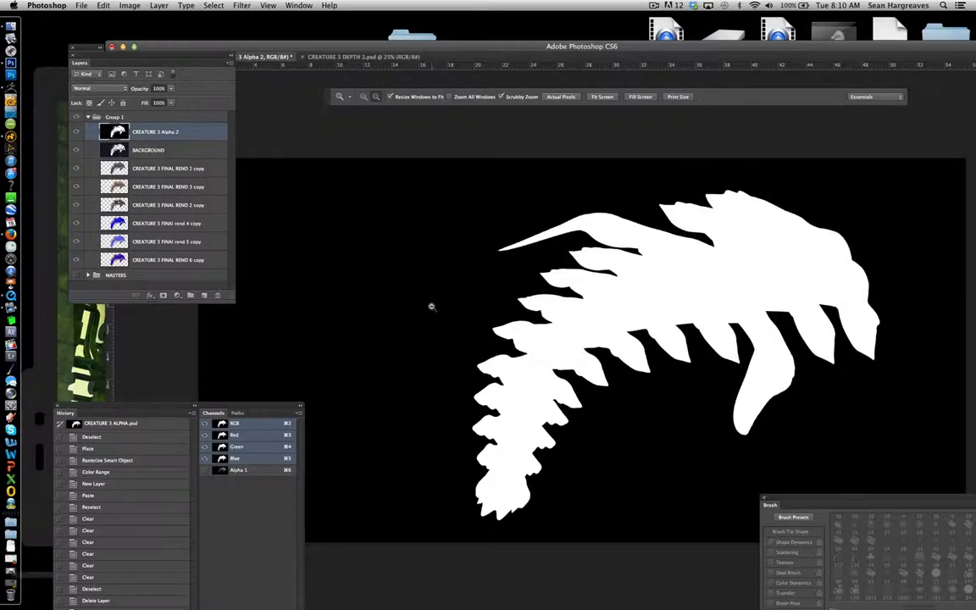
{"action": "left_click", "coordinate": [167, 168]}
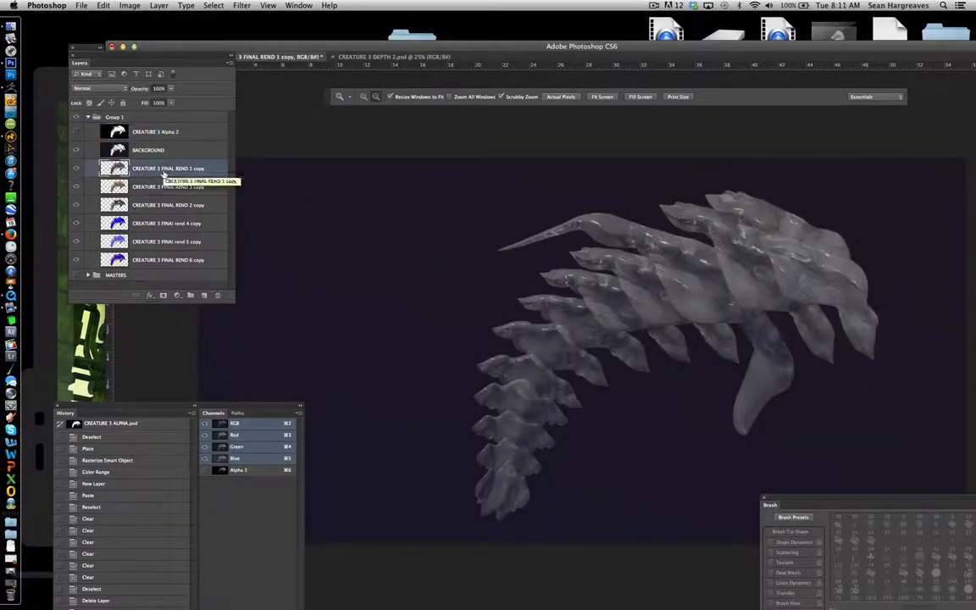
{"action": "left_click", "coordinate": [76, 168]}
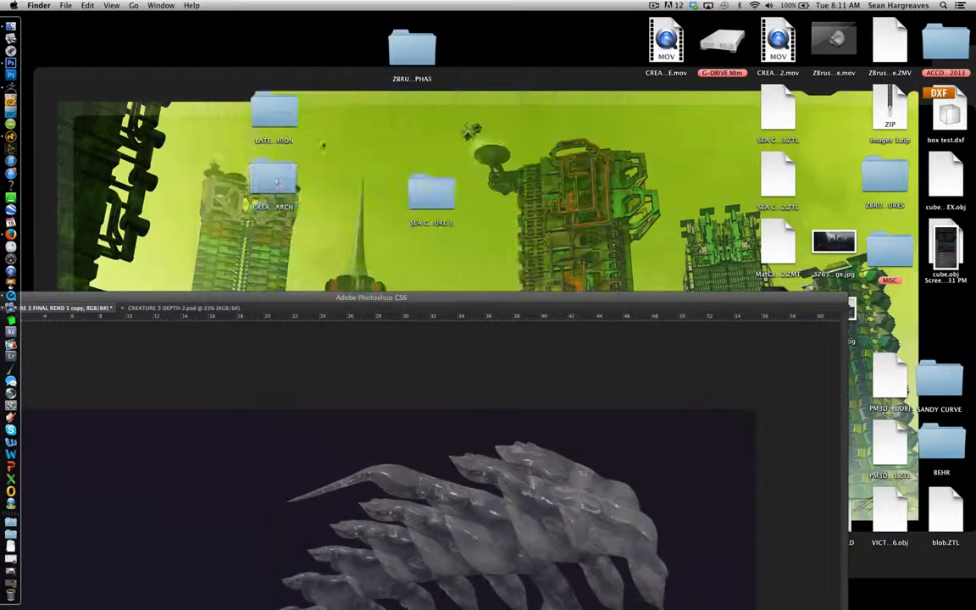
- View the CREATURE RESEARCH reference folder in Finder, then return to the creature document
{"action": "double_click", "coordinate": [272, 178]}
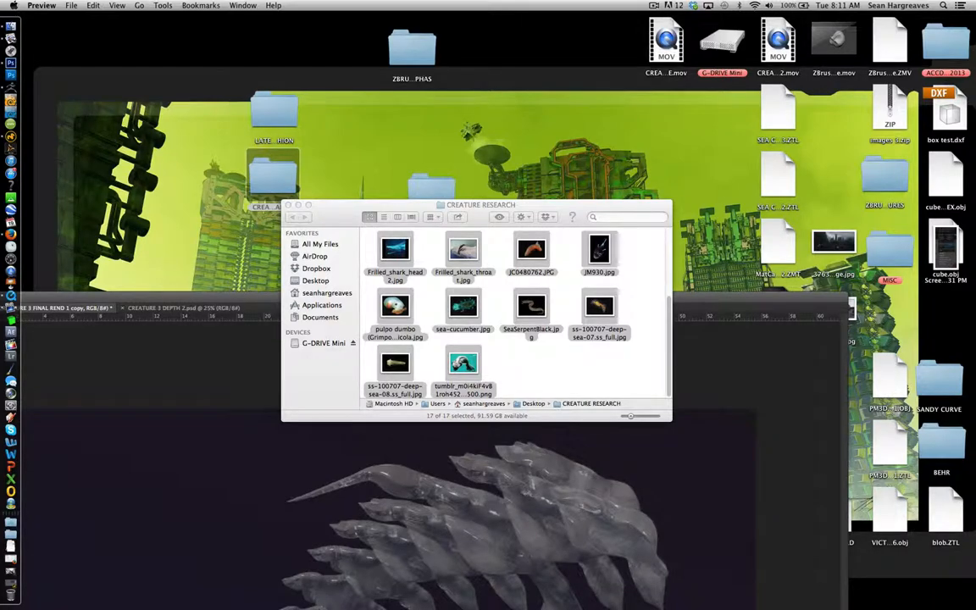
{"action": "left_click", "coordinate": [288, 206]}
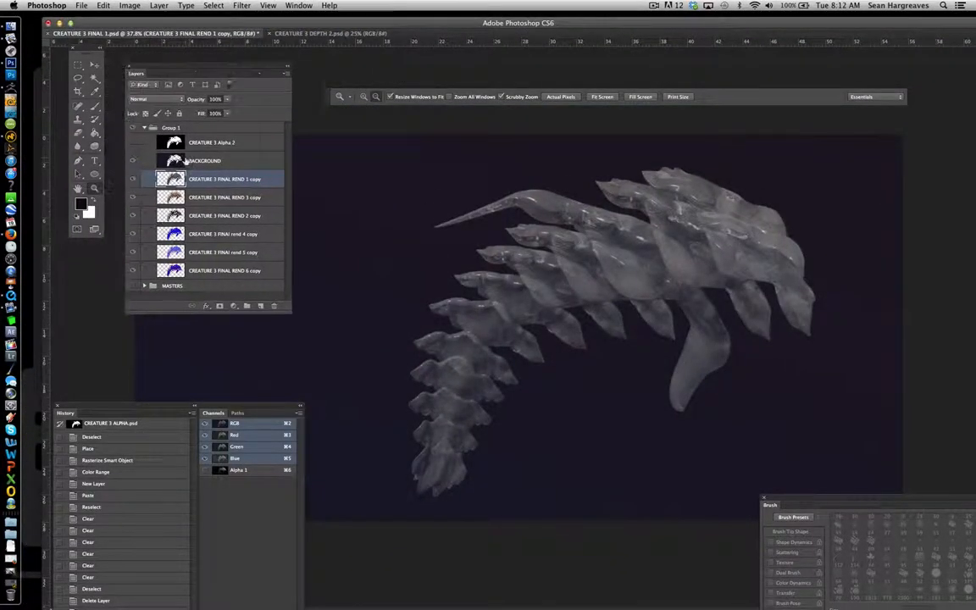
- Hide the CREATURE 3 FINAL REND 1 copy layer and select the tan REND 3 copy
{"action": "left_click", "coordinate": [132, 179]}
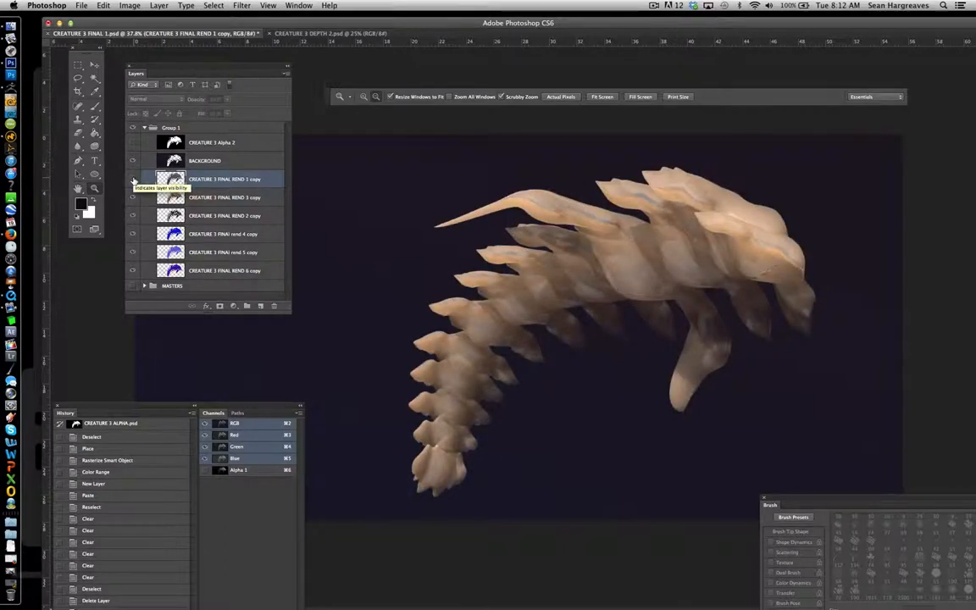
{"action": "left_click", "coordinate": [133, 179]}
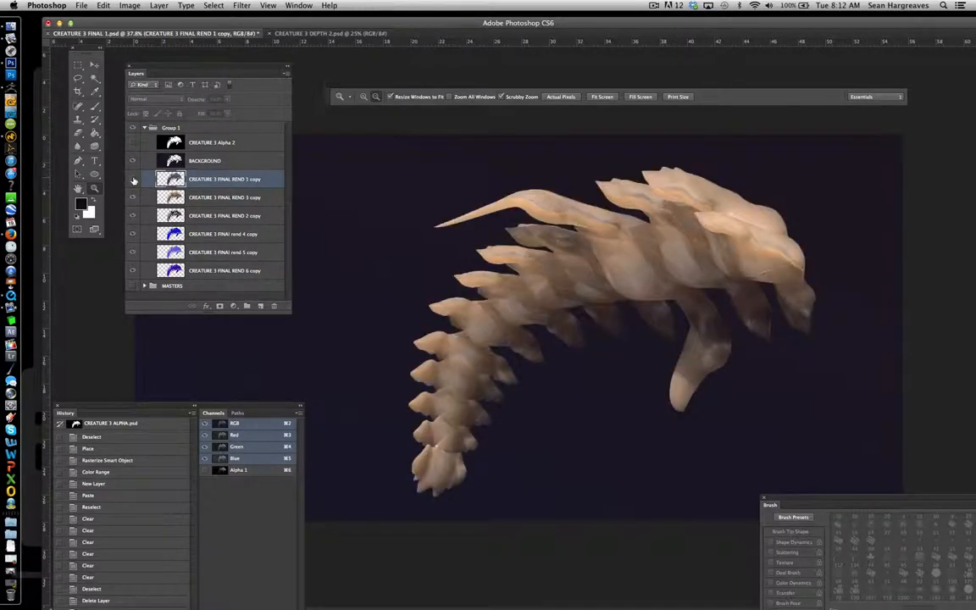
{"action": "left_click", "coordinate": [132, 179]}
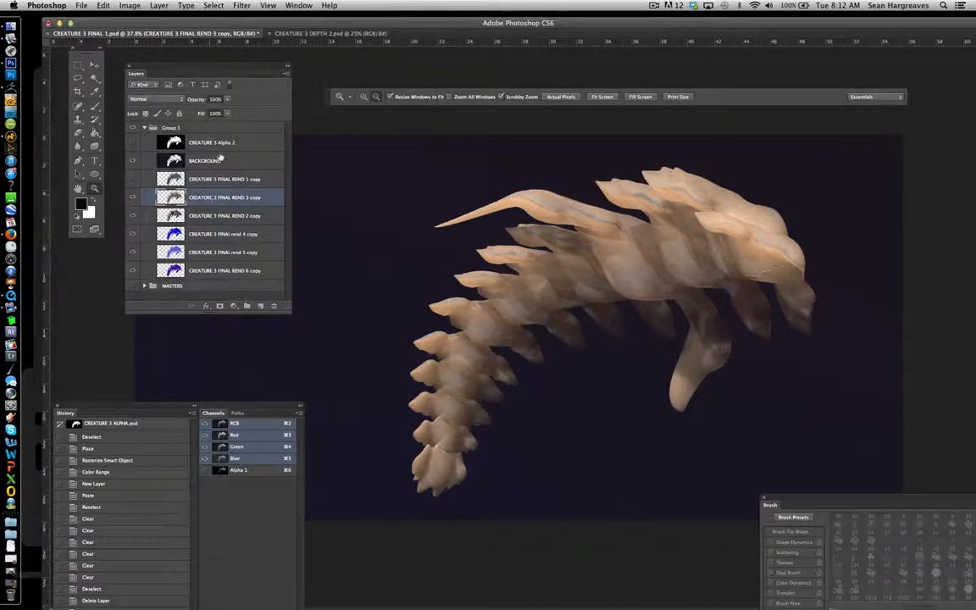
- Boost the tan render copy's saturation to +100 with Hue/Saturation
{"action": "left_click", "coordinate": [129, 6]}
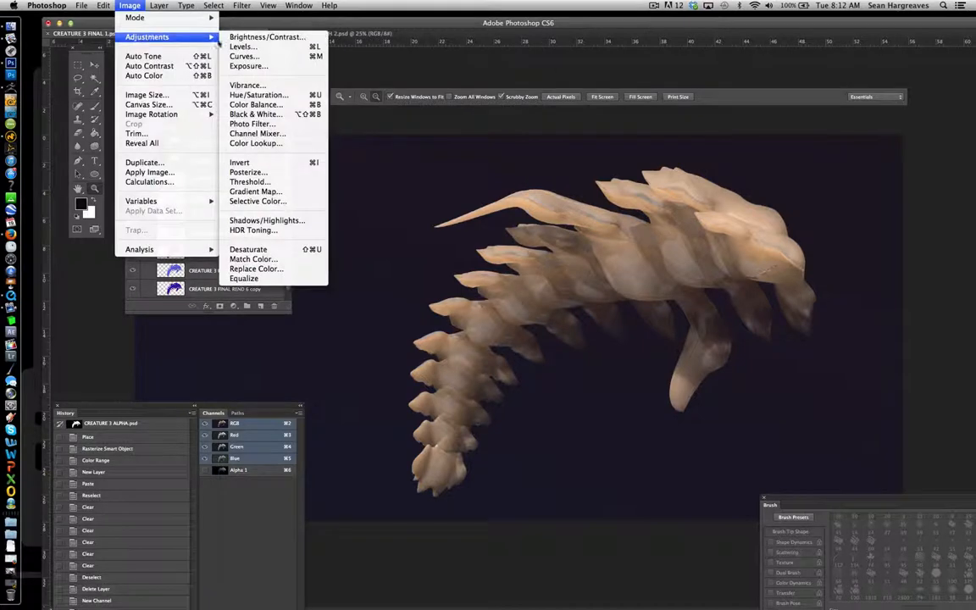
{"action": "left_click", "coordinate": [258, 94]}
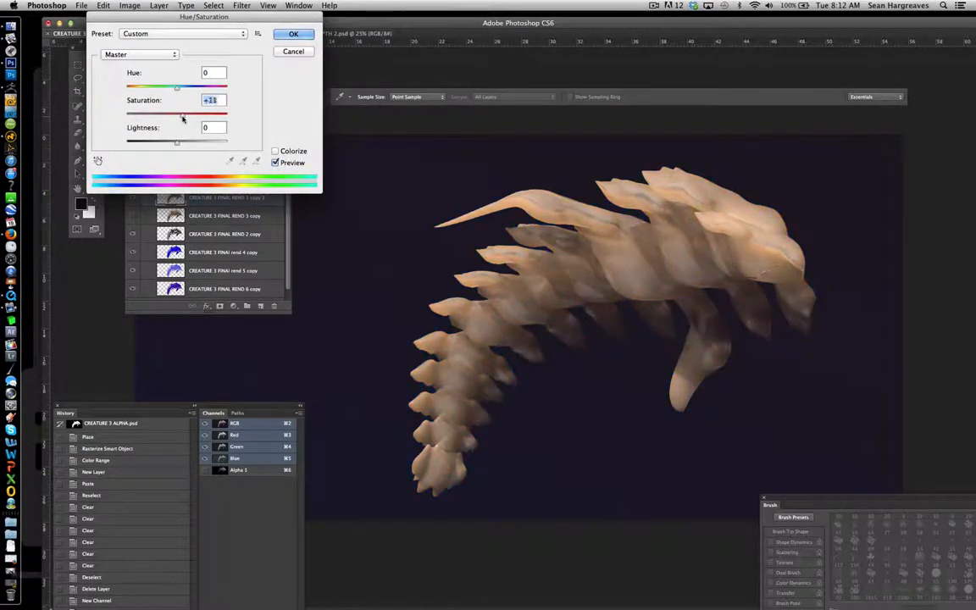
{"action": "left_click_drag", "start_coordinate": [176, 113], "coordinate": [190, 113]}
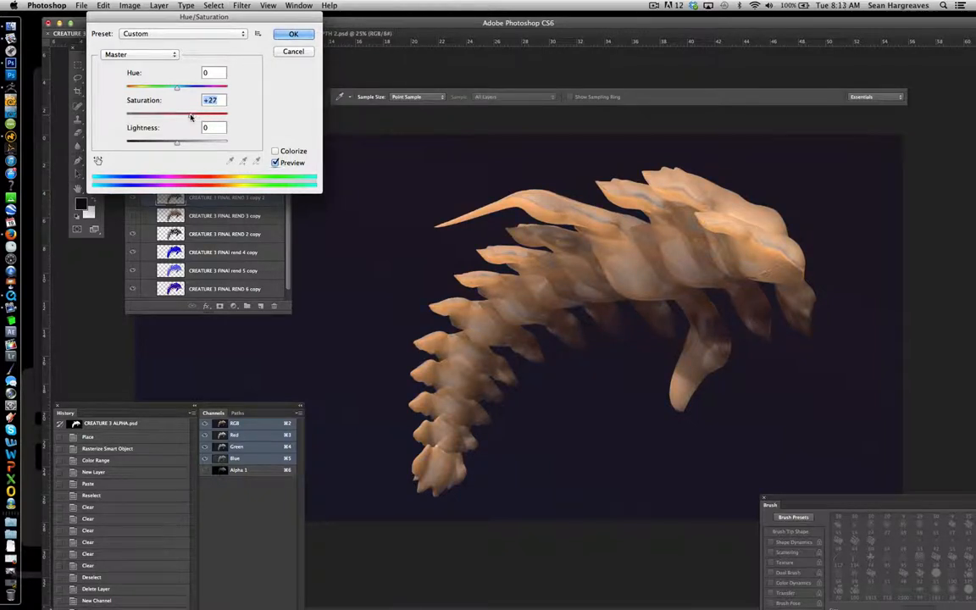
{"action": "left_click_drag", "start_coordinate": [191, 114], "coordinate": [229, 114]}
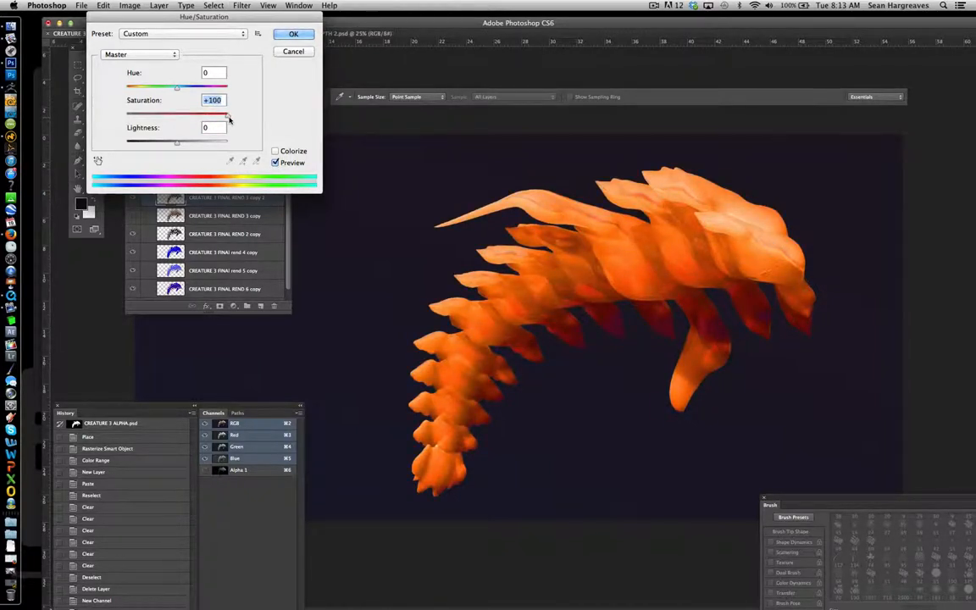
{"action": "left_click", "coordinate": [293, 34]}
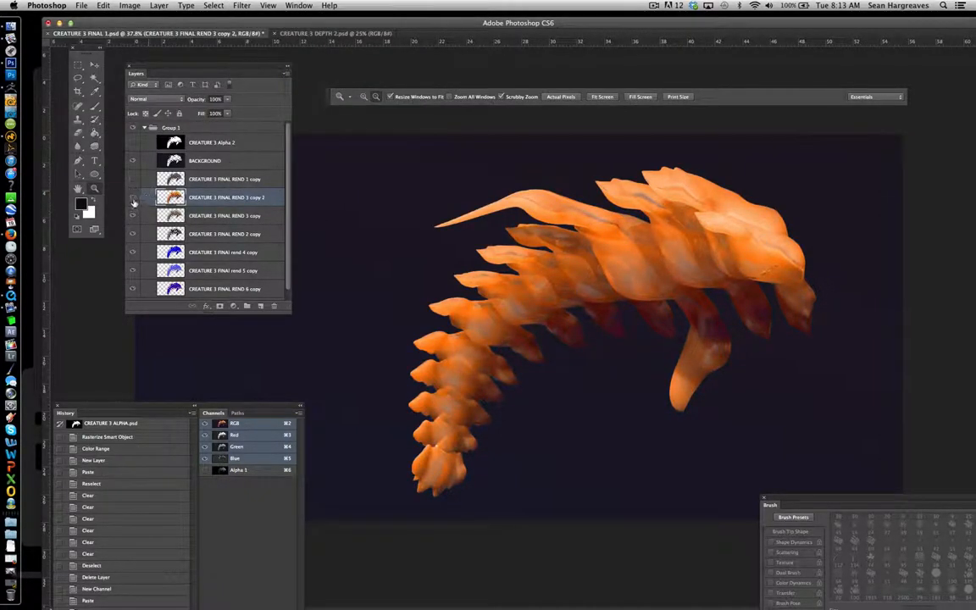
- Hide the orange copy and tint the grey creature copy teal with Hue/Saturation
{"action": "left_click", "coordinate": [132, 197]}
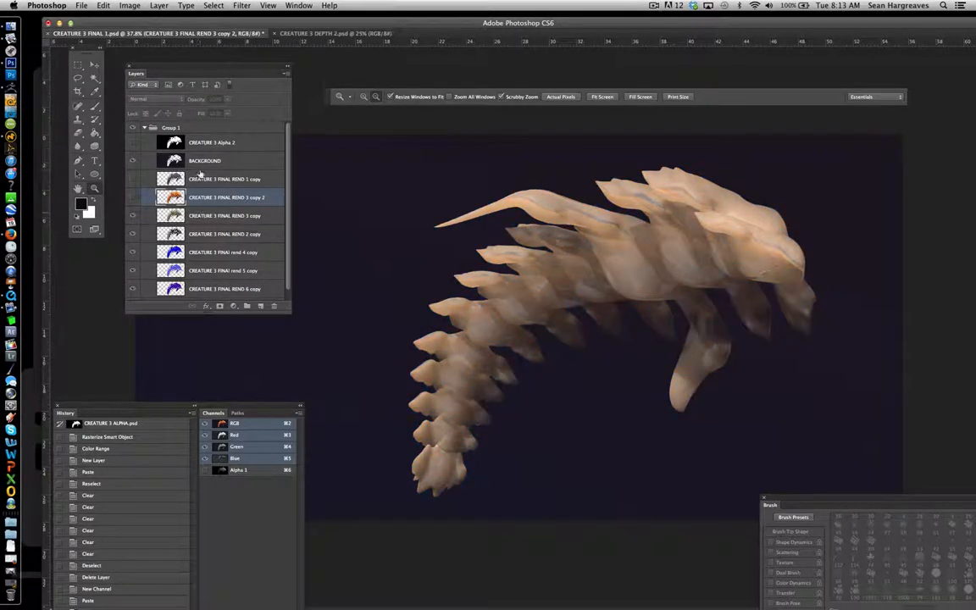
{"action": "left_click", "coordinate": [226, 178]}
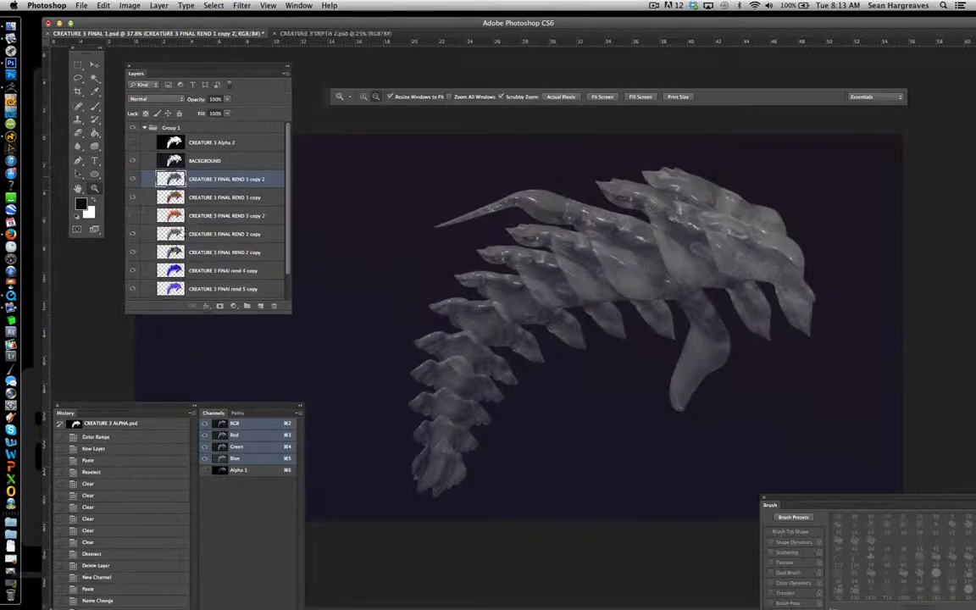
{"action": "left_click", "coordinate": [132, 179]}
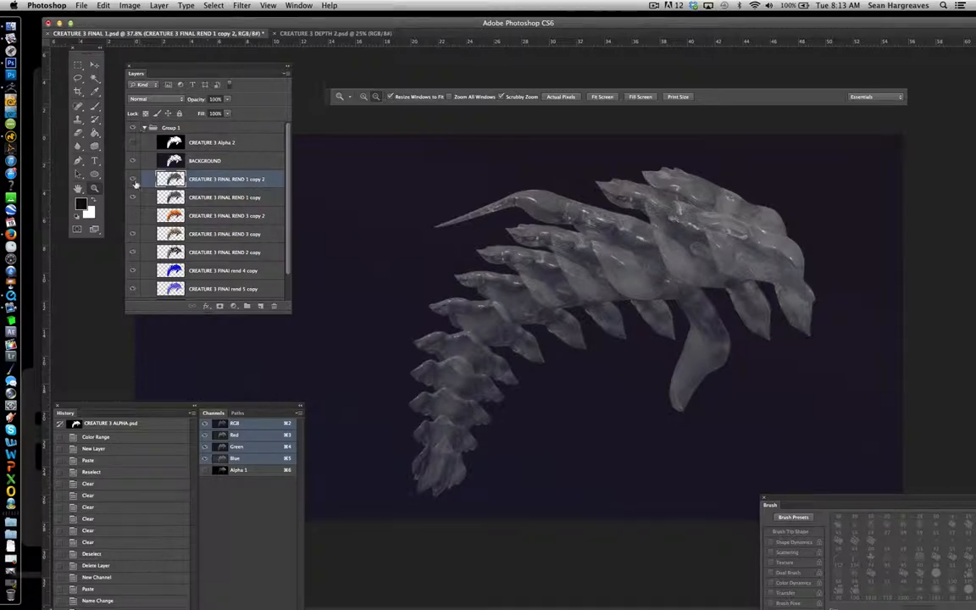
{"action": "left_click", "coordinate": [129, 6]}
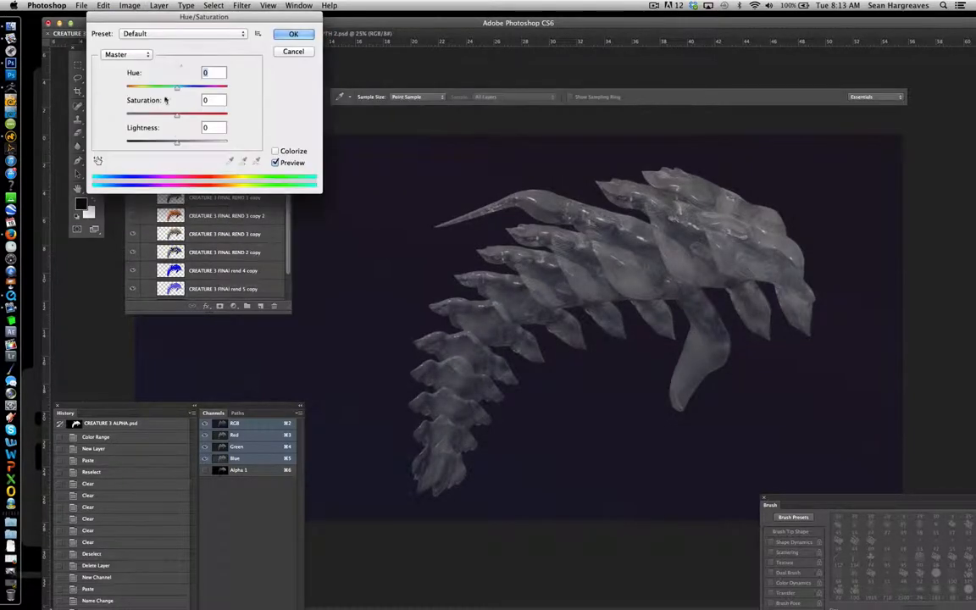
{"action": "left_click", "coordinate": [293, 33]}
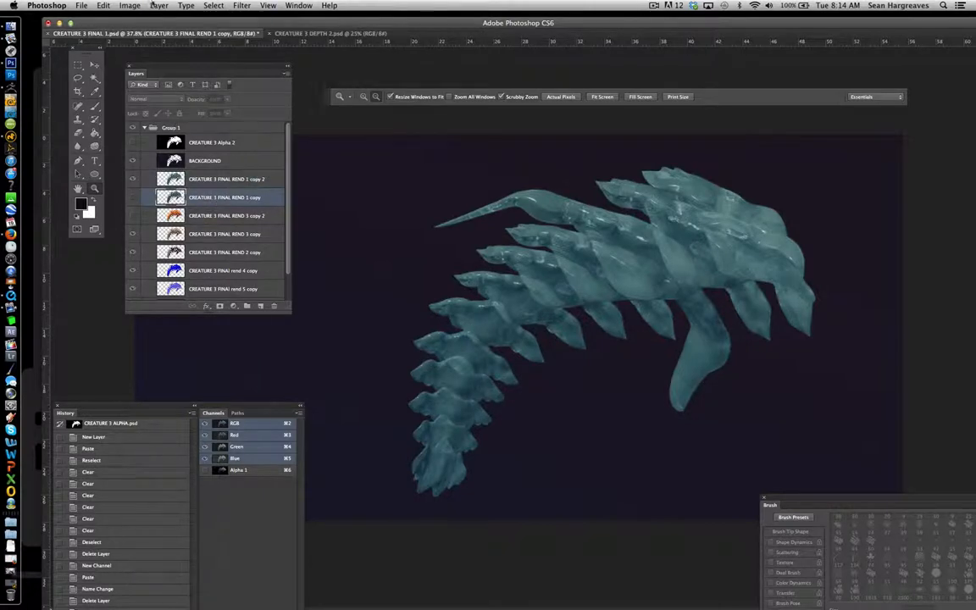
- Warm the grey creature copy with Color Balance (+19, 0, -45) and Brightness 39
{"action": "left_click", "coordinate": [130, 6]}
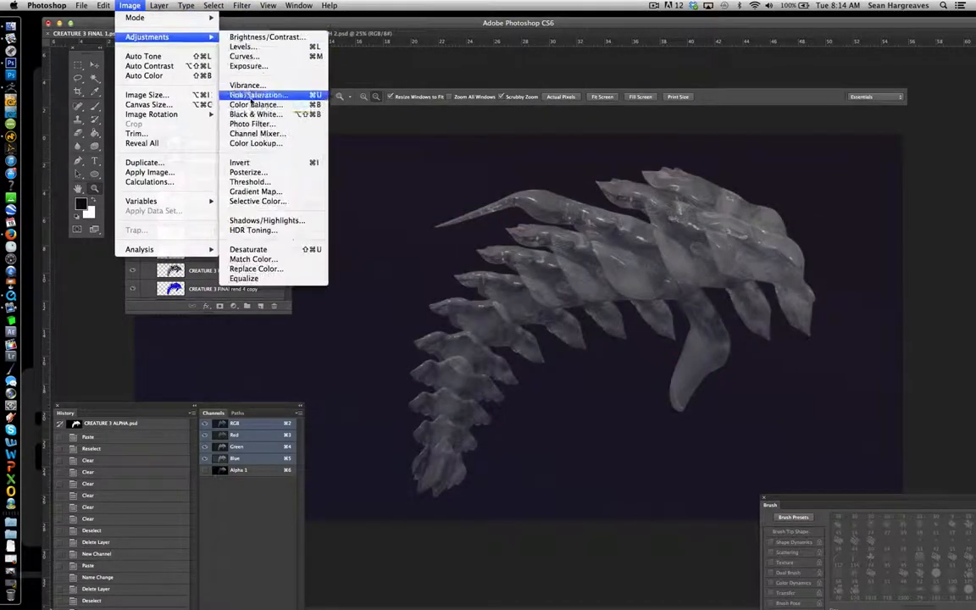
{"action": "left_click", "coordinate": [254, 104]}
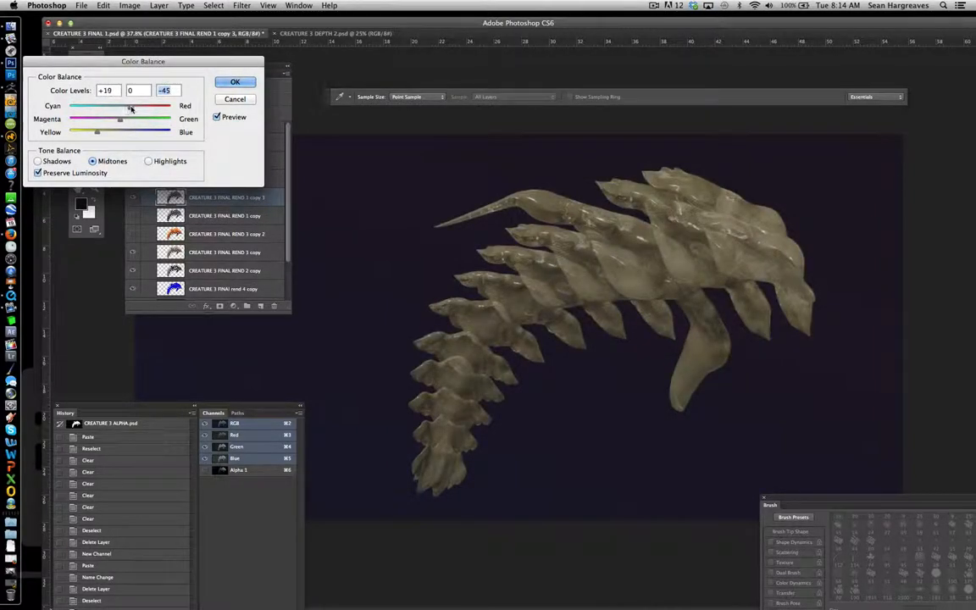
{"action": "left_click", "coordinate": [129, 6]}
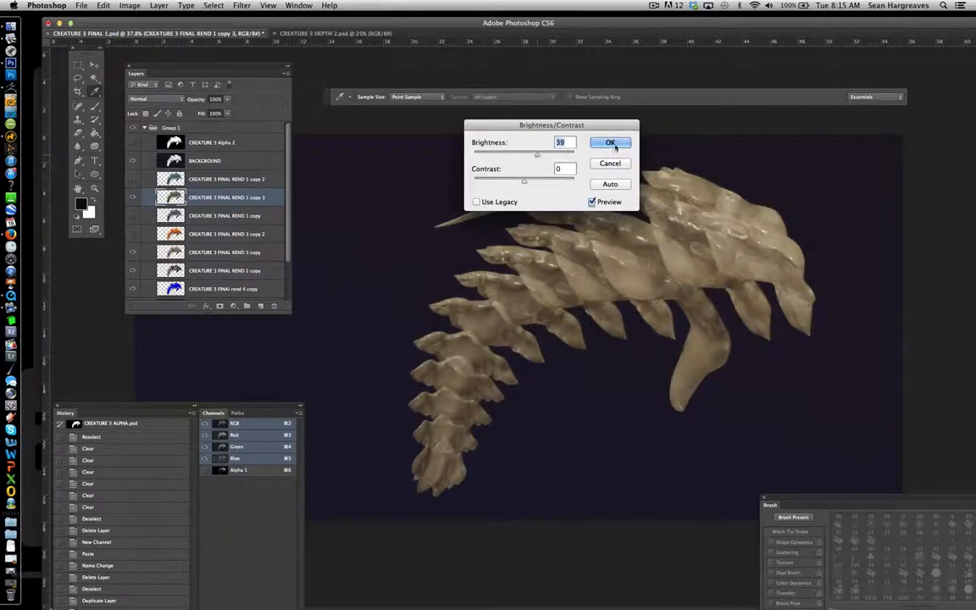
{"action": "left_click", "coordinate": [609, 141]}
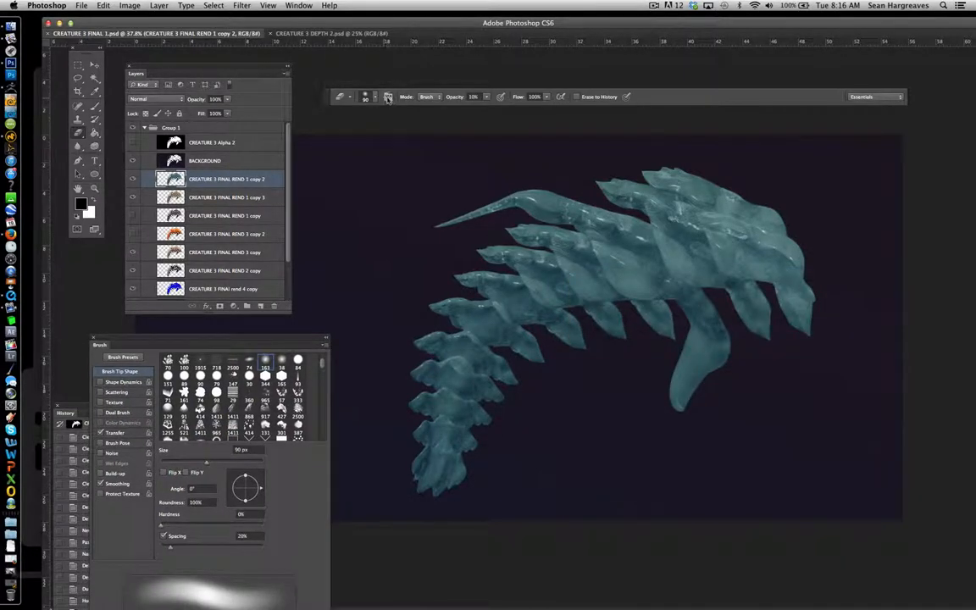
- Erase teal patches with a textured brush tip, toggling the teal layer to compare
{"action": "left_click", "coordinate": [365, 96]}
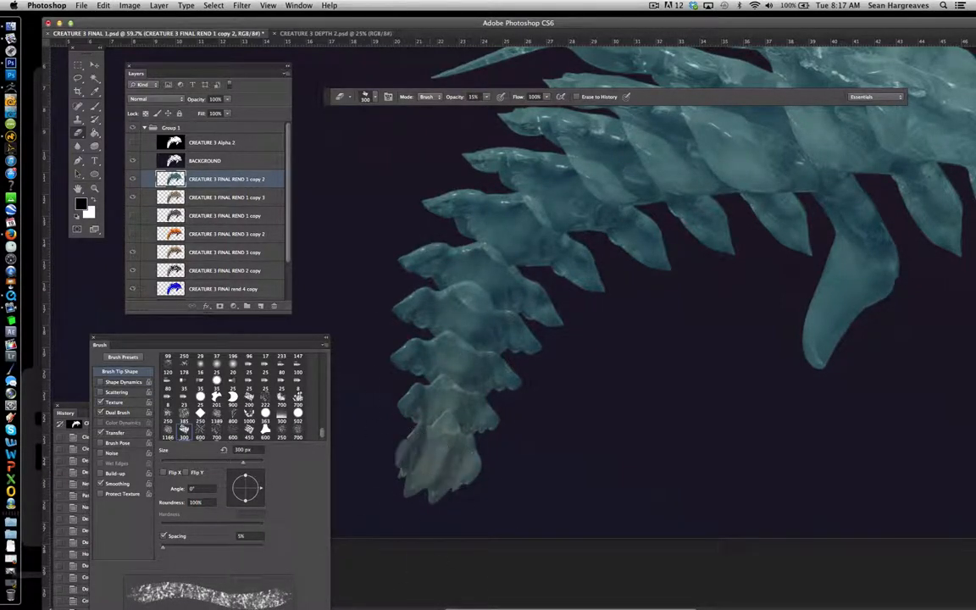
{"action": "left_click_drag", "start_coordinate": [364, 381], "coordinate": [415, 406]}
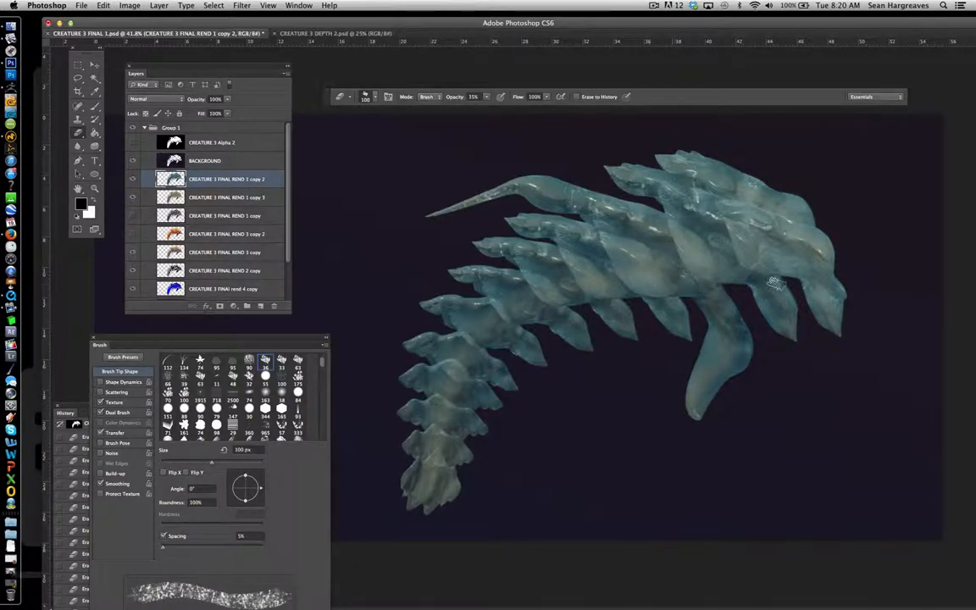
{"action": "left_click", "coordinate": [132, 178]}
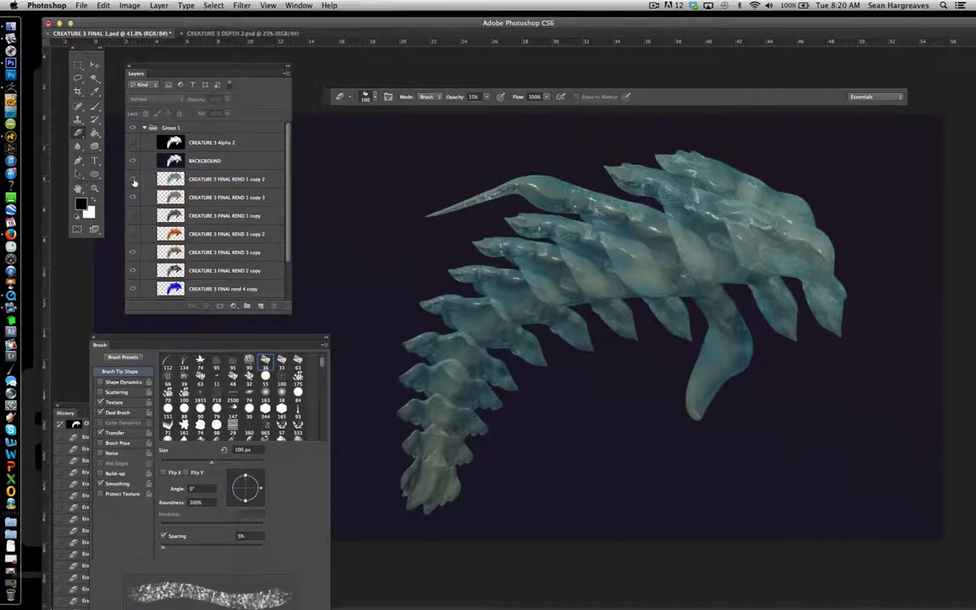
{"action": "left_click", "coordinate": [226, 179]}
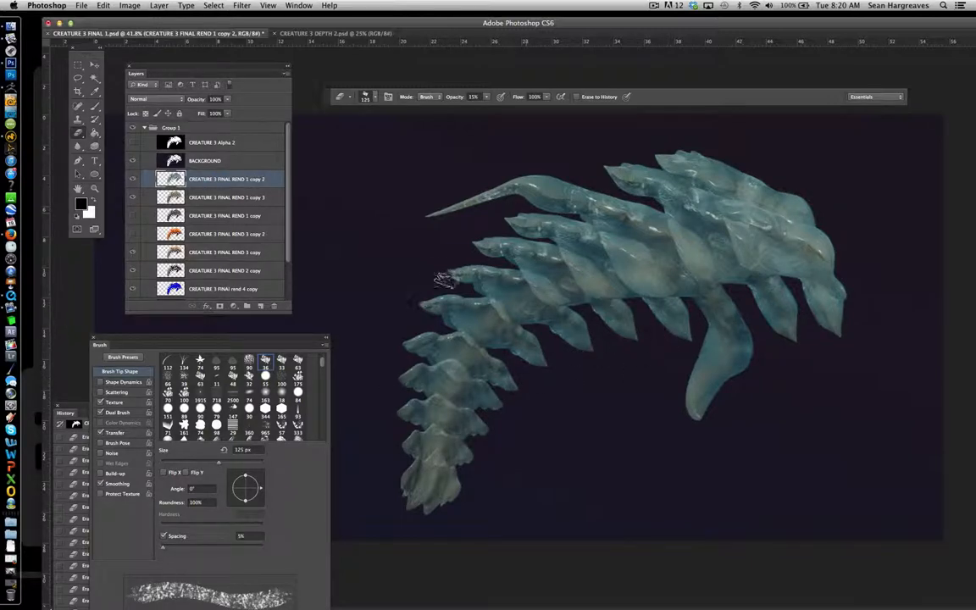
- Merge the teal and tan layers and set the merged layer to Soft Light
{"action": "left_click", "coordinate": [226, 197]}
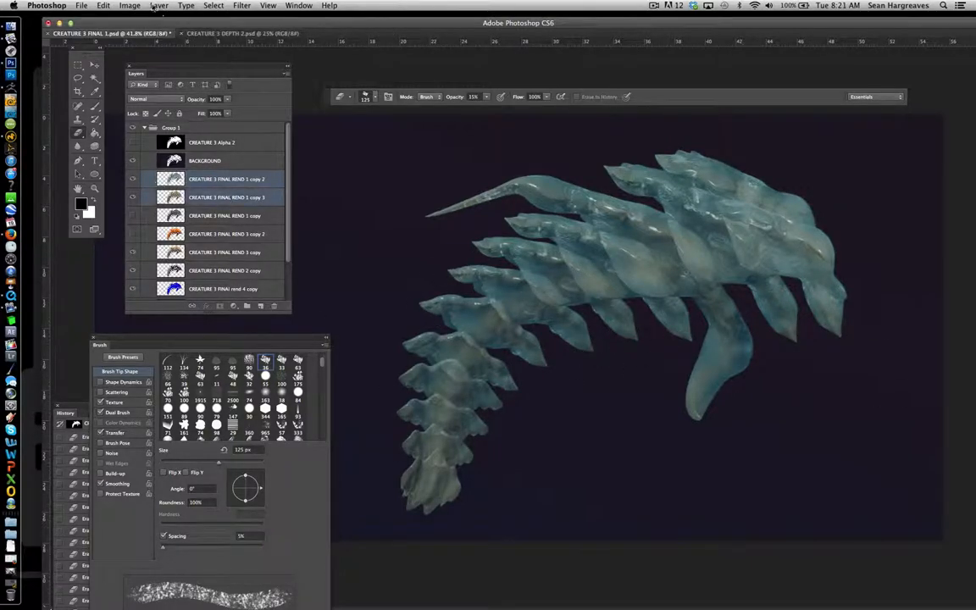
{"action": "left_click", "coordinate": [227, 179]}
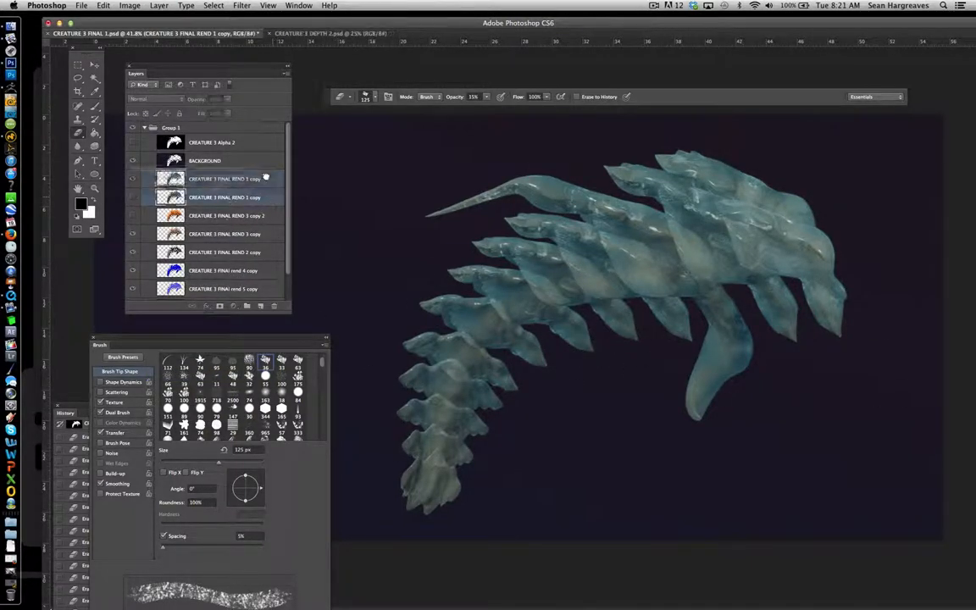
{"action": "left_click", "coordinate": [148, 98]}
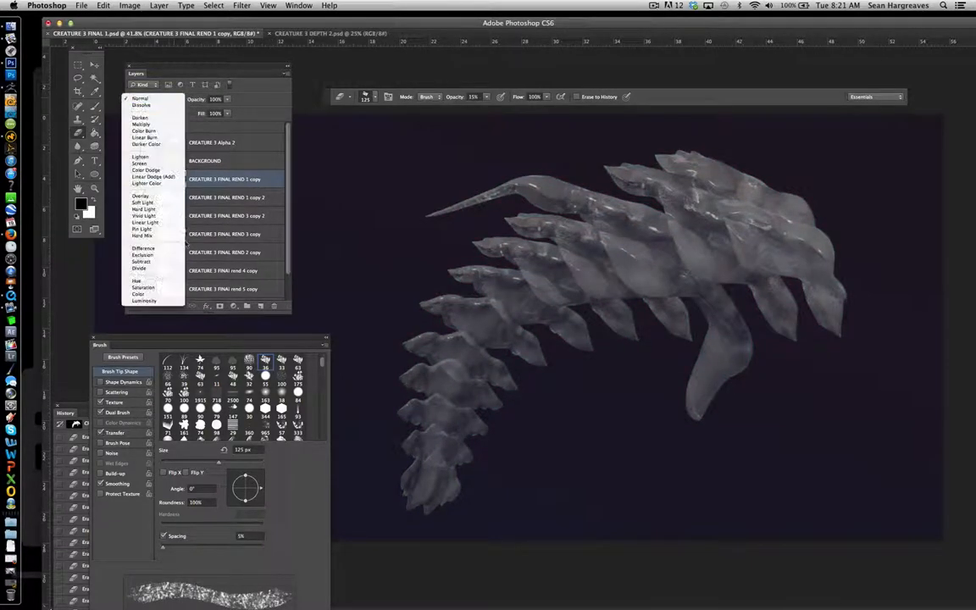
{"action": "left_click", "coordinate": [142, 202]}
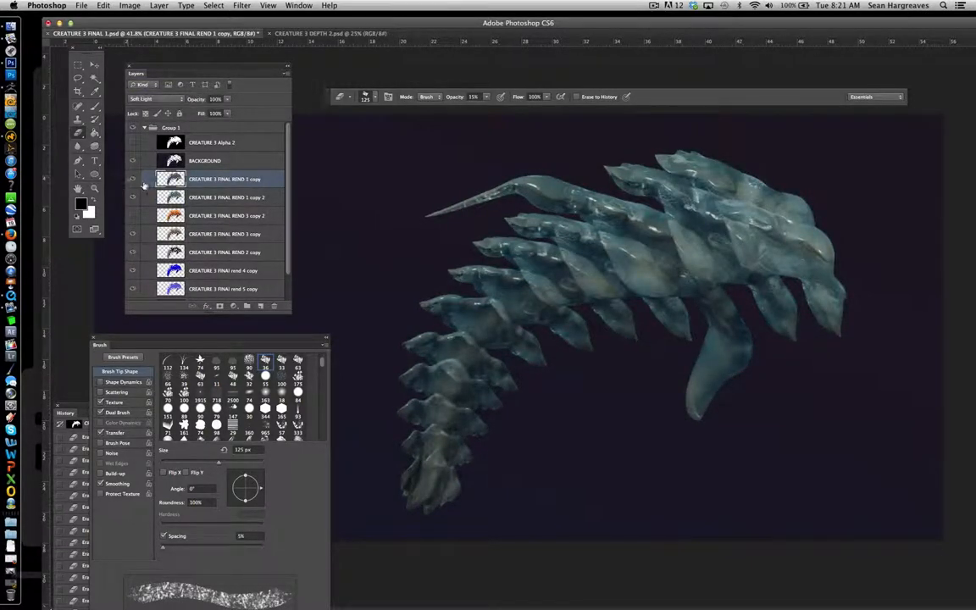
{"action": "left_click", "coordinate": [226, 197]}
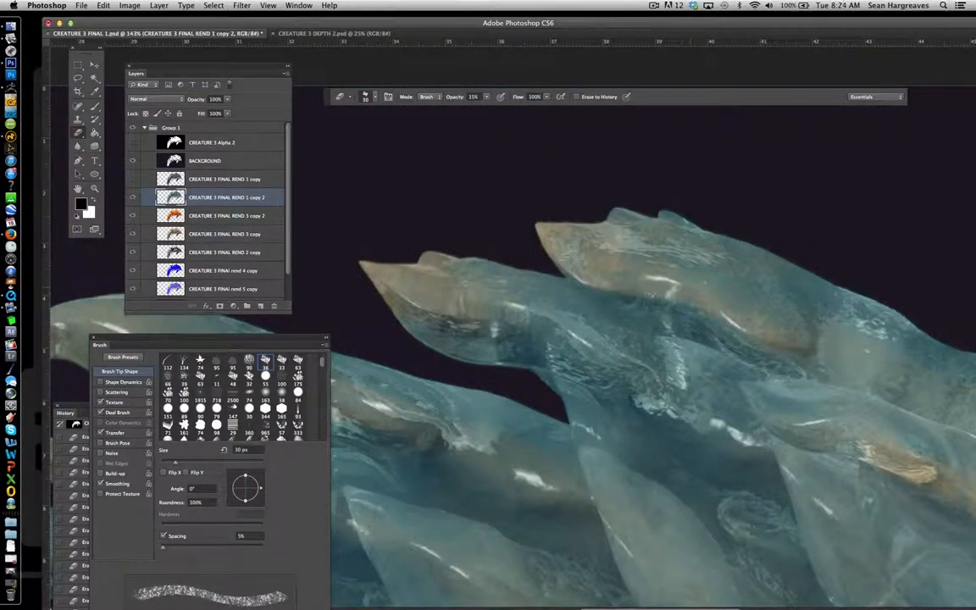
- Hide the teal and tan creature layers so only CREATURE 3 FINAl rend 4 copy shows
{"action": "left_click", "coordinate": [648, 305]}
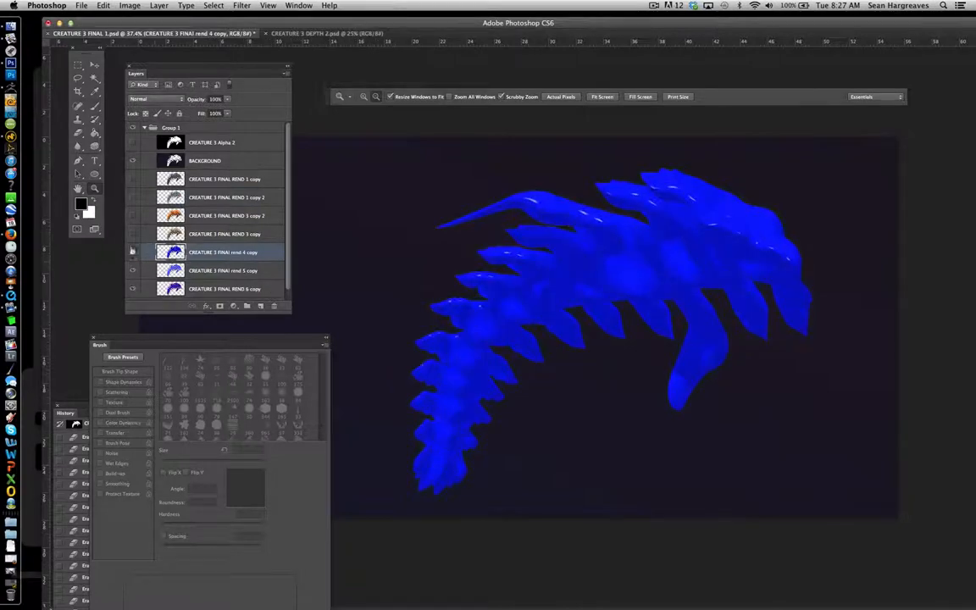
- Move the blue render above the creature layers and blend it in Soft Light
{"action": "left_click", "coordinate": [224, 270]}
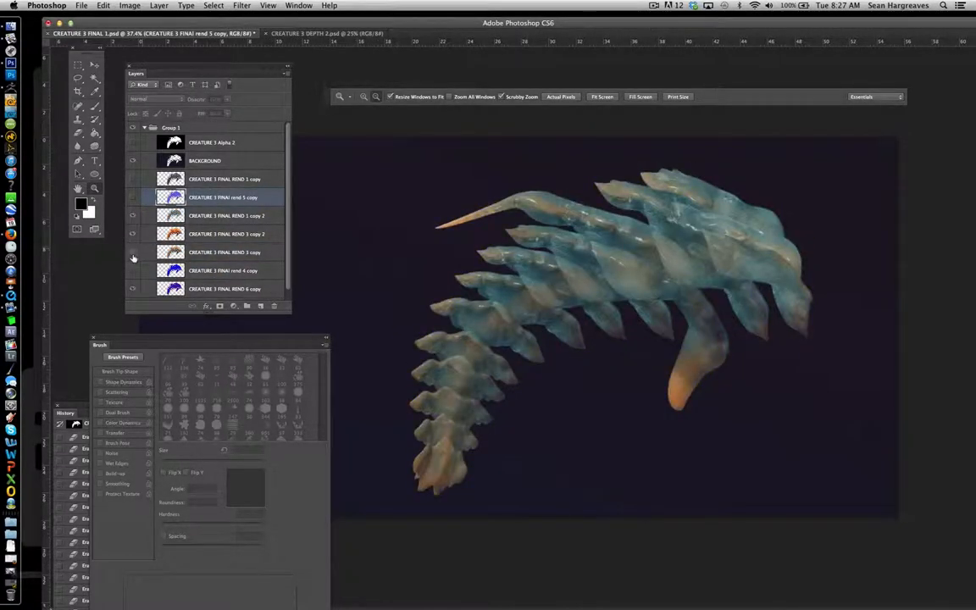
{"action": "left_click", "coordinate": [152, 99]}
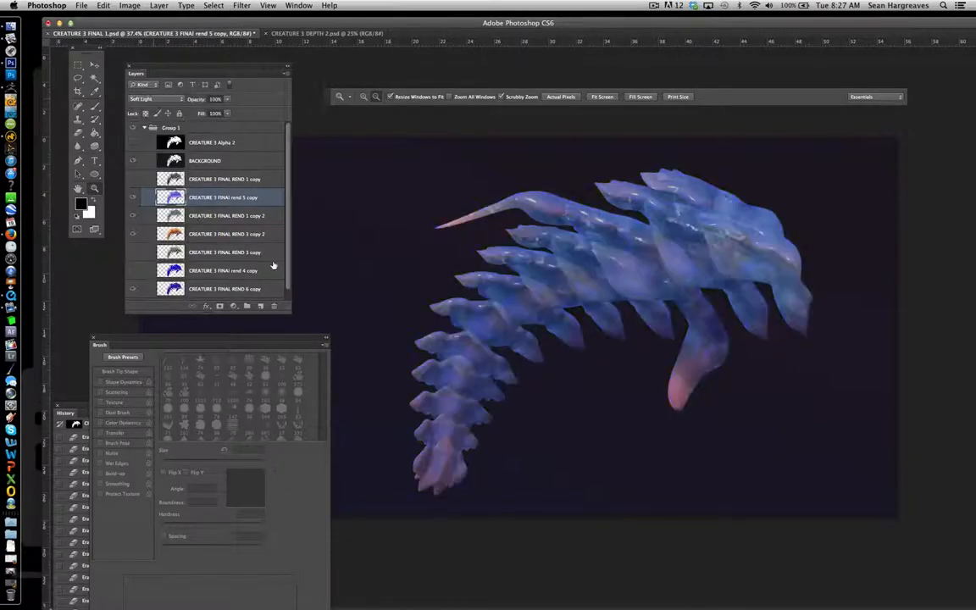
{"action": "left_click", "coordinate": [225, 178]}
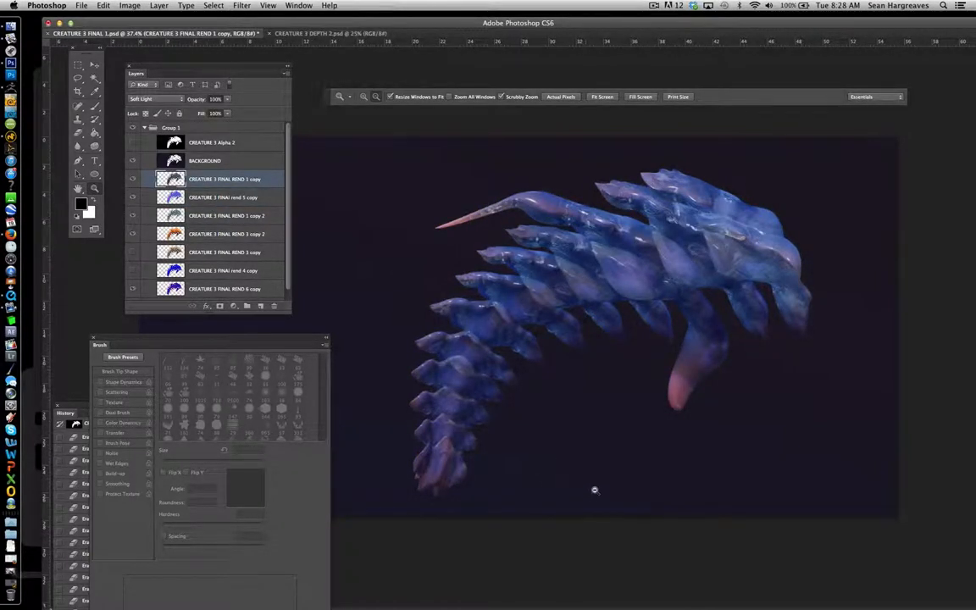
{"action": "left_click", "coordinate": [132, 179]}
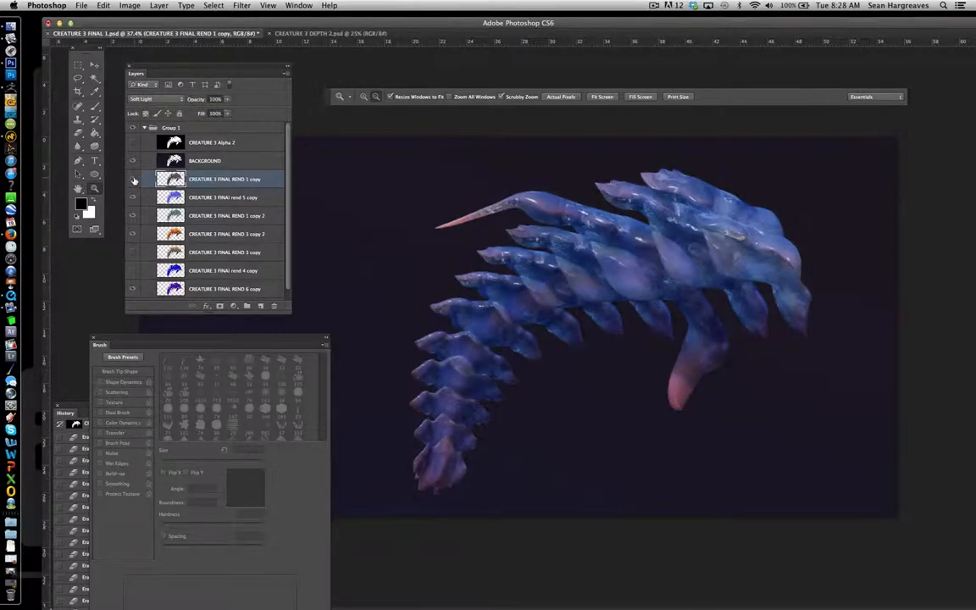
- Put the REND 3 copy on top in Normal mode at 11% opacity, toggling it to compare
{"action": "left_click", "coordinate": [148, 99]}
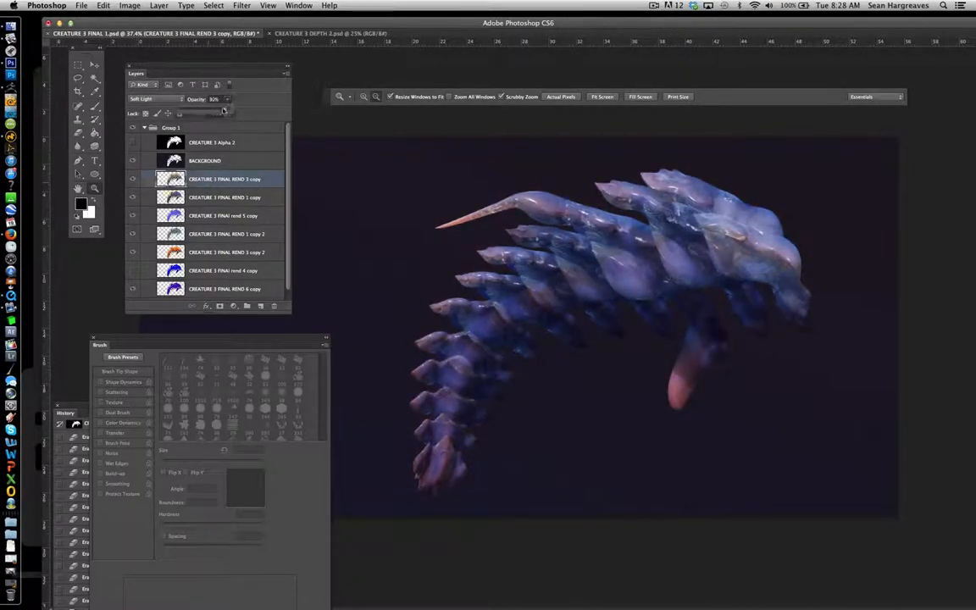
{"action": "left_click", "coordinate": [148, 99]}
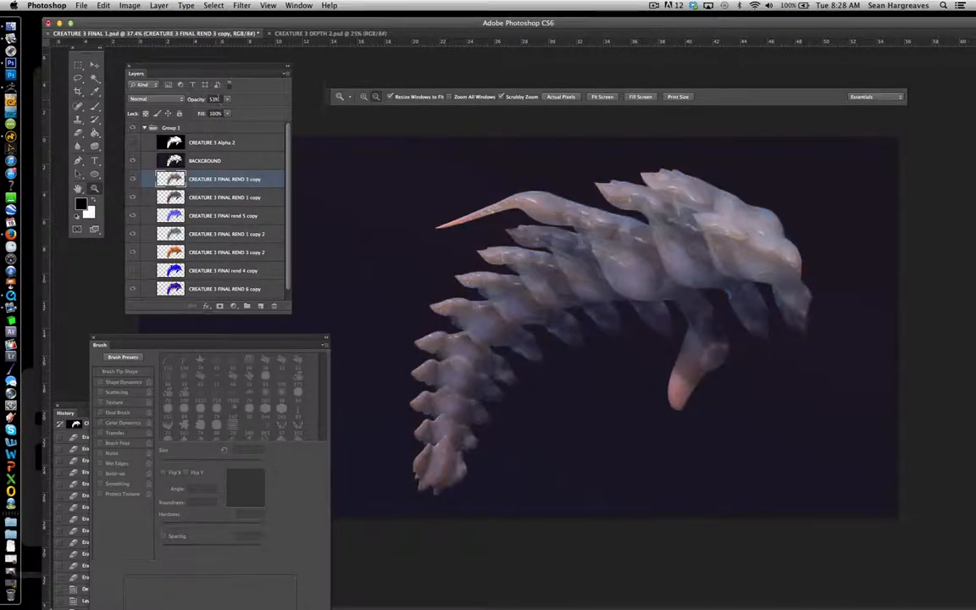
{"action": "left_click", "coordinate": [227, 111]}
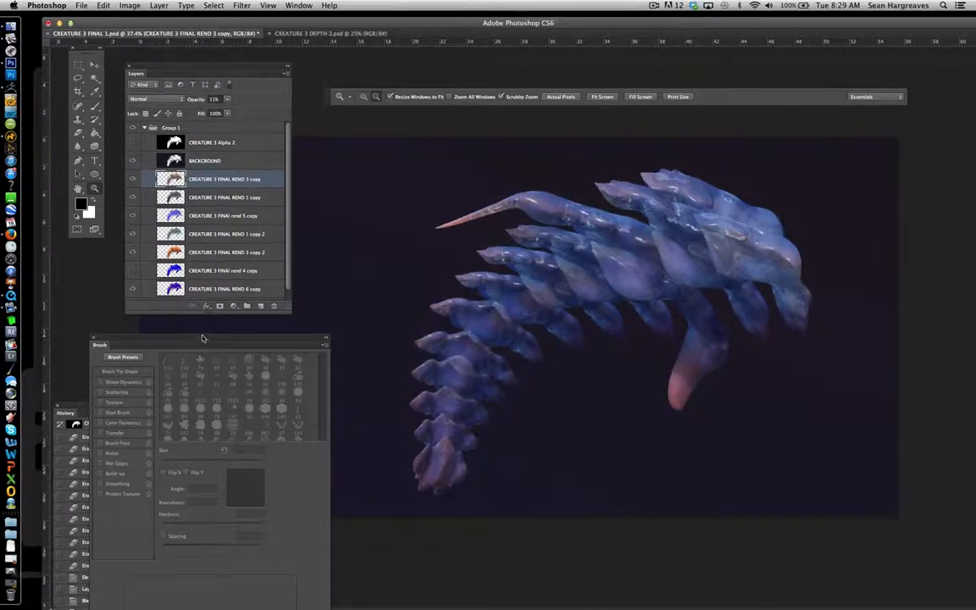
{"action": "left_click", "coordinate": [132, 179]}
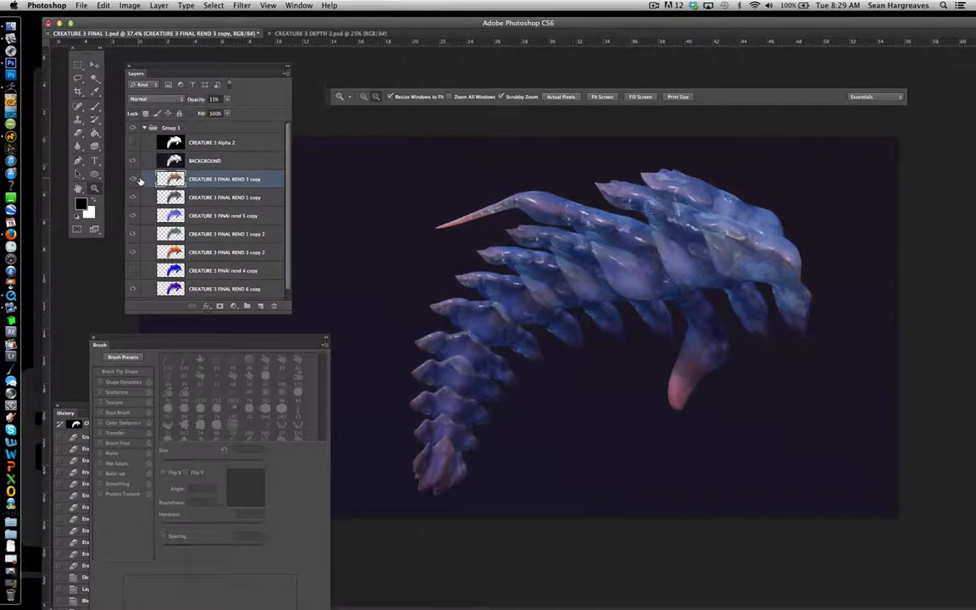
{"action": "left_click", "coordinate": [133, 179]}
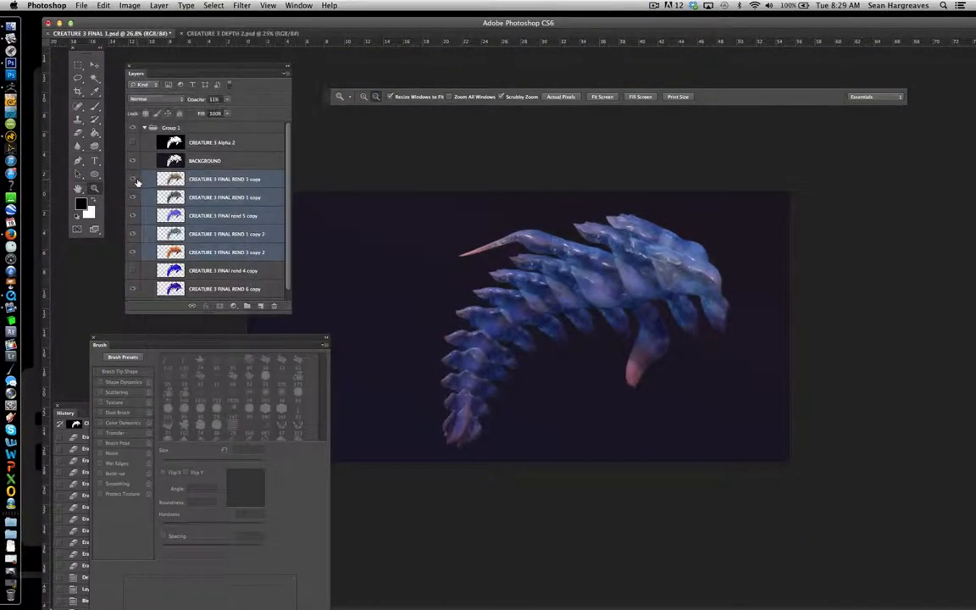
- Duplicate Group 1 as Group 1 copy, trimming its renders and placing BACKGROUND at the bottom
{"action": "left_click", "coordinate": [132, 179]}
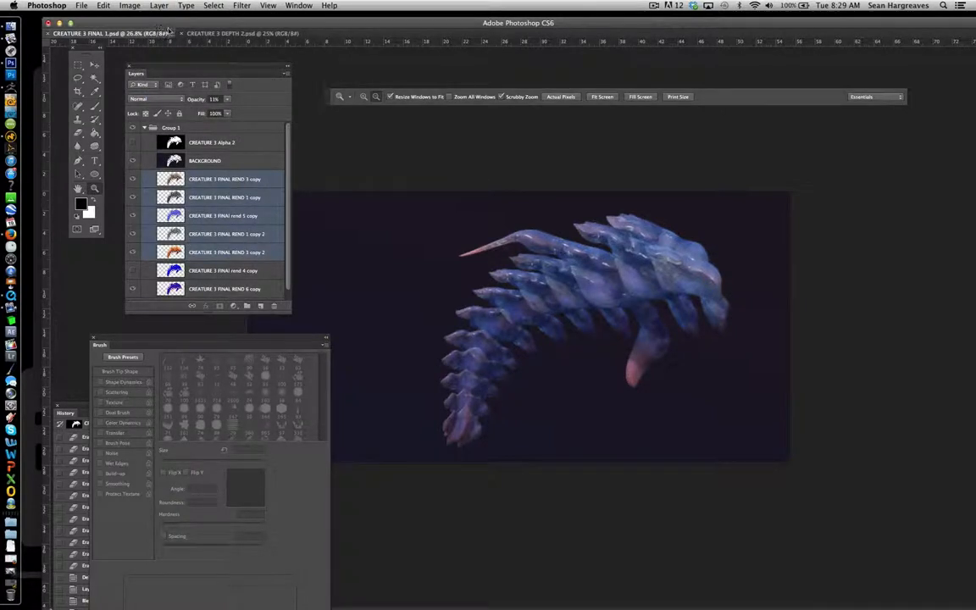
{"action": "left_click", "coordinate": [224, 170]}
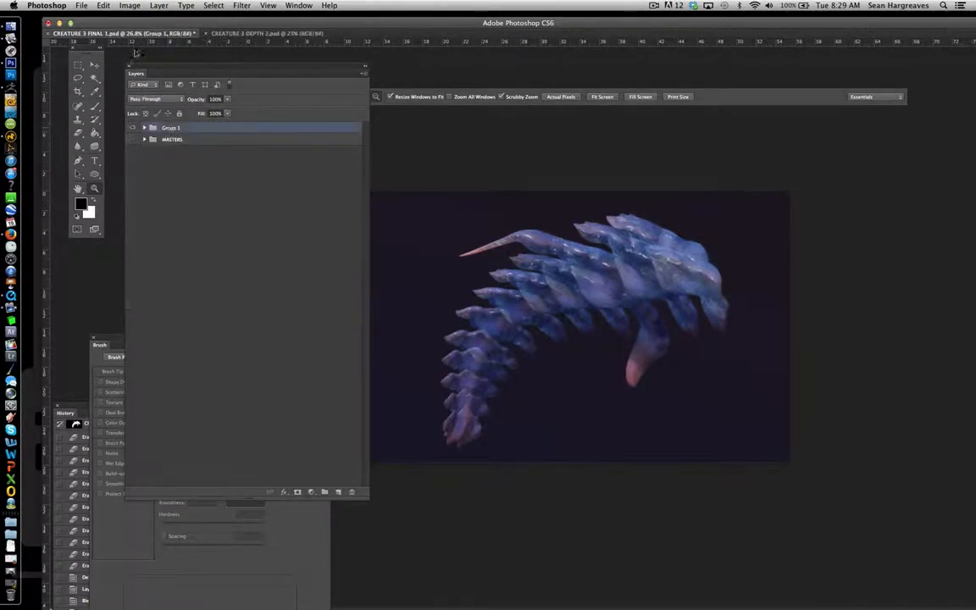
{"action": "left_click", "coordinate": [159, 6]}
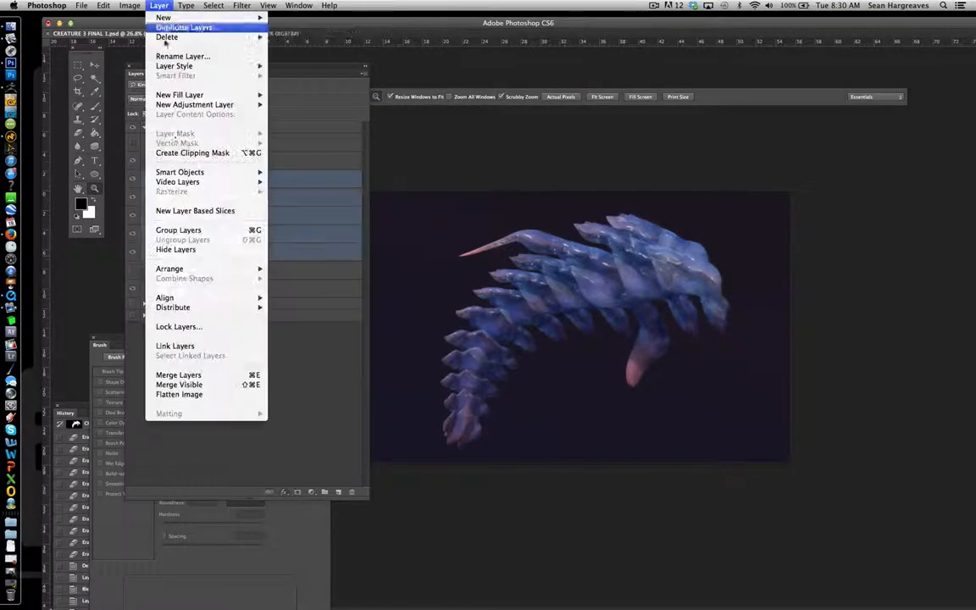
{"action": "left_click", "coordinate": [185, 27]}
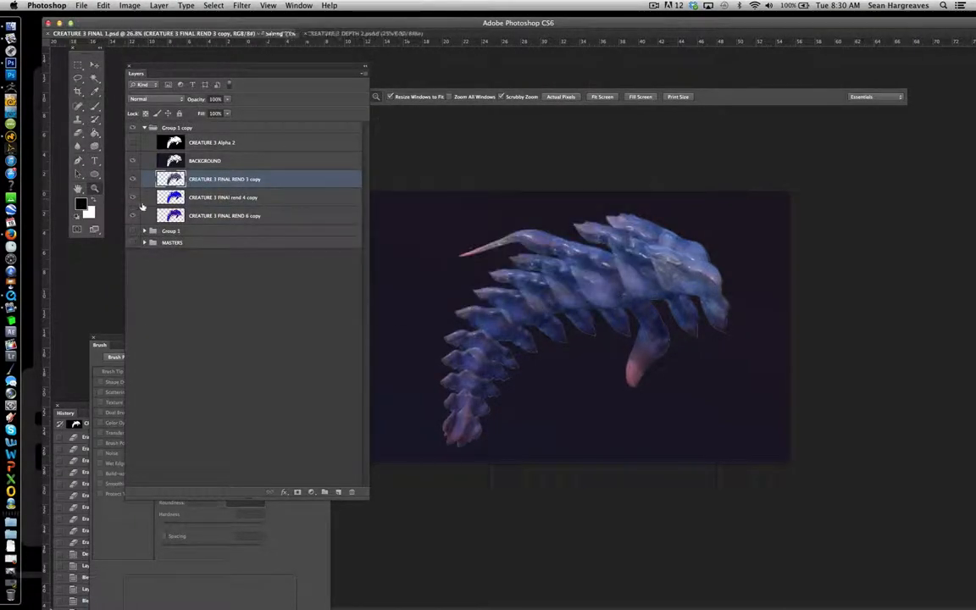
{"action": "left_click", "coordinate": [133, 198]}
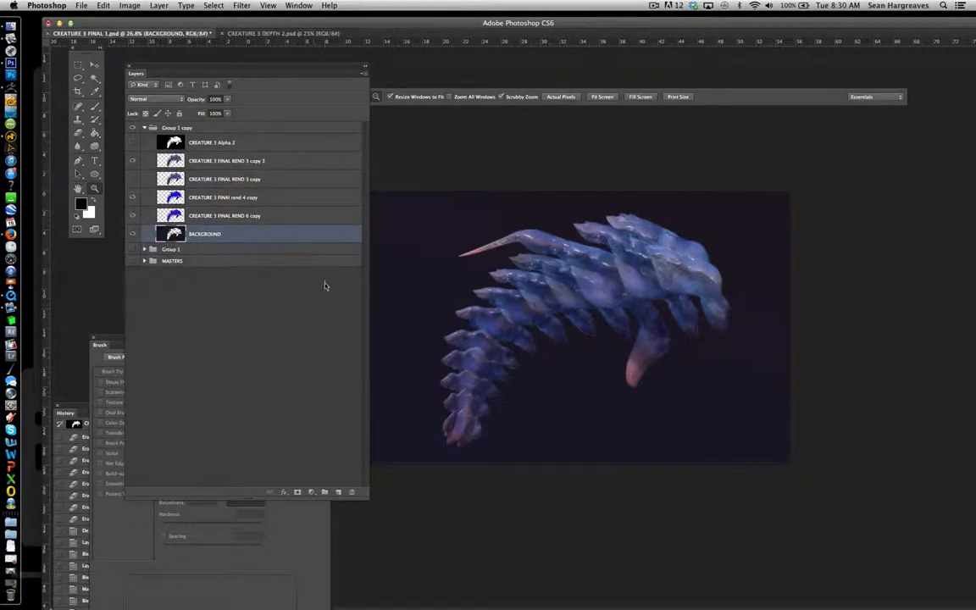
- Hide the textured REND 3 copy 3 and brighten the duplicated blue silhouette with Brightness/Contrast
{"action": "left_click", "coordinate": [226, 161]}
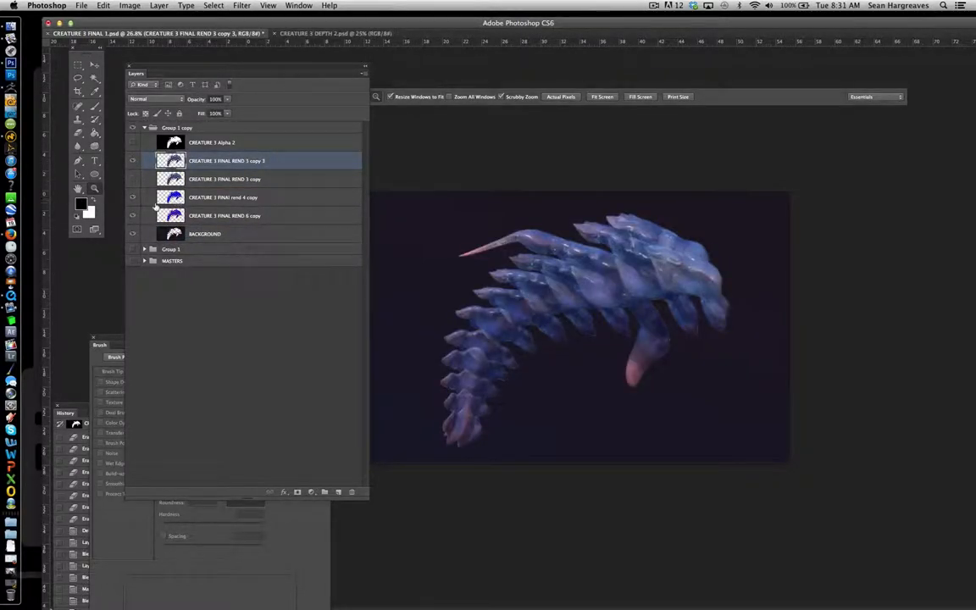
{"action": "left_click", "coordinate": [132, 215]}
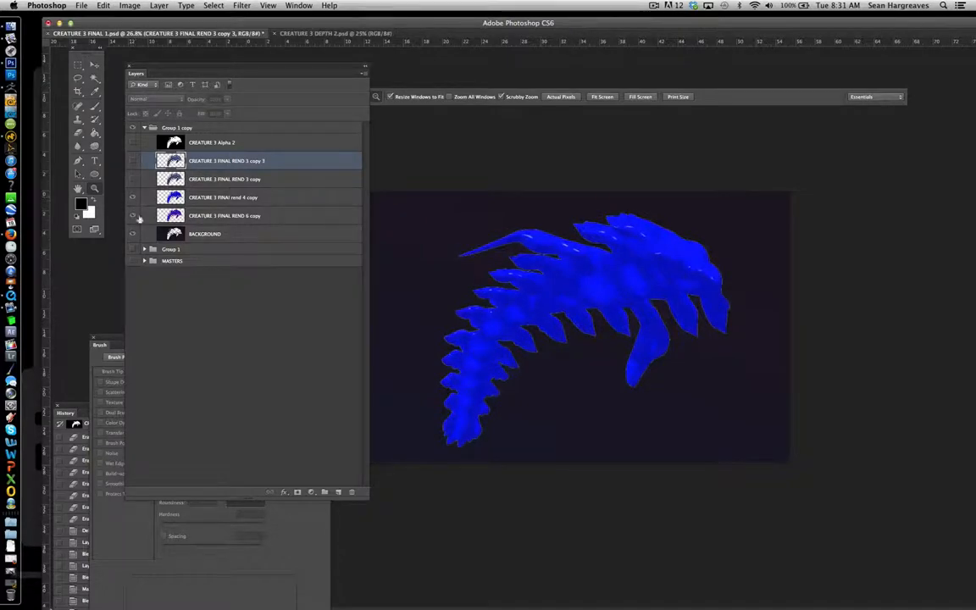
{"action": "left_click", "coordinate": [160, 6]}
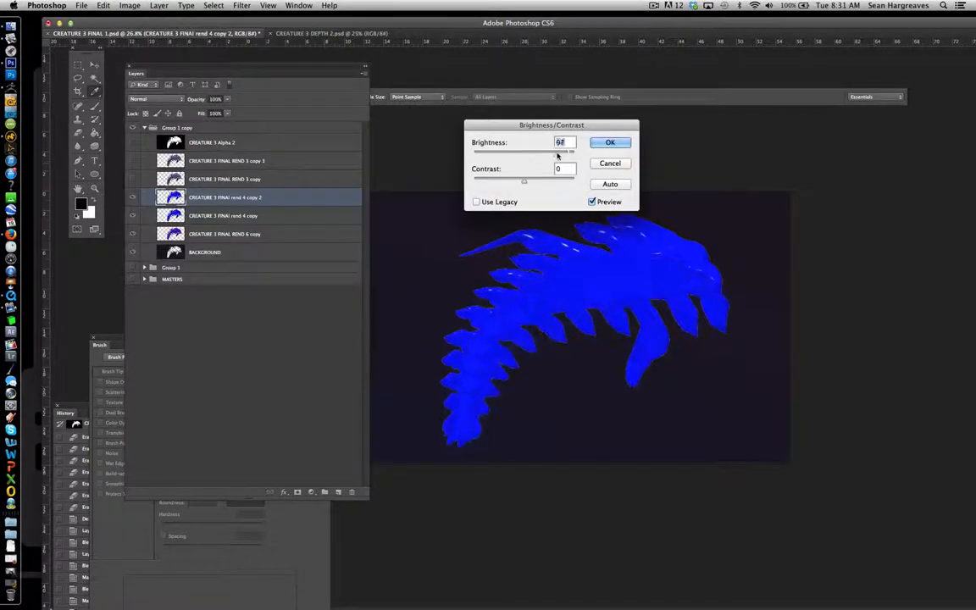
{"action": "left_click", "coordinate": [610, 141]}
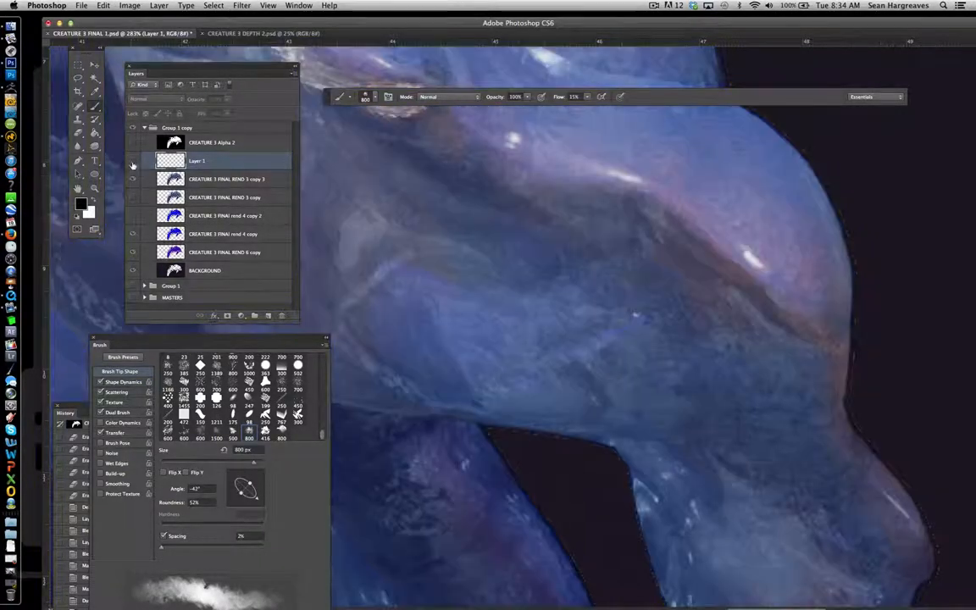
- Set up Layer 1 at 60% opacity with a soft round brush and salmon-pink colour
{"action": "left_click", "coordinate": [366, 96]}
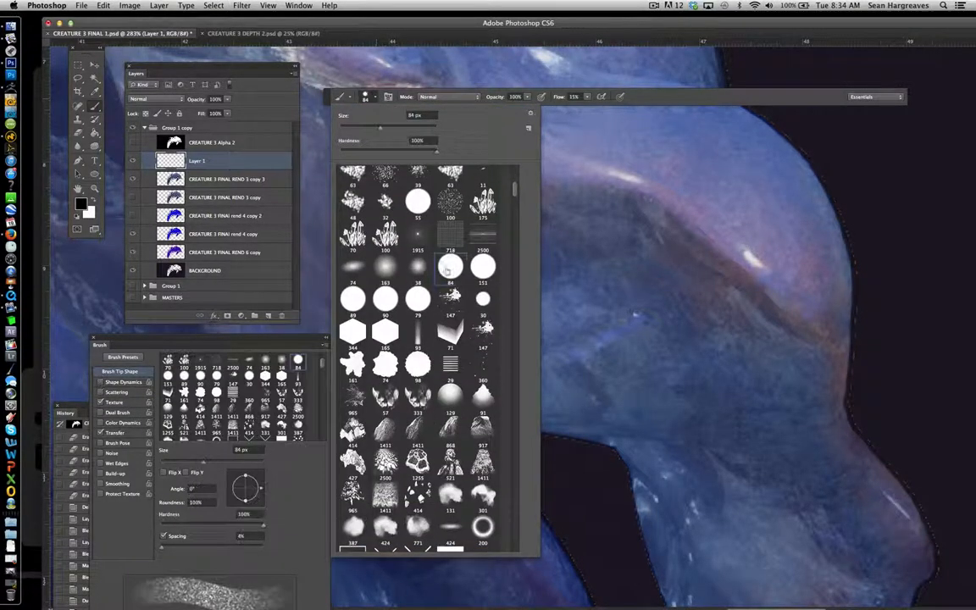
{"action": "left_click", "coordinate": [483, 298]}
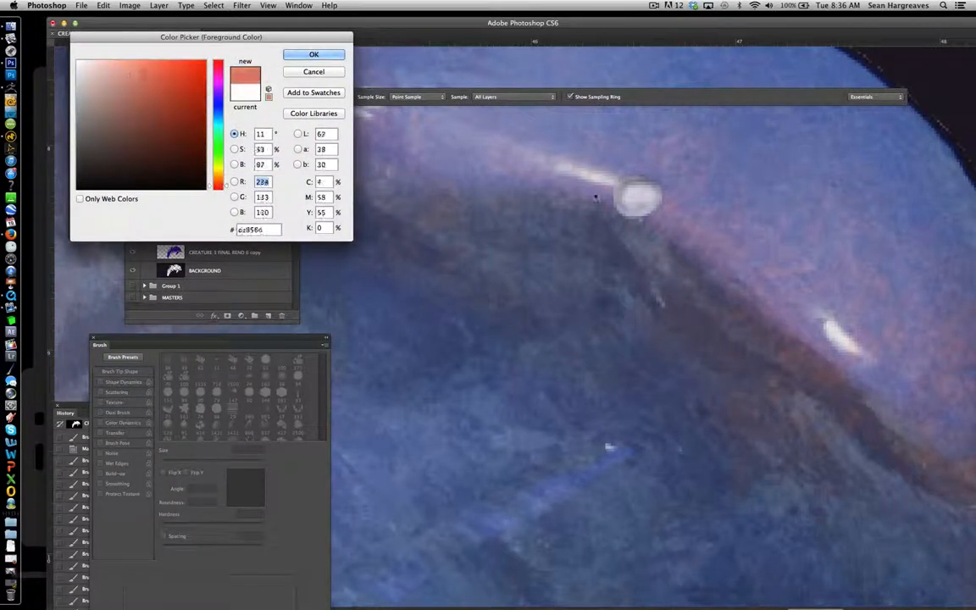
{"action": "left_click", "coordinate": [313, 54]}
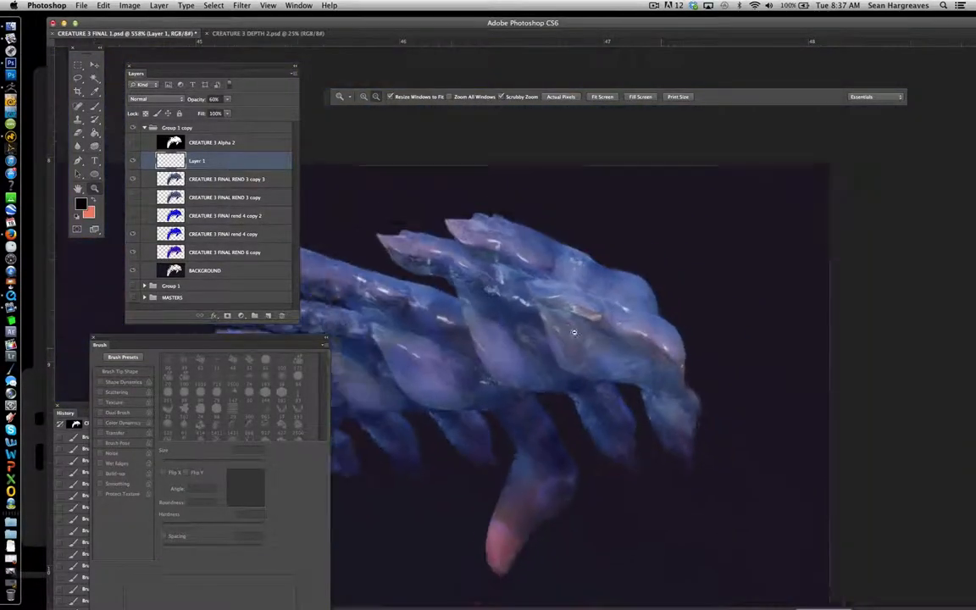
- Save progress, hue-shift a silhouette copy to orange-red, and erase it except the spike tips
{"action": "left_click", "coordinate": [81, 5]}
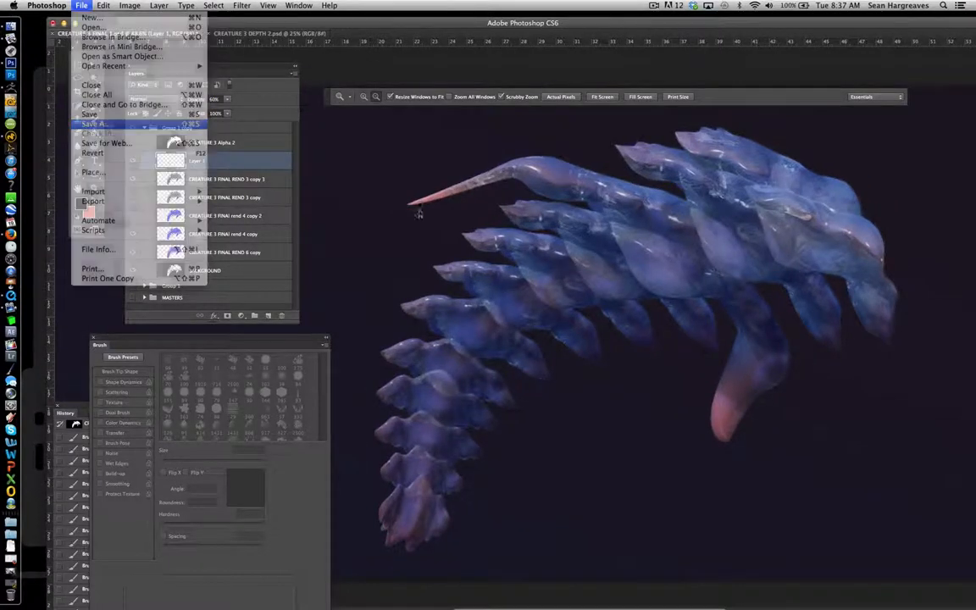
{"action": "left_click", "coordinate": [95, 124]}
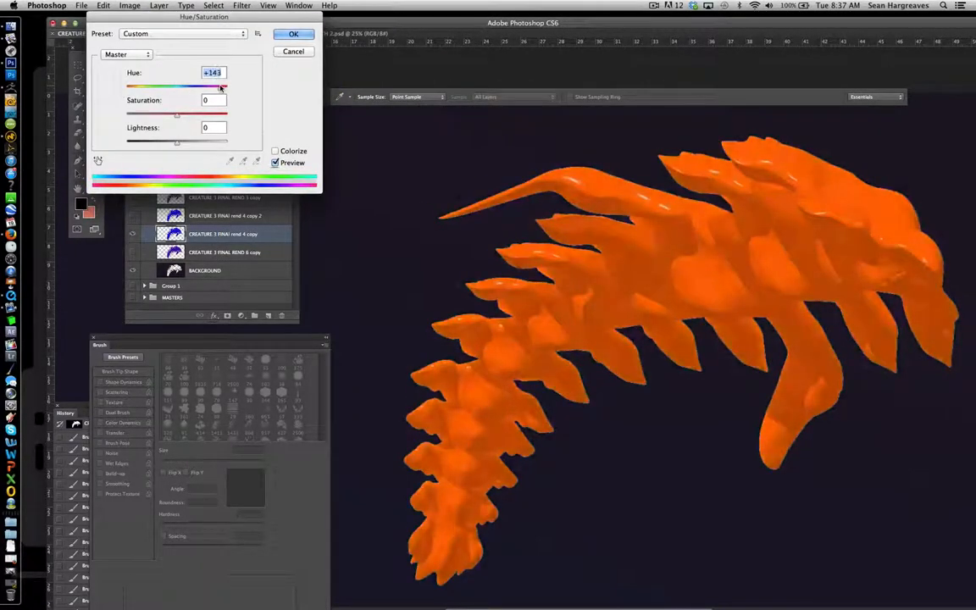
{"action": "left_click", "coordinate": [293, 34]}
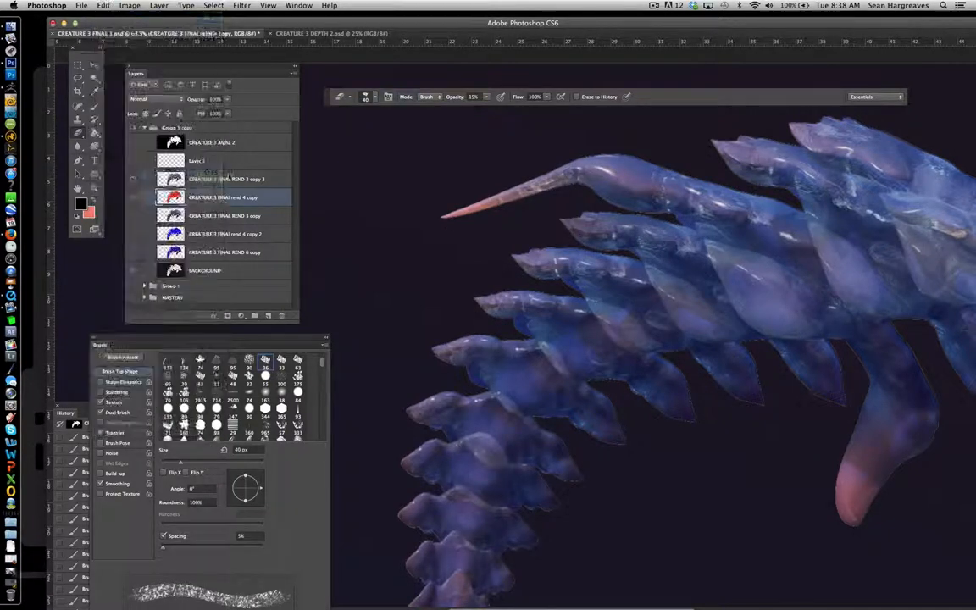
{"action": "left_click", "coordinate": [227, 179]}
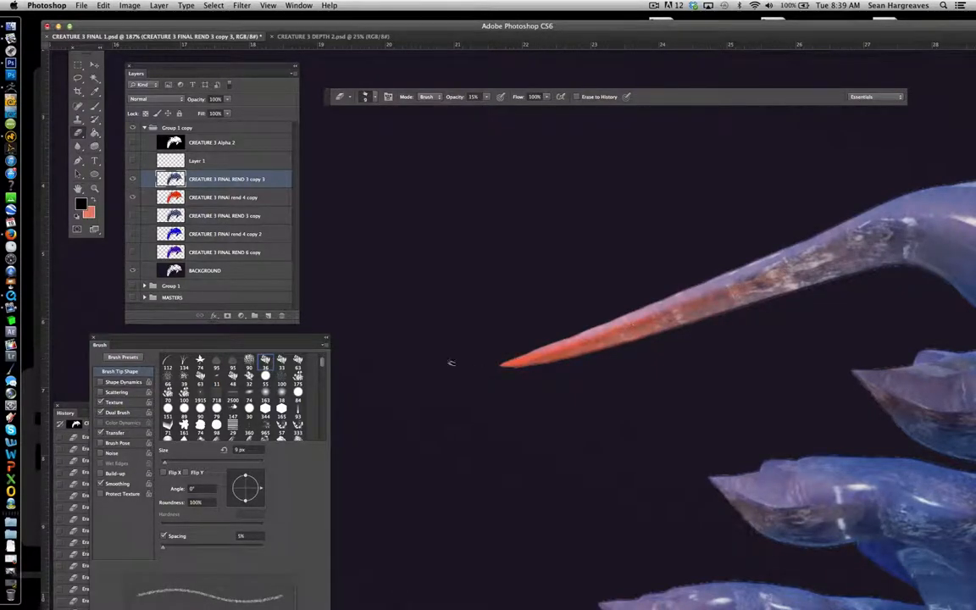
{"action": "left_click", "coordinate": [204, 269]}
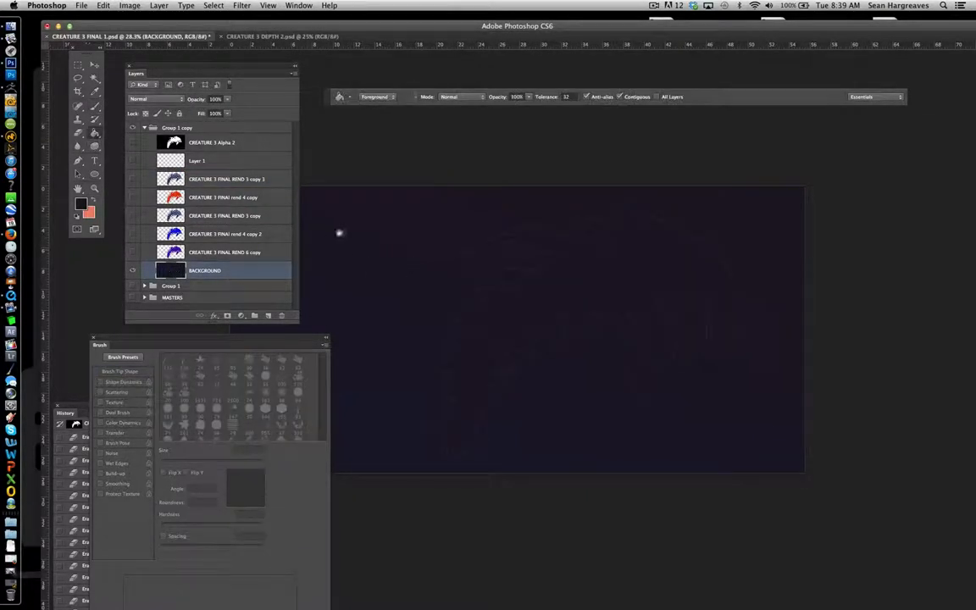
- Fill Layer 2 dark, group and merge the creature layers, and replace CREATURE 3 FINAL 1.psd
{"action": "left_click", "coordinate": [159, 5]}
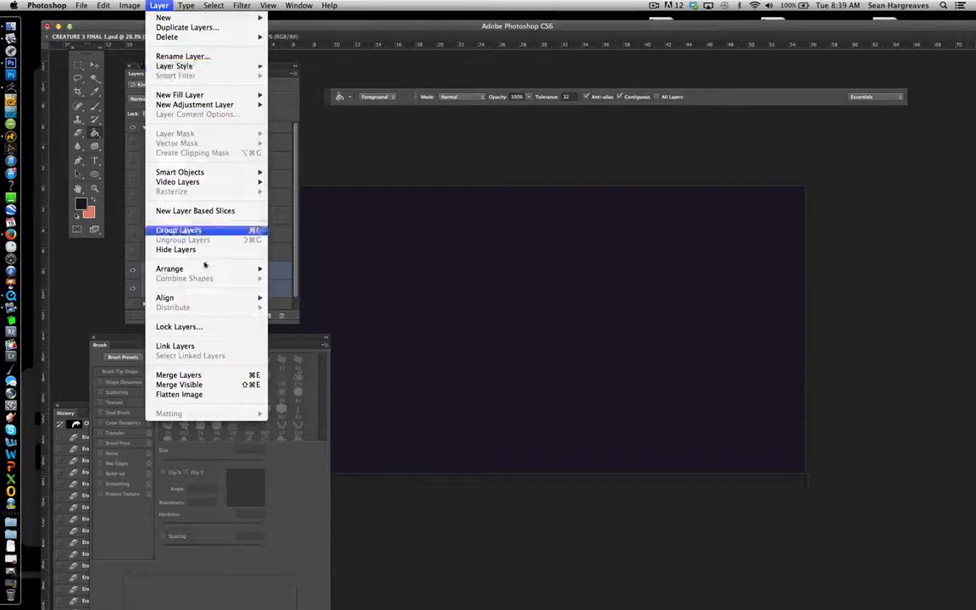
{"action": "left_click", "coordinate": [177, 229]}
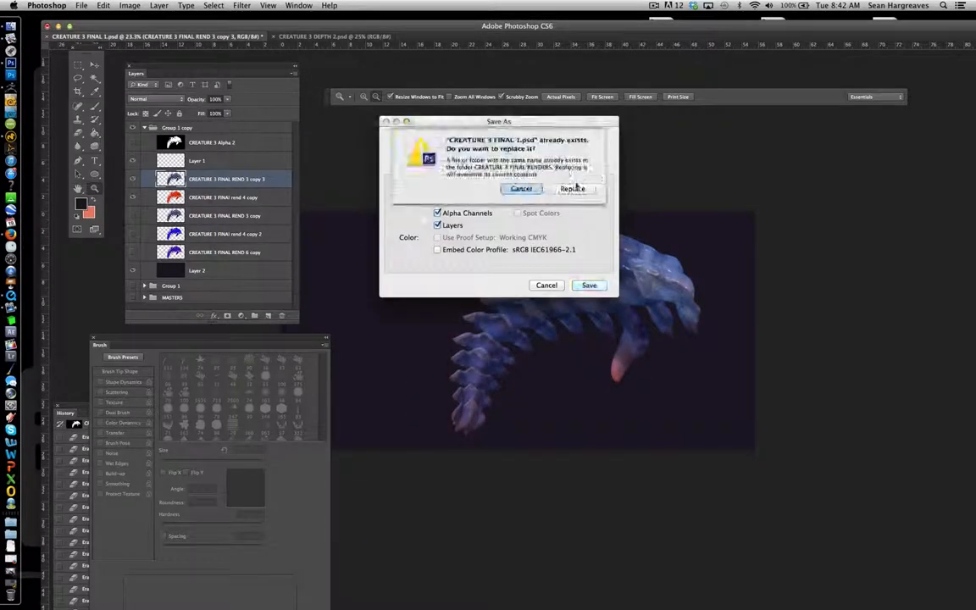
{"action": "left_click", "coordinate": [573, 188]}
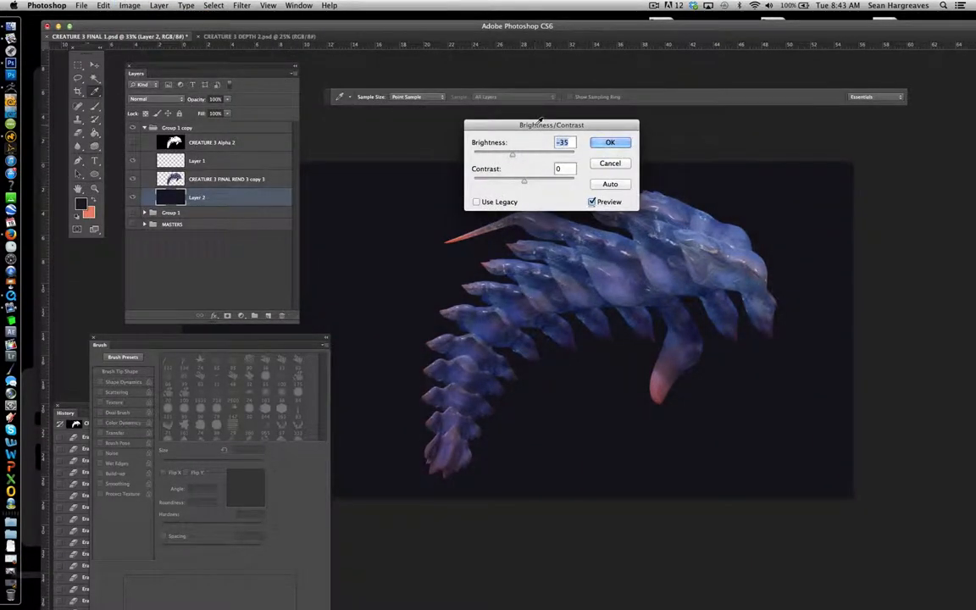
- Darken Layer 2 and add a Soft Light radial gradient glow on Layer 3
{"action": "left_click", "coordinate": [610, 141]}
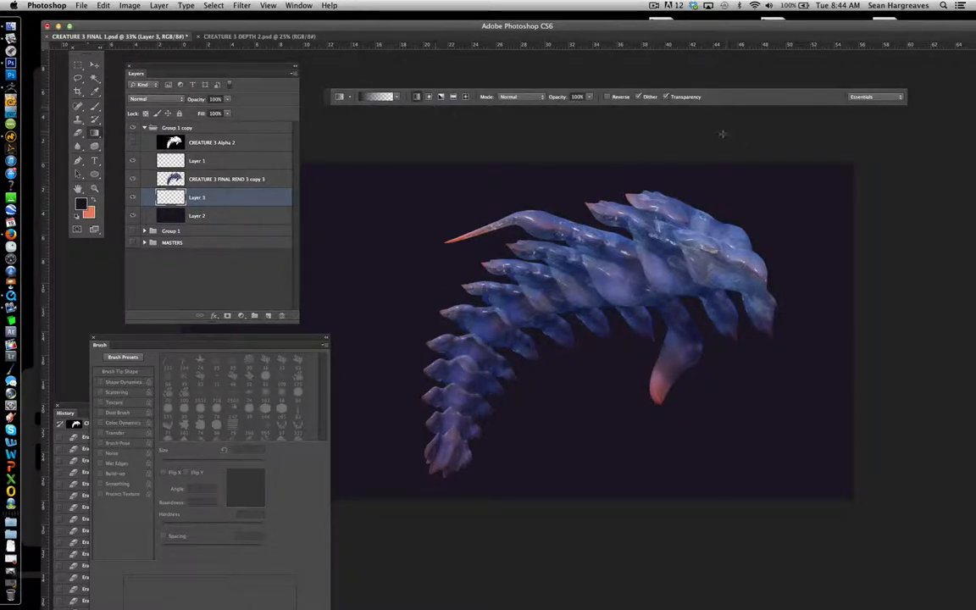
{"action": "left_click", "coordinate": [80, 203]}
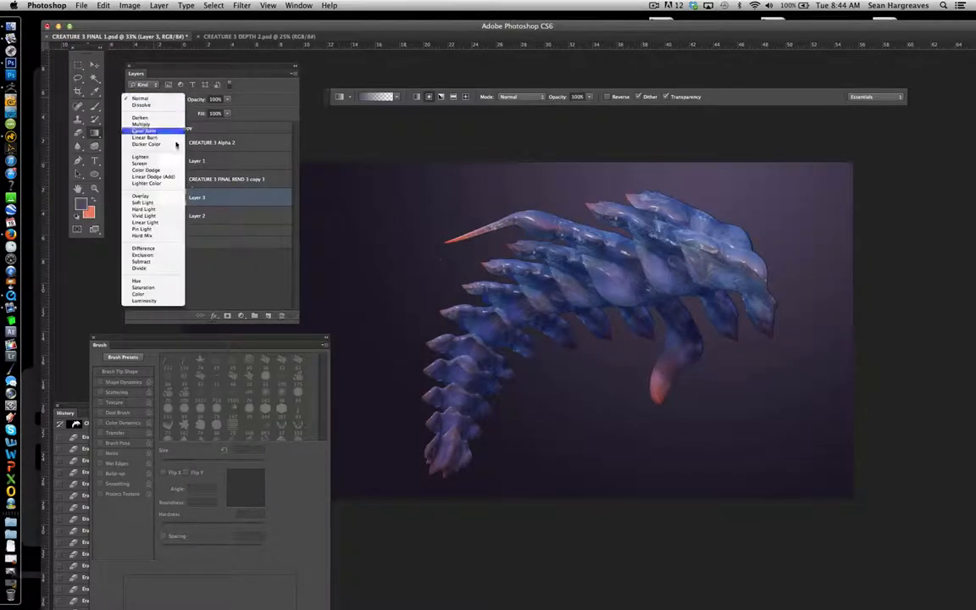
{"action": "left_click", "coordinate": [142, 202]}
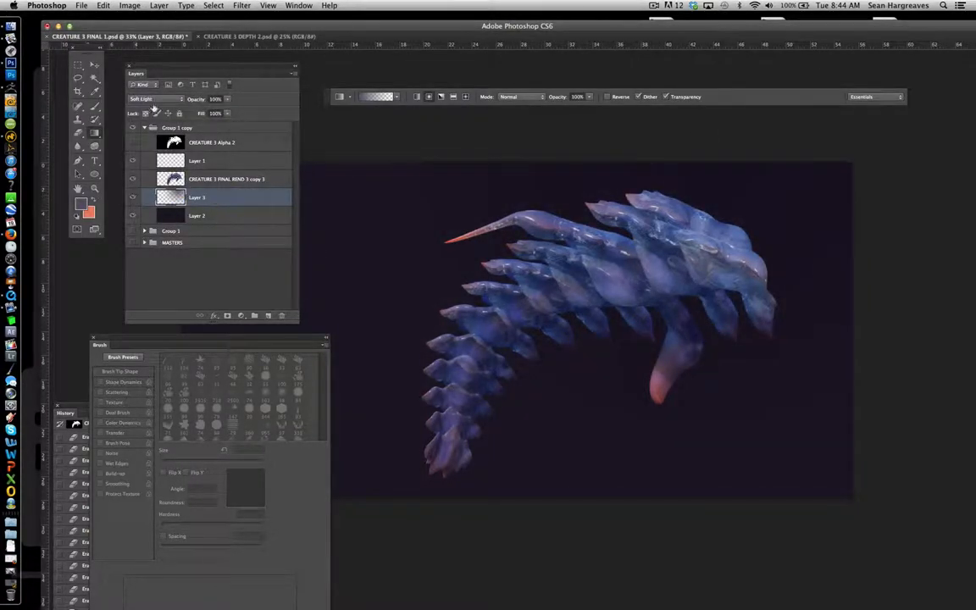
- Darken Layer 2 much further and add a new blank top layer
{"action": "left_click", "coordinate": [148, 98]}
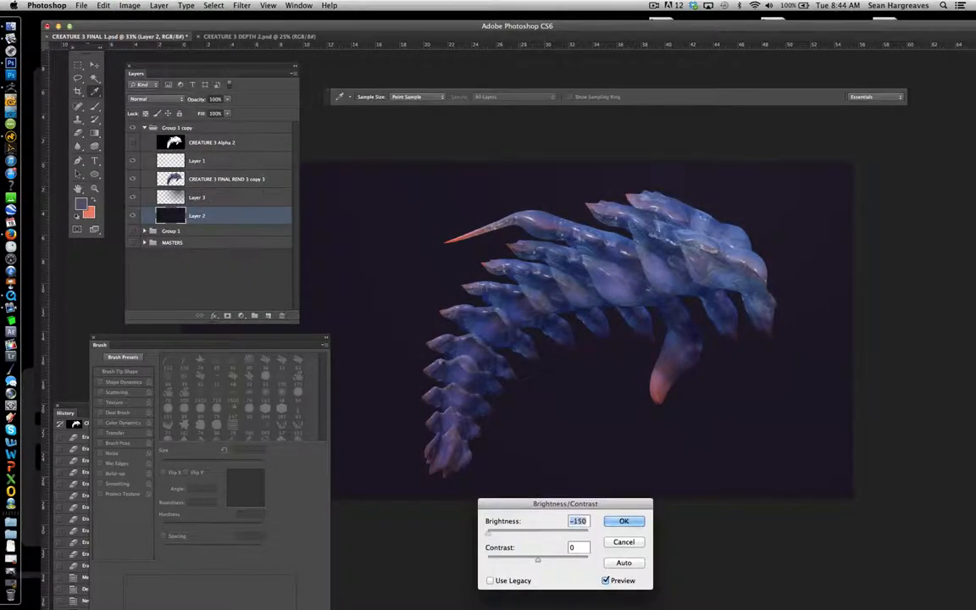
{"action": "left_click", "coordinate": [624, 520]}
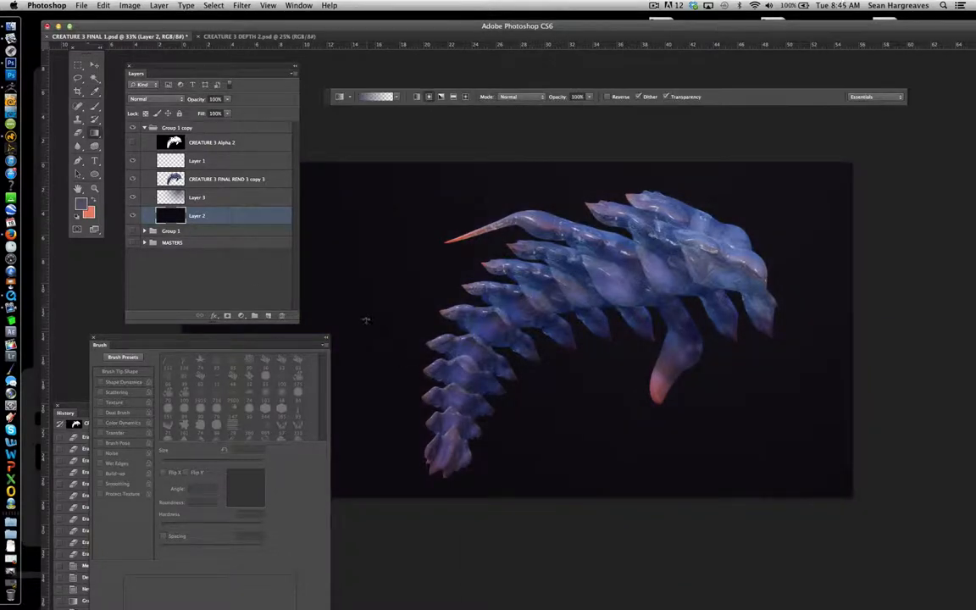
{"action": "left_click", "coordinate": [196, 198]}
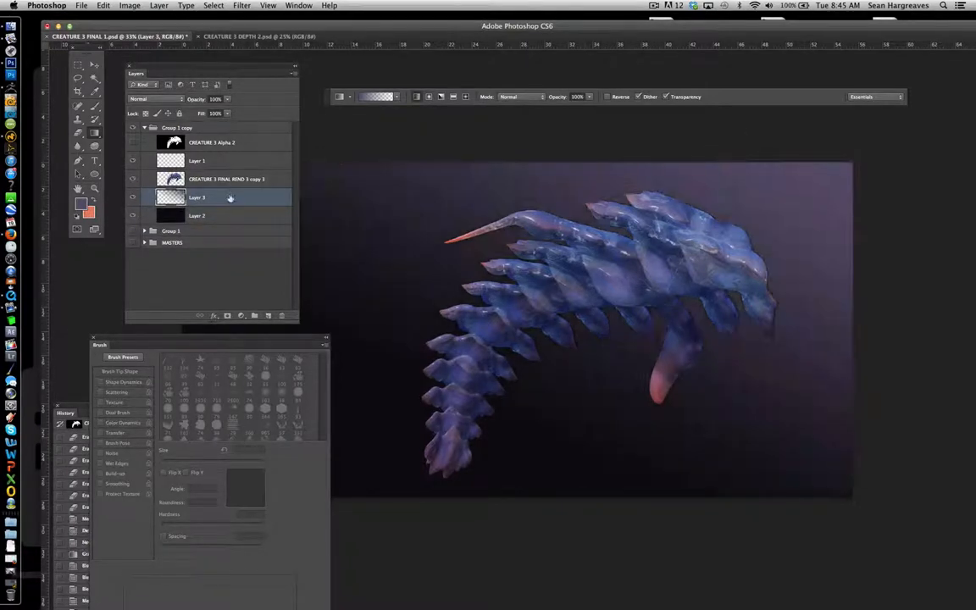
{"action": "left_click", "coordinate": [214, 99]}
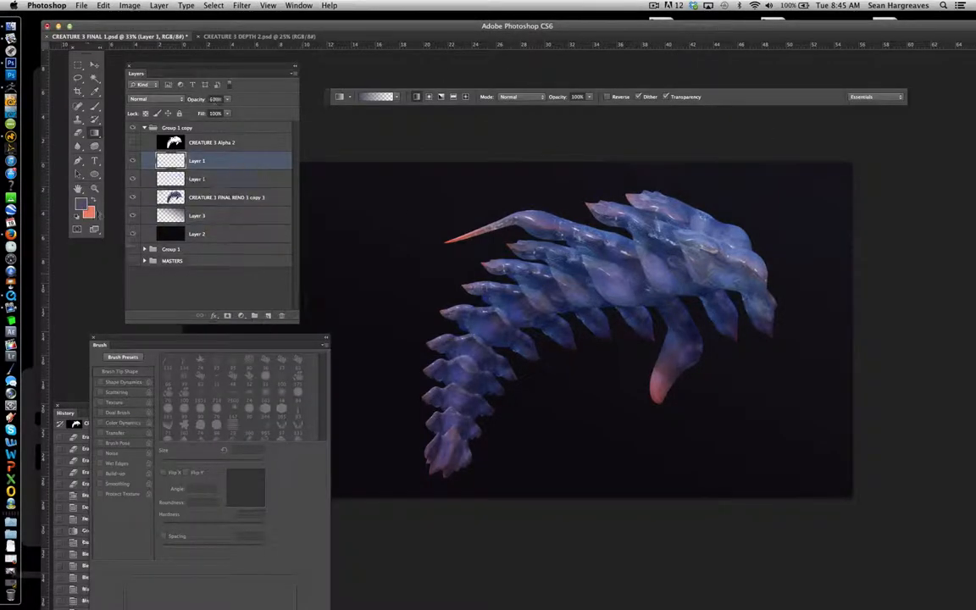
- Dab small pale lavender specks around the creature on Layer 4
{"action": "left_click", "coordinate": [88, 205]}
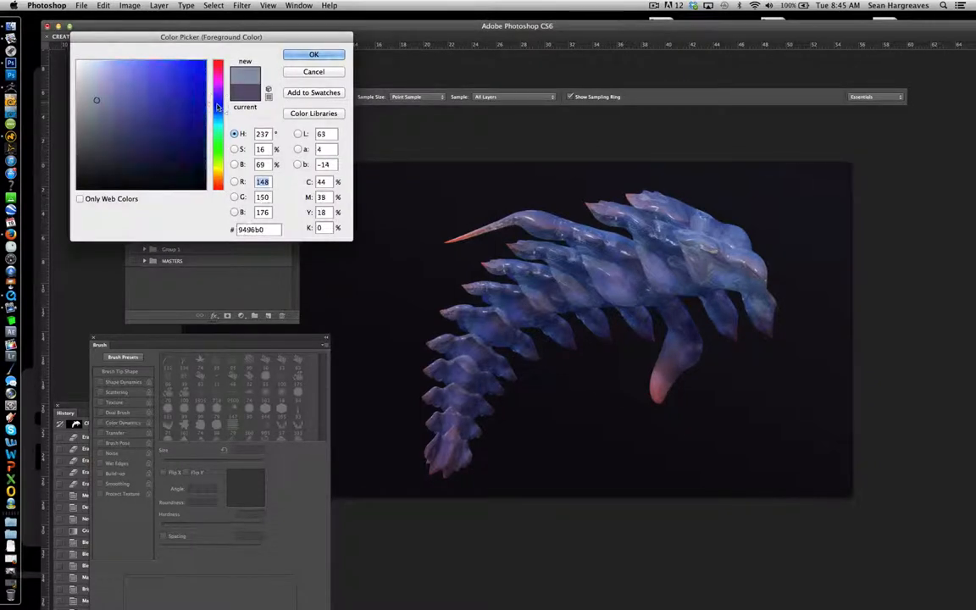
{"action": "left_click", "coordinate": [313, 54]}
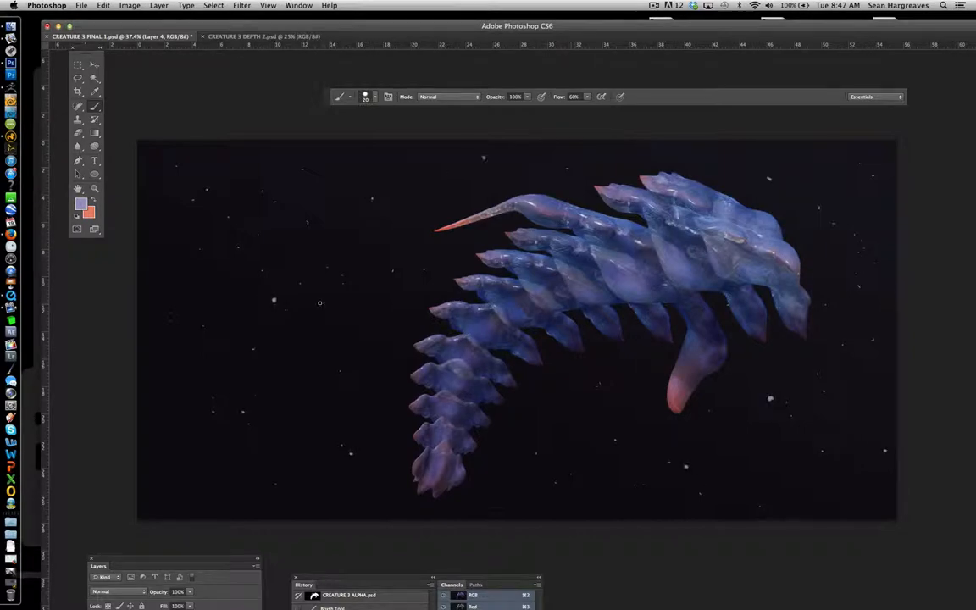
- Apply a 12-pixel Gaussian Blur to the specks on Layer 4
{"action": "left_click", "coordinate": [241, 5]}
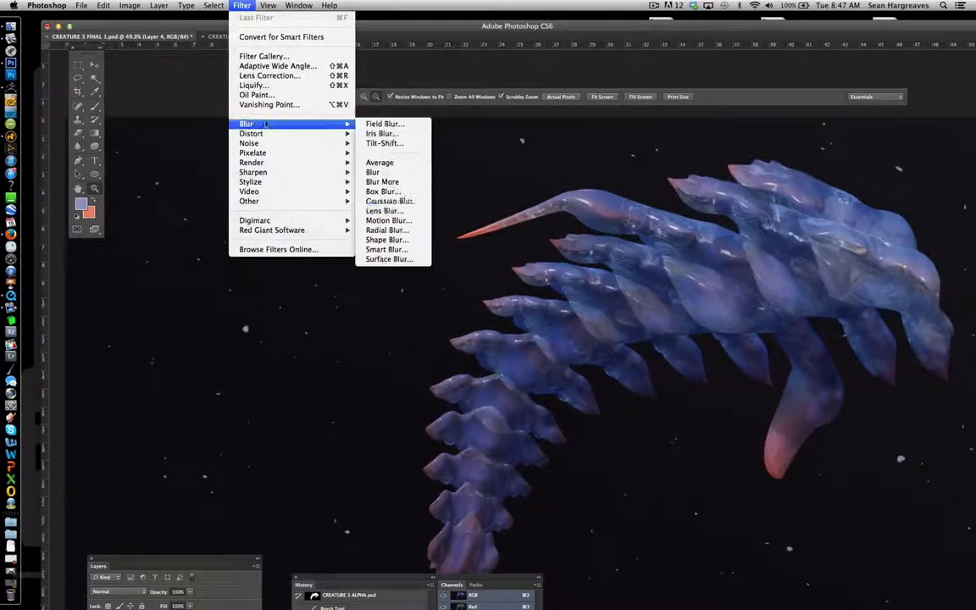
{"action": "left_click", "coordinate": [389, 201]}
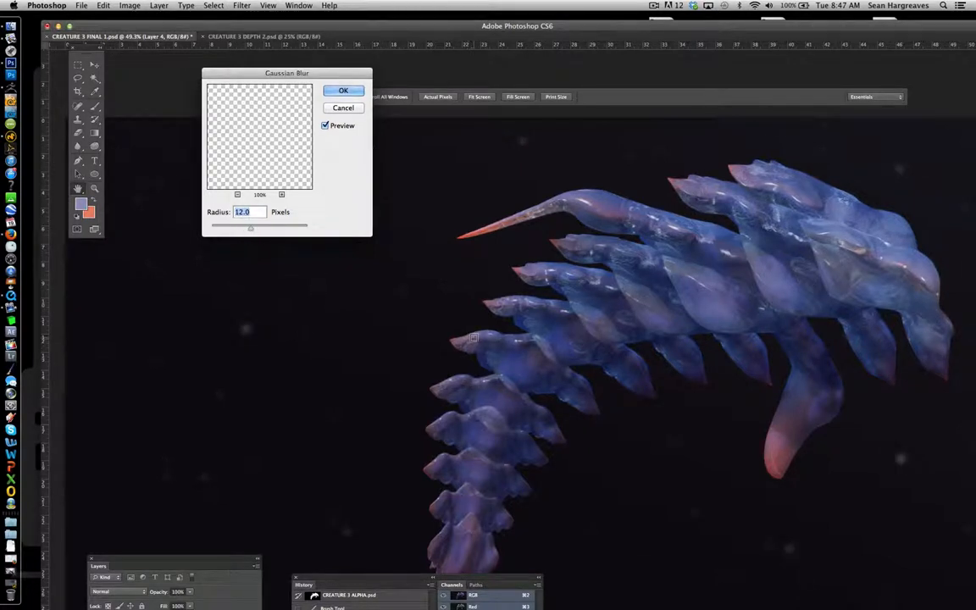
{"action": "left_click", "coordinate": [344, 91]}
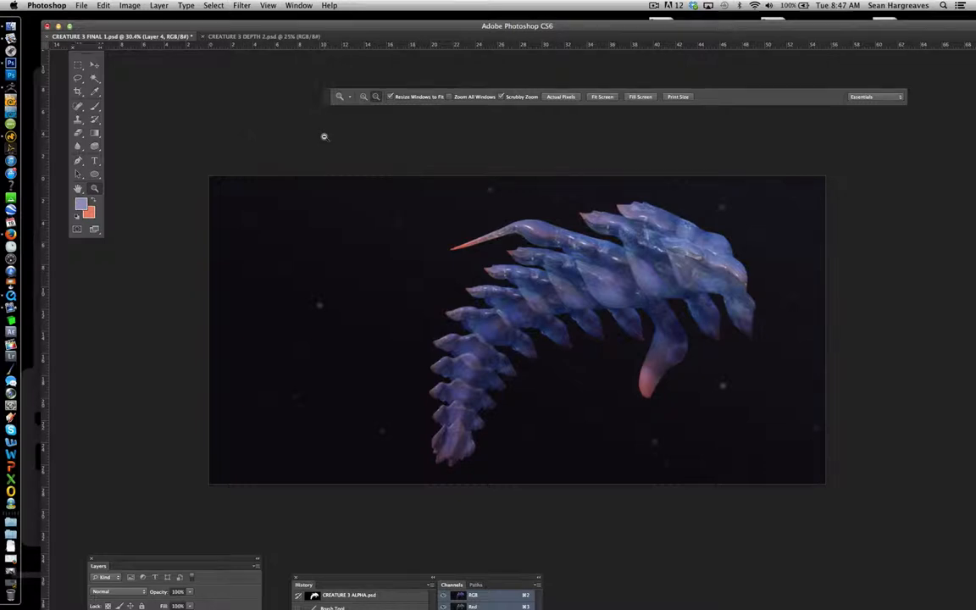
{"action": "mouse_move", "coordinate": [575, 393]}
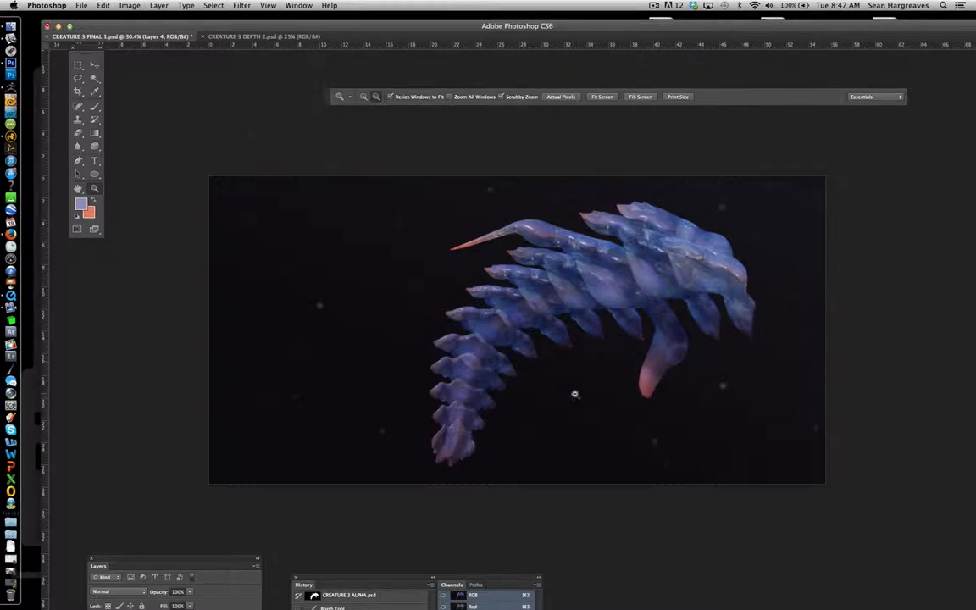
{"action": "mouse_move", "coordinate": [610, 398]}
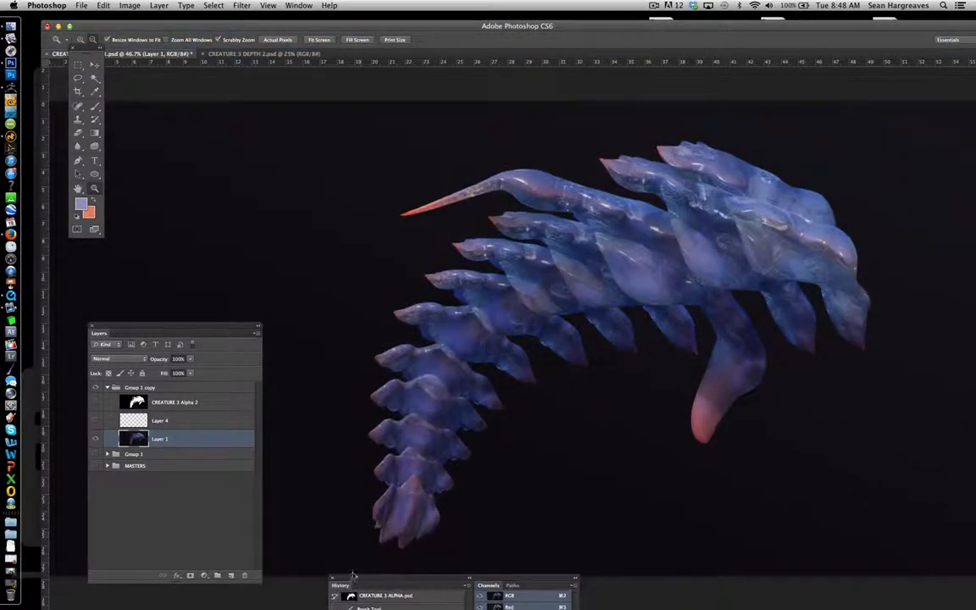
- Apply Lens Blur with the Alpha 1 depth map, focal distance 115, radius 20
{"action": "left_click", "coordinate": [243, 5]}
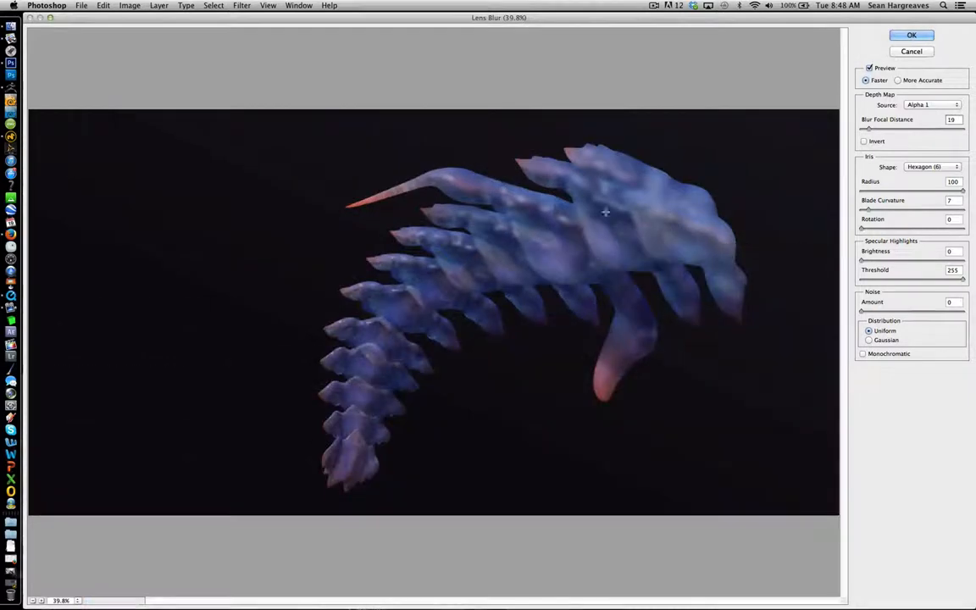
{"action": "left_click_drag", "start_coordinate": [868, 128], "coordinate": [906, 128]}
{"action": "type", "text": "20"}
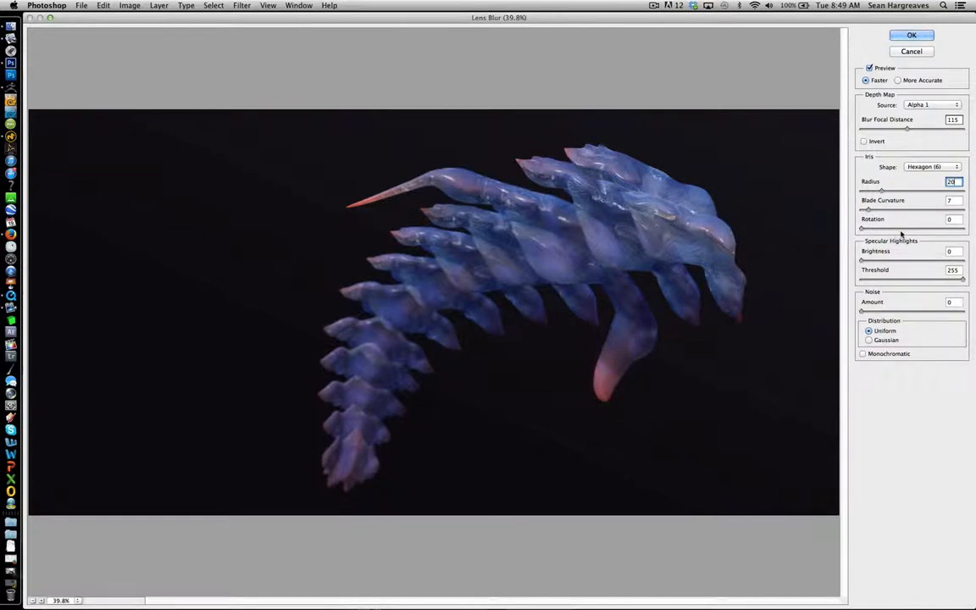
{"action": "mouse_move", "coordinate": [906, 218]}
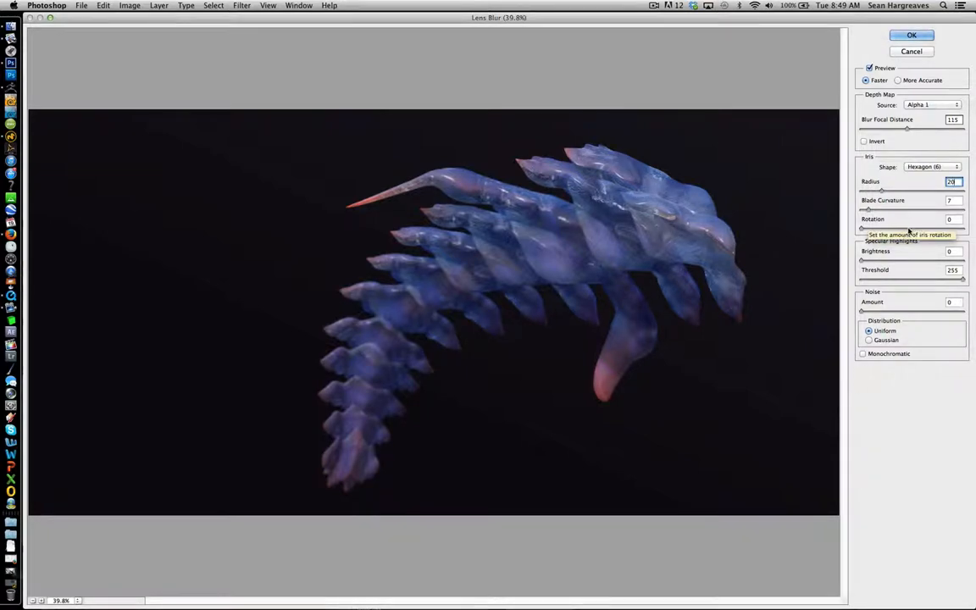
{"action": "left_click", "coordinate": [911, 34]}
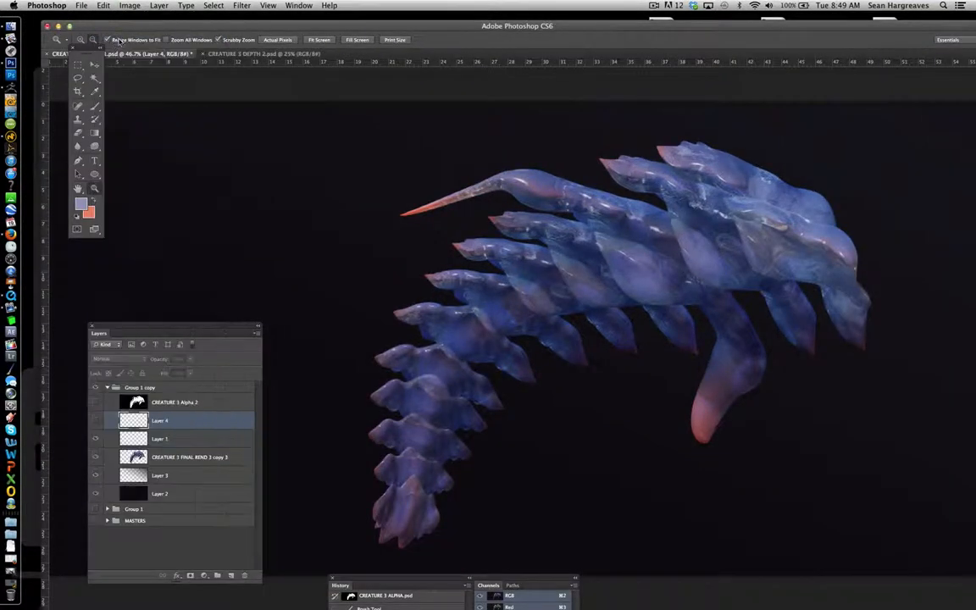
{"action": "left_click", "coordinate": [160, 475]}
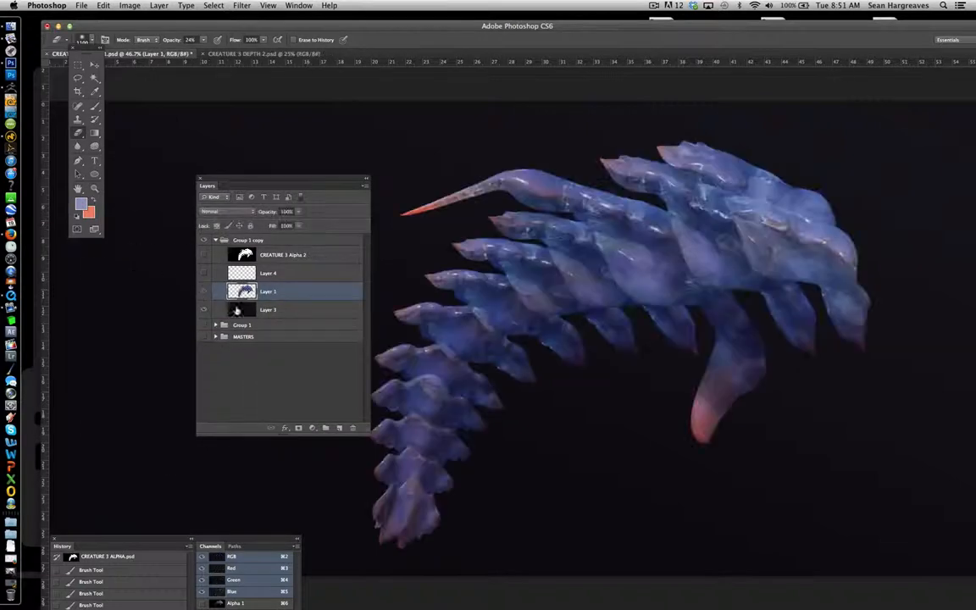
- Reapply the same lens blur to the merged creature image
{"action": "left_click", "coordinate": [242, 5]}
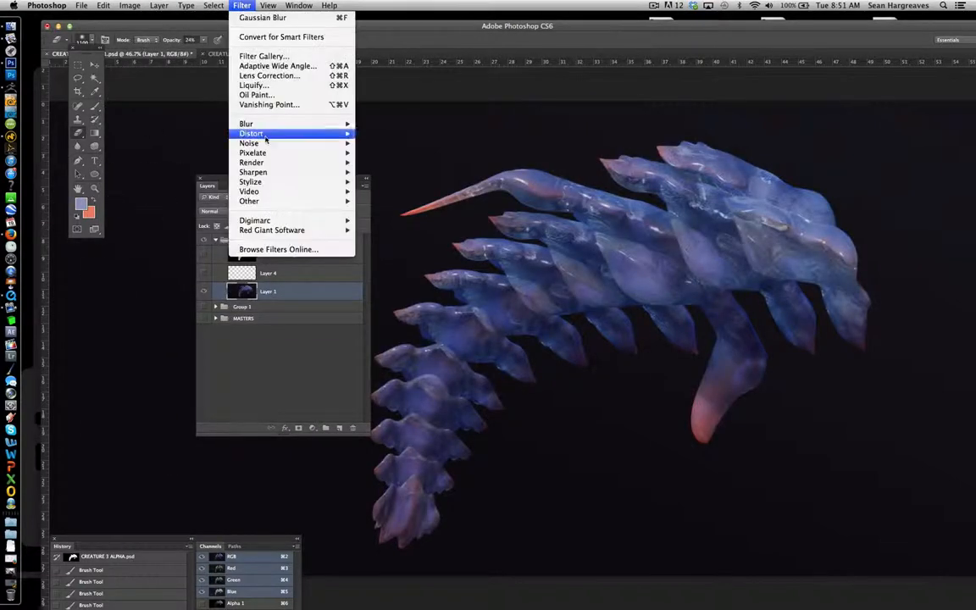
{"action": "left_click", "coordinate": [245, 124]}
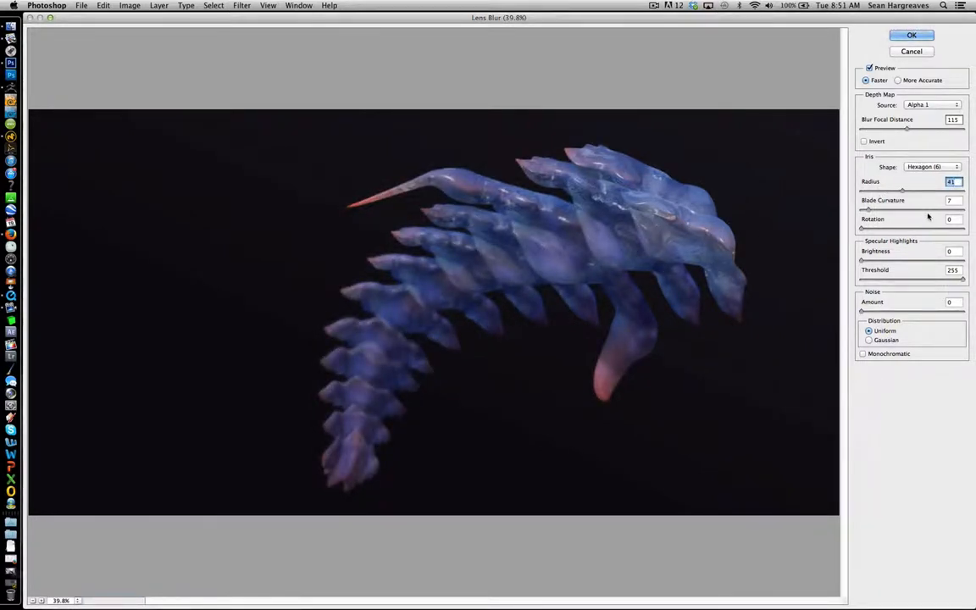
{"action": "left_click", "coordinate": [910, 34]}
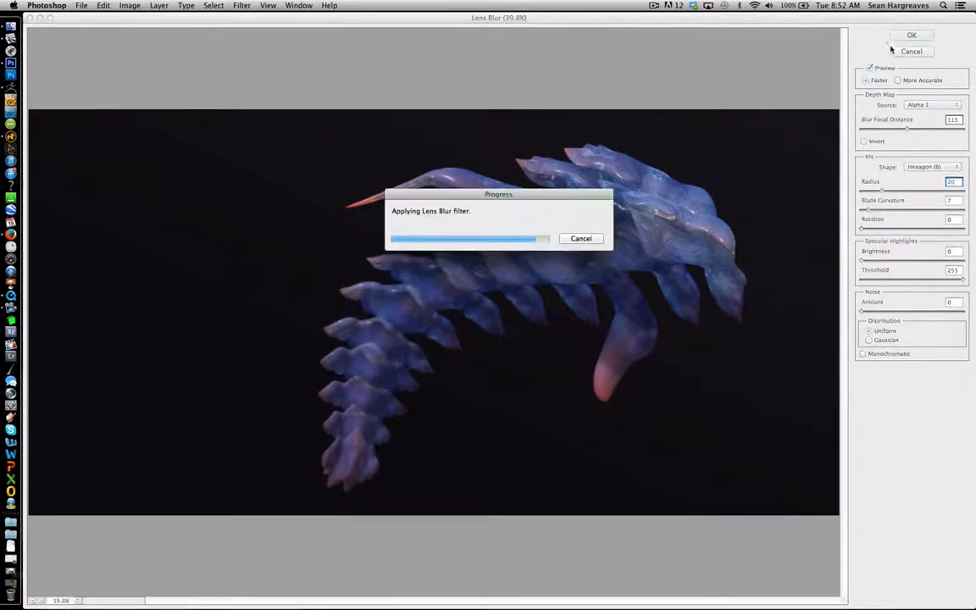
{"action": "left_click", "coordinate": [911, 34]}
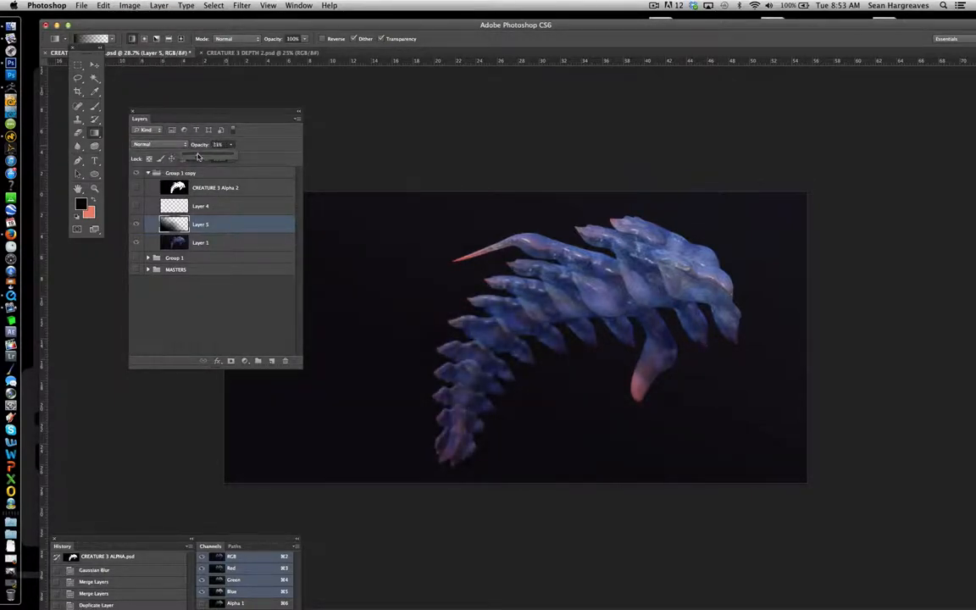
- Lower the opacity of the black gradient layer over the creature
{"action": "left_click", "coordinate": [200, 205]}
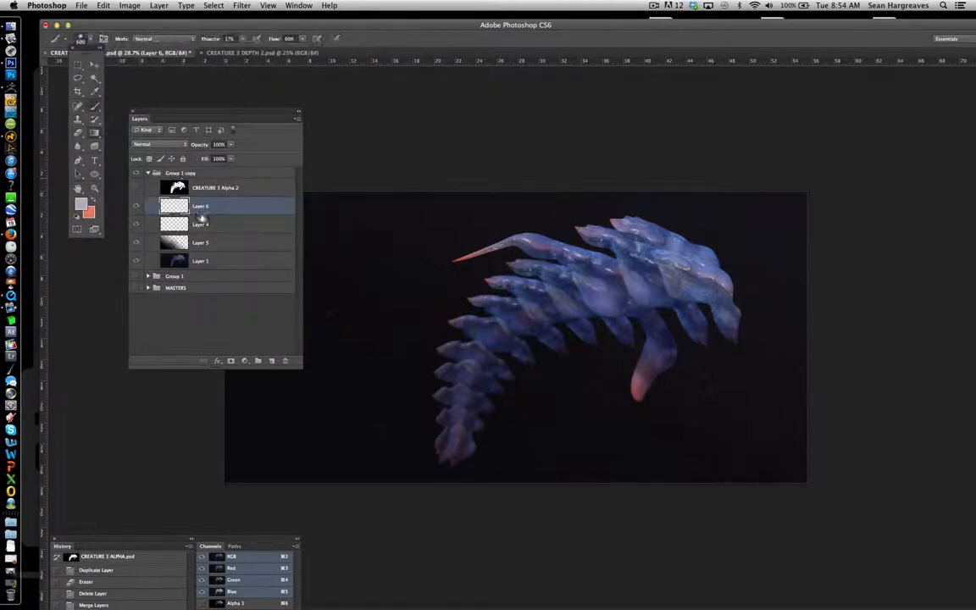
- Select the new empty Layer 6 for painting pale specks
{"action": "left_click", "coordinate": [92, 38]}
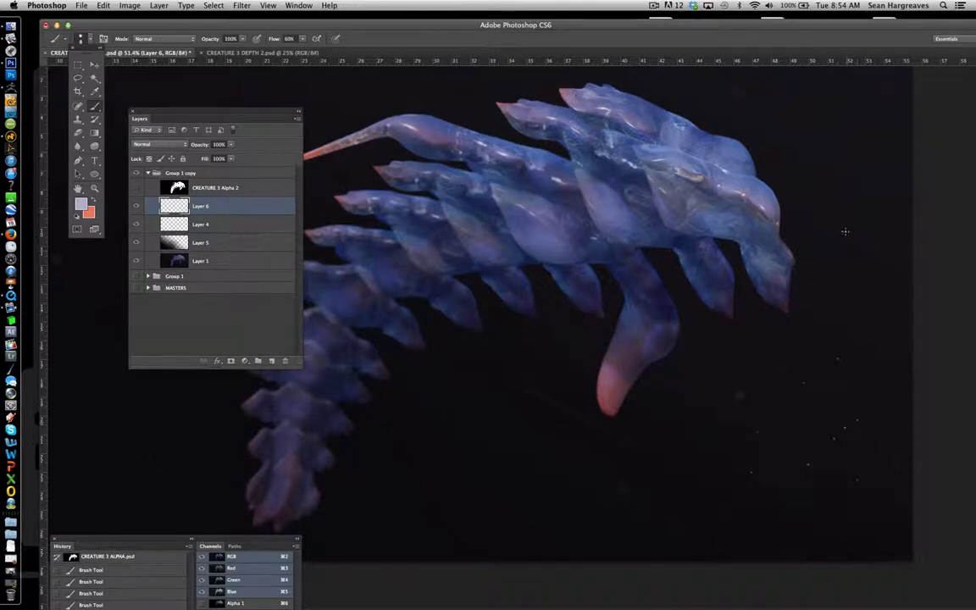
{"action": "mouse_move", "coordinate": [443, 408]}
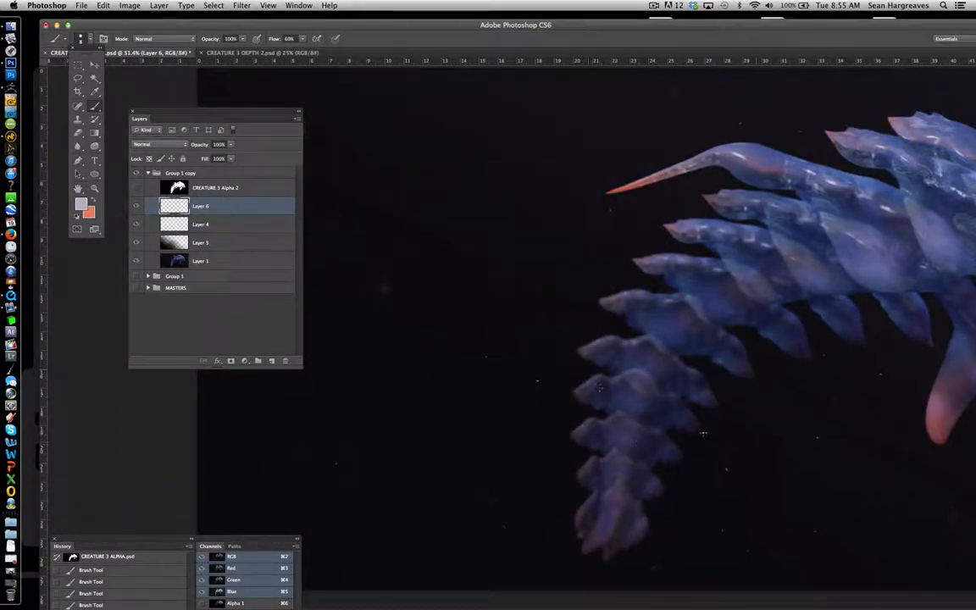
{"action": "mouse_move", "coordinate": [624, 153]}
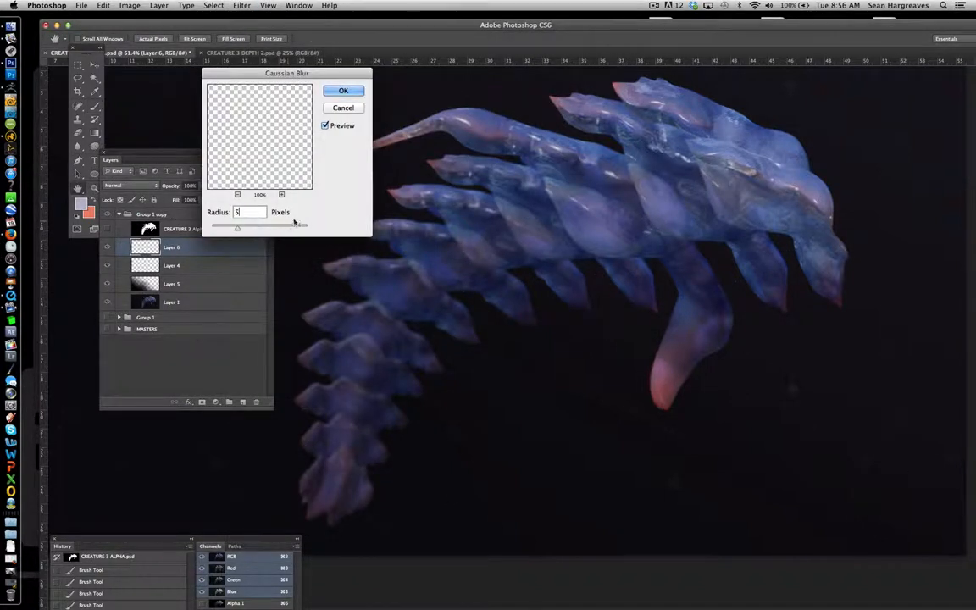
- Soften the painted specks with a 3-pixel Gaussian Blur
{"action": "left_click_drag", "start_coordinate": [303, 226], "coordinate": [237, 226]}
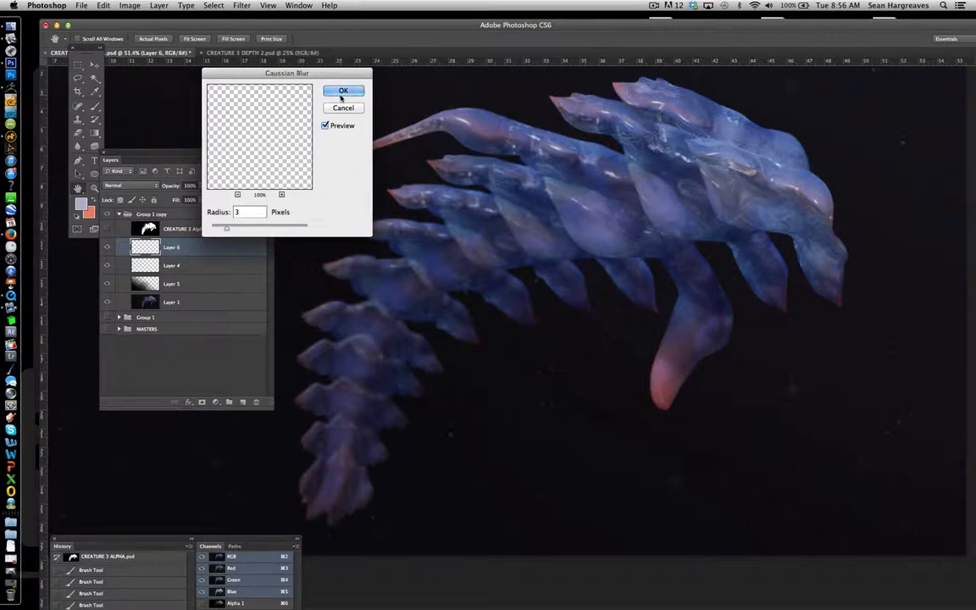
{"action": "left_click", "coordinate": [343, 91]}
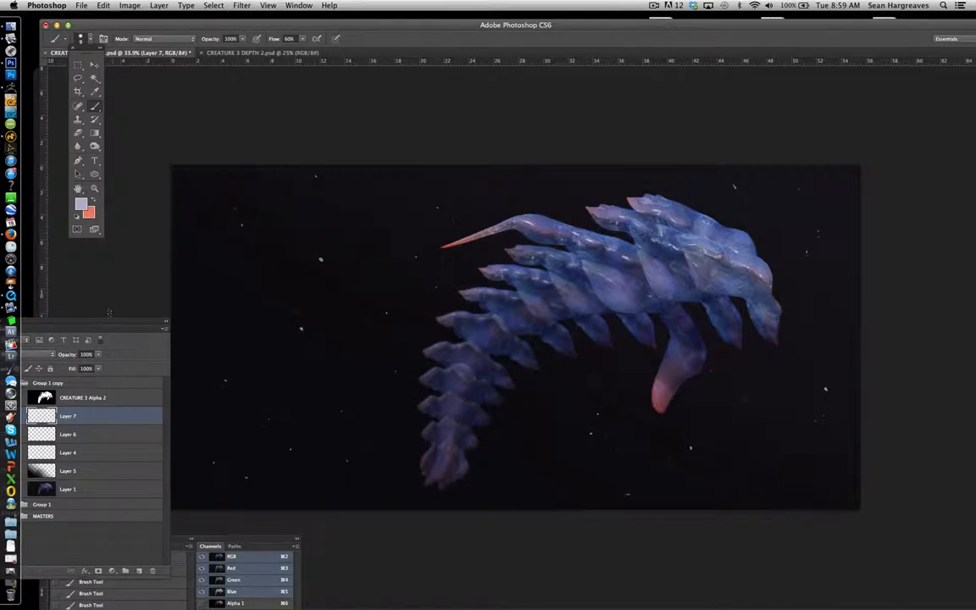
- Apply a Gaussian Blur to the new specks on Layer 8
{"action": "left_click", "coordinate": [241, 6]}
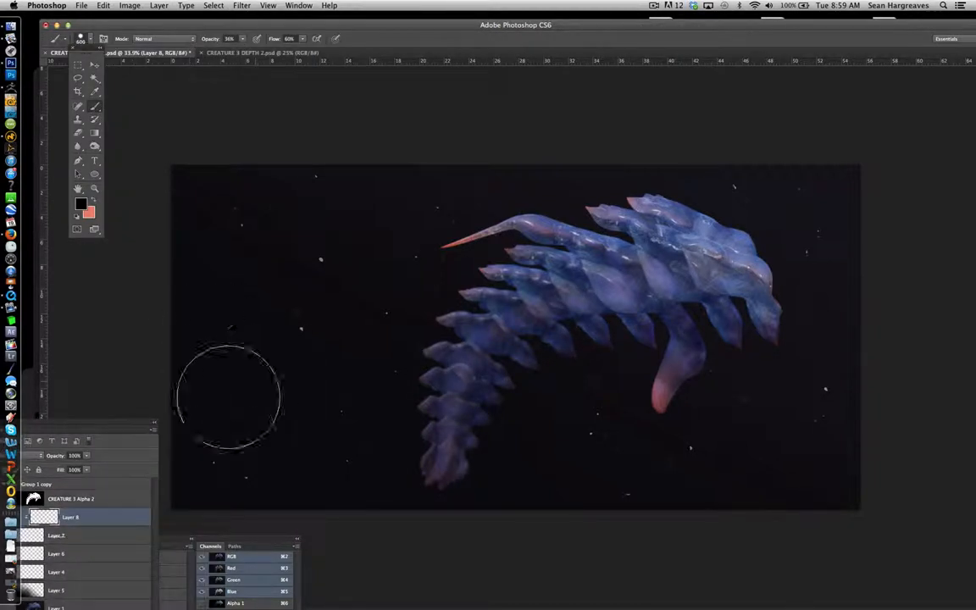
{"action": "mouse_move", "coordinate": [265, 292]}
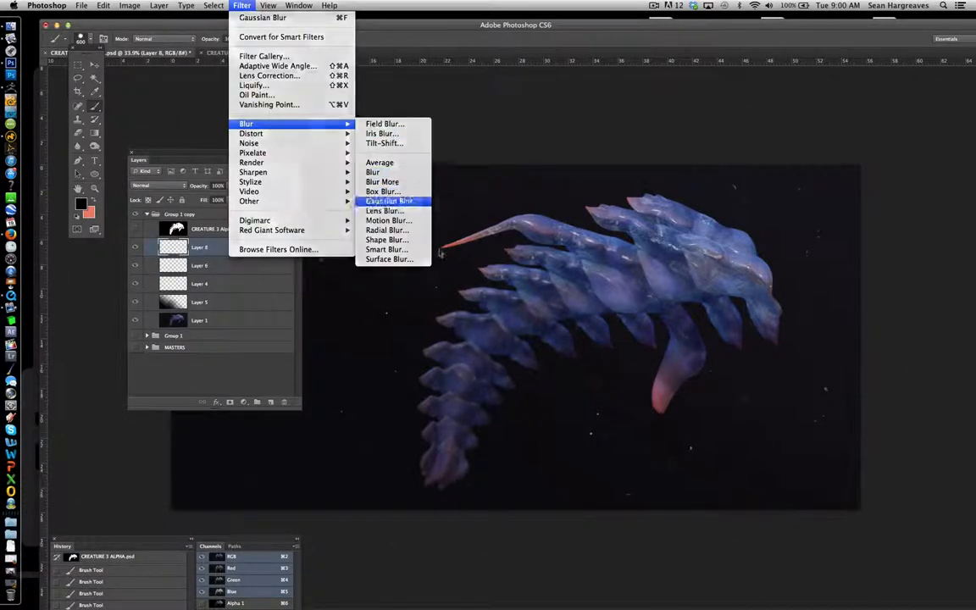
{"action": "left_click", "coordinate": [389, 201]}
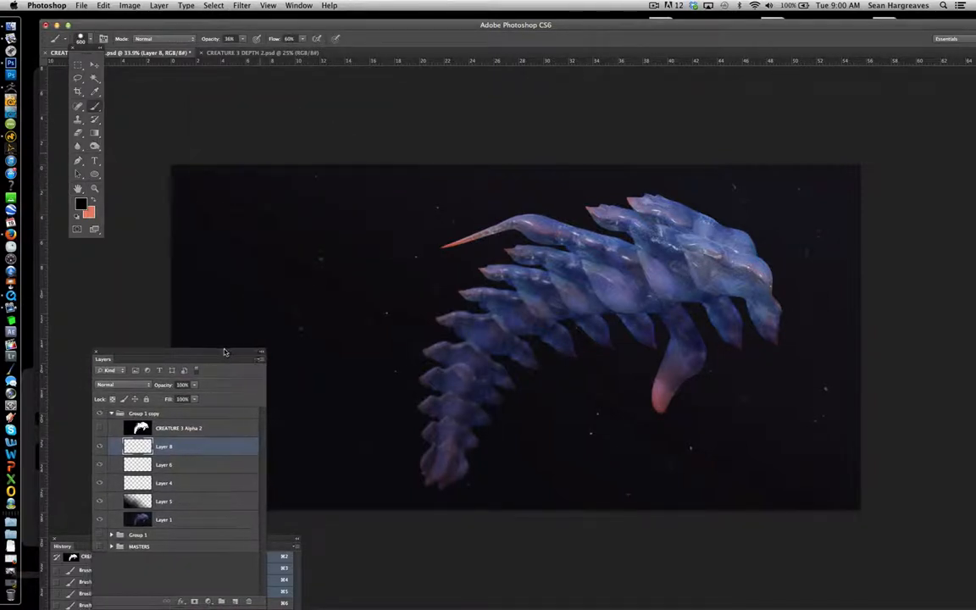
{"action": "left_click", "coordinate": [82, 6]}
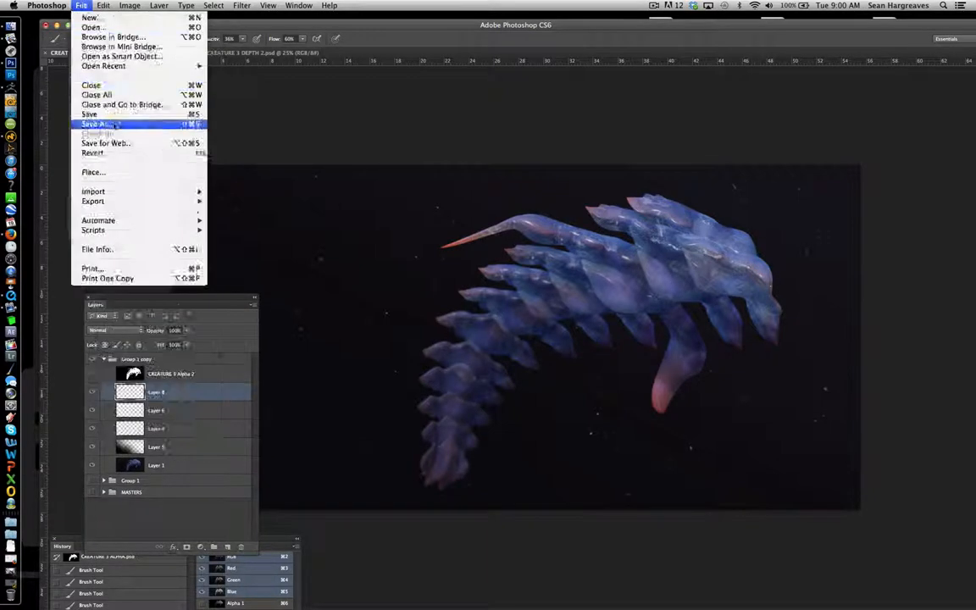
- Merge visible layers, Unsharp Mask a copy at 135%, 3 px, and overwrite CREATURE 3 FINAL 1.psd
{"action": "left_click", "coordinate": [159, 6]}
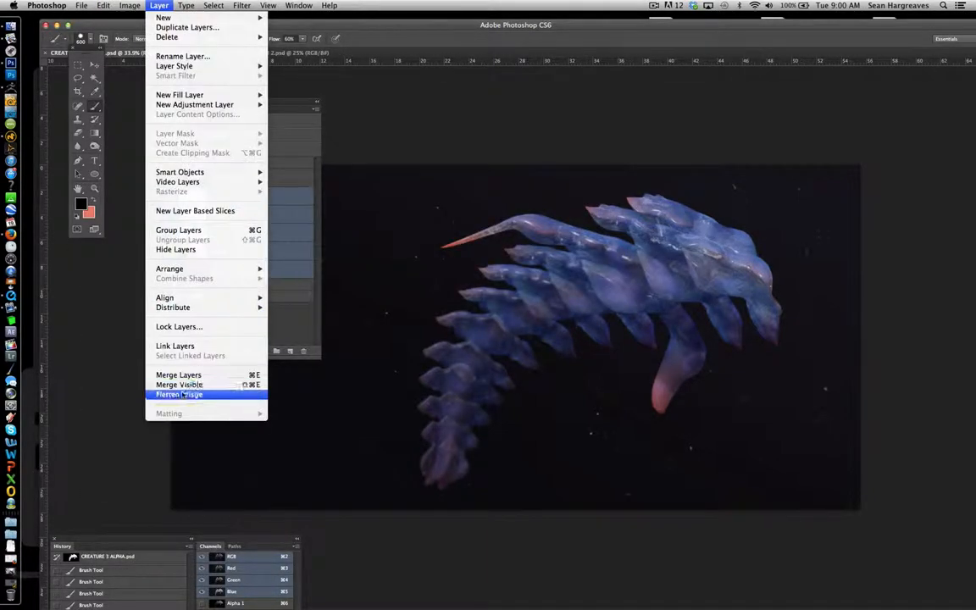
{"action": "left_click", "coordinate": [129, 6]}
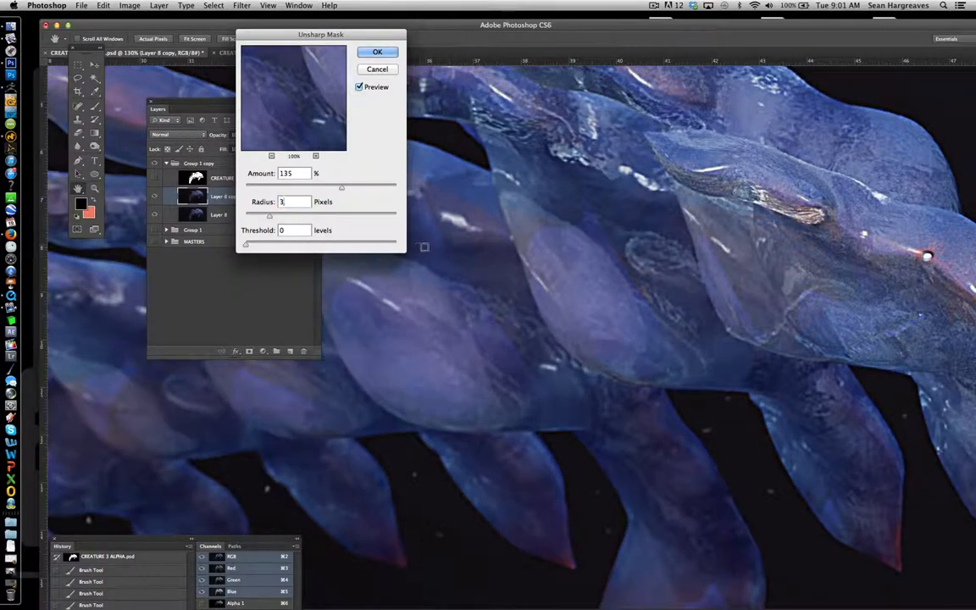
{"action": "left_click", "coordinate": [377, 52]}
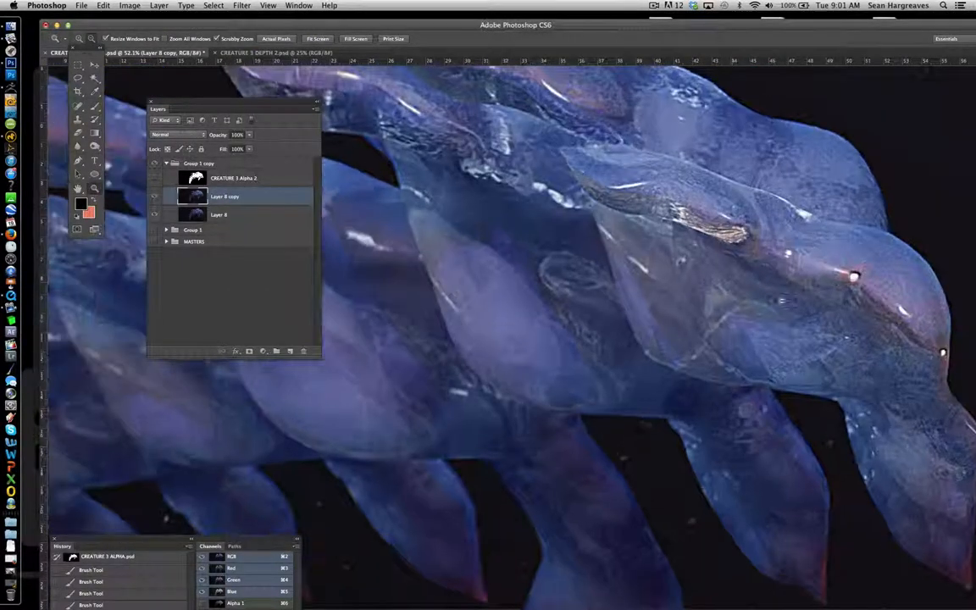
{"action": "left_click", "coordinate": [245, 214]}
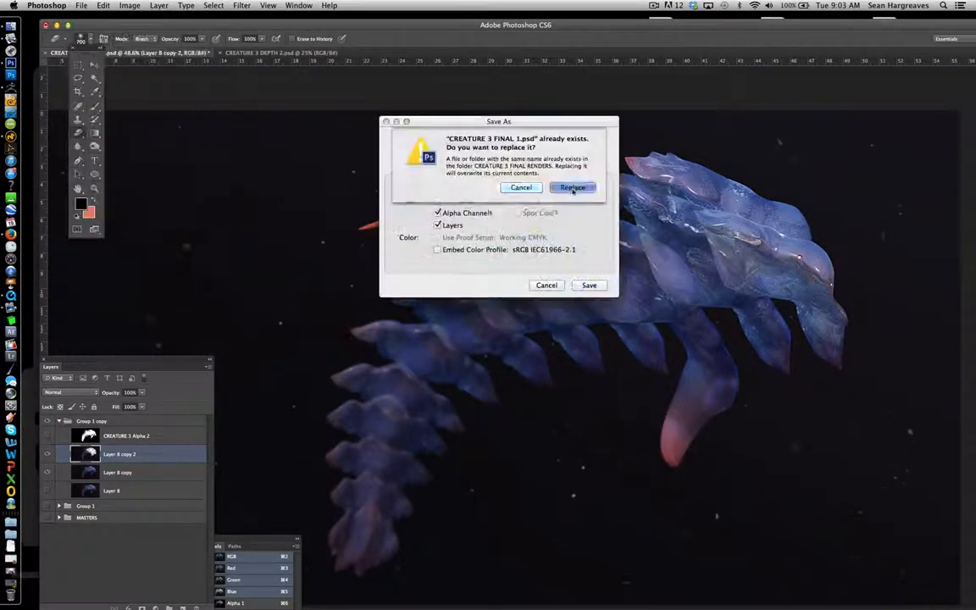
{"action": "left_click", "coordinate": [573, 187]}
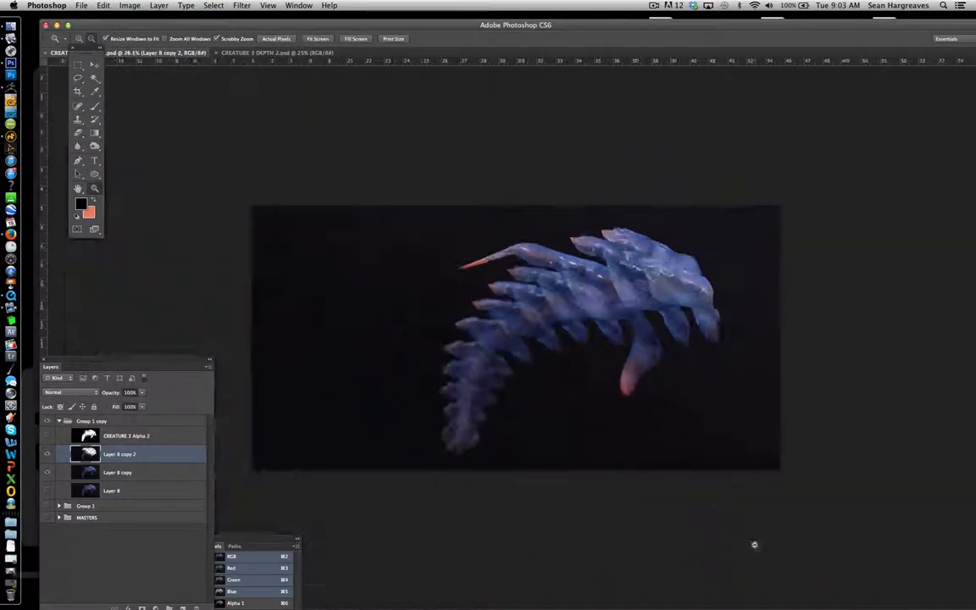